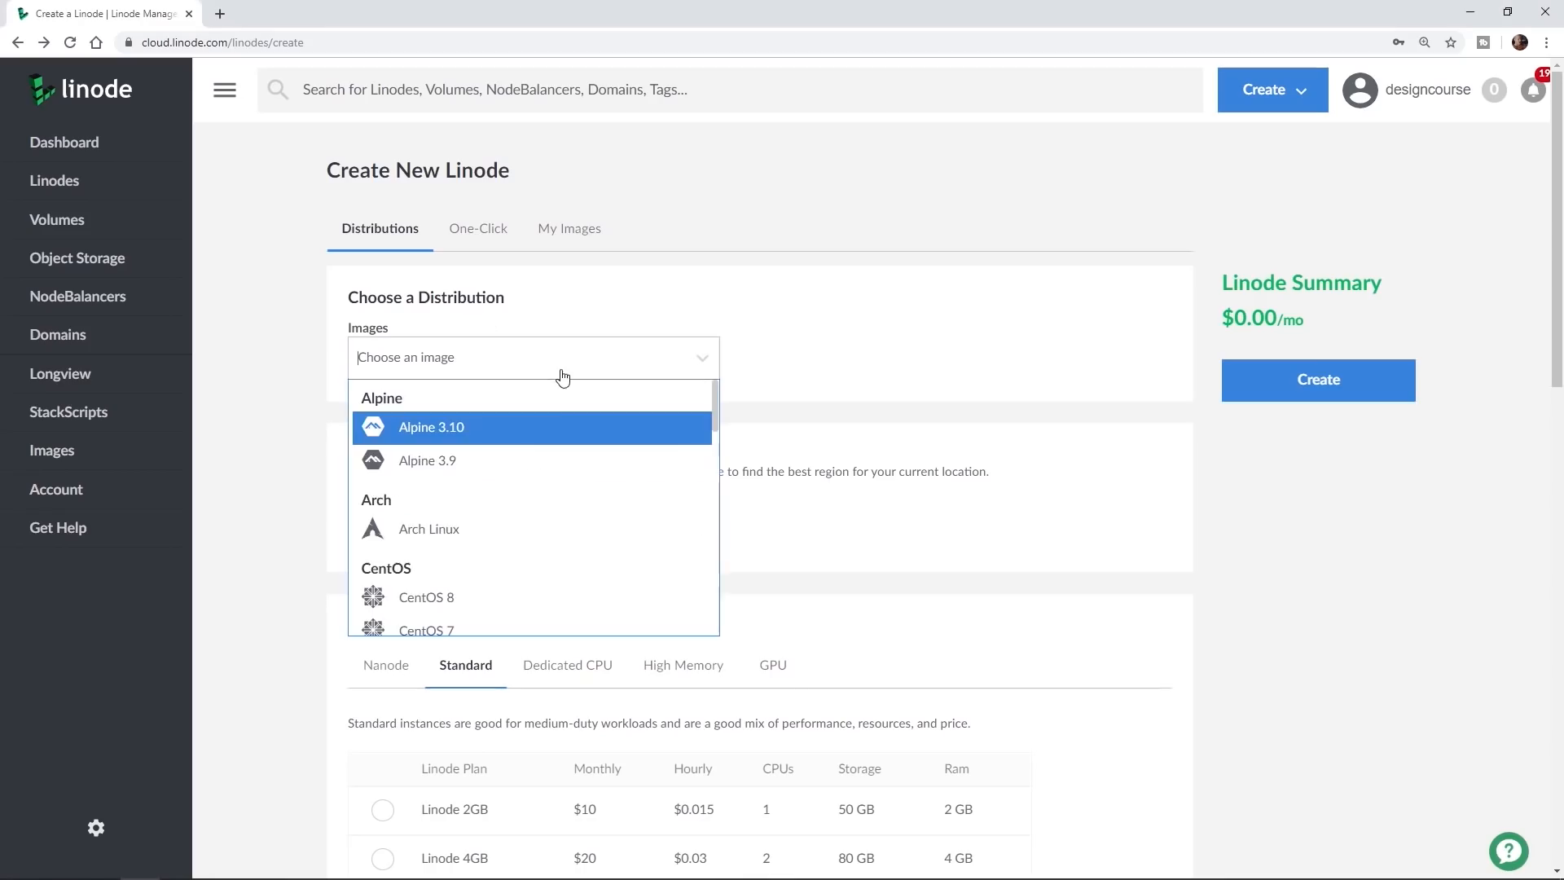
Browse Linode's distribution image list, then view the cPanel demo and WHM home page
scroll("down", 3)
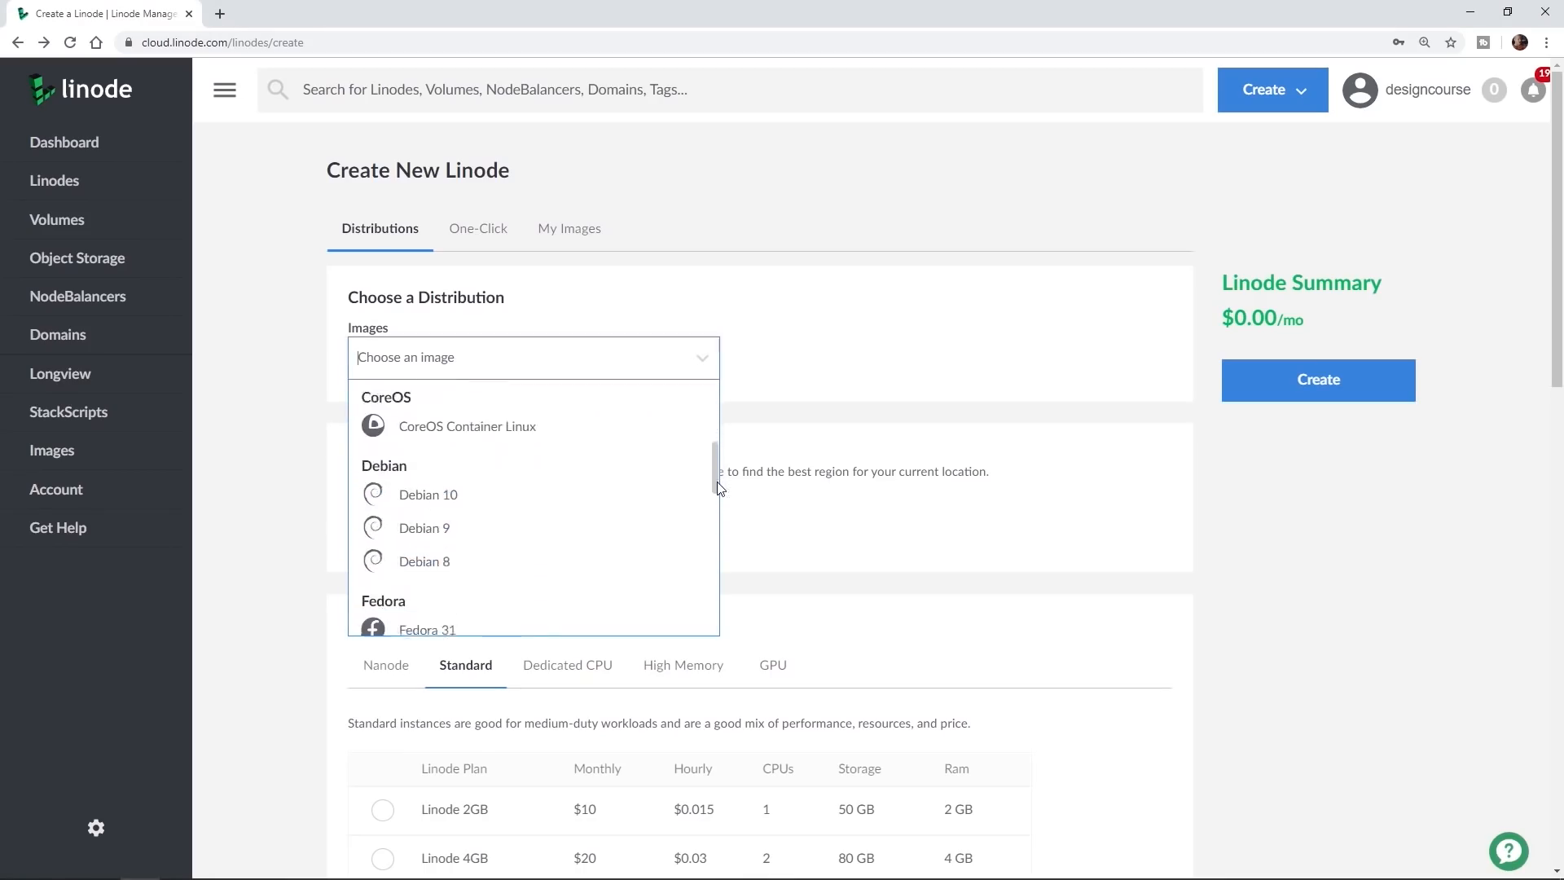
left_click(435, 185)
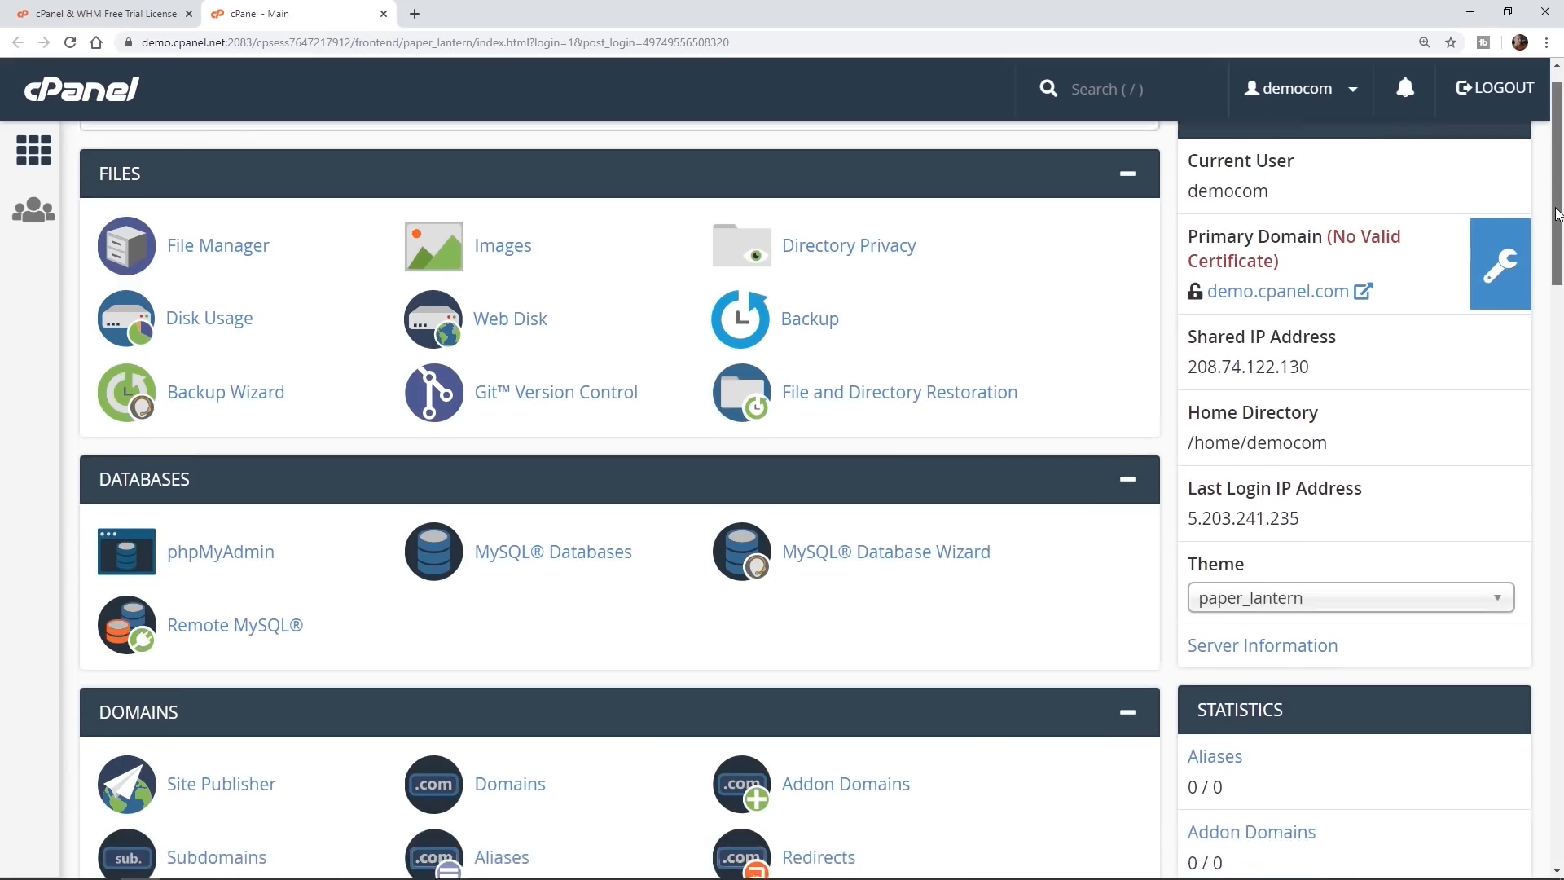
scroll("down", 3)
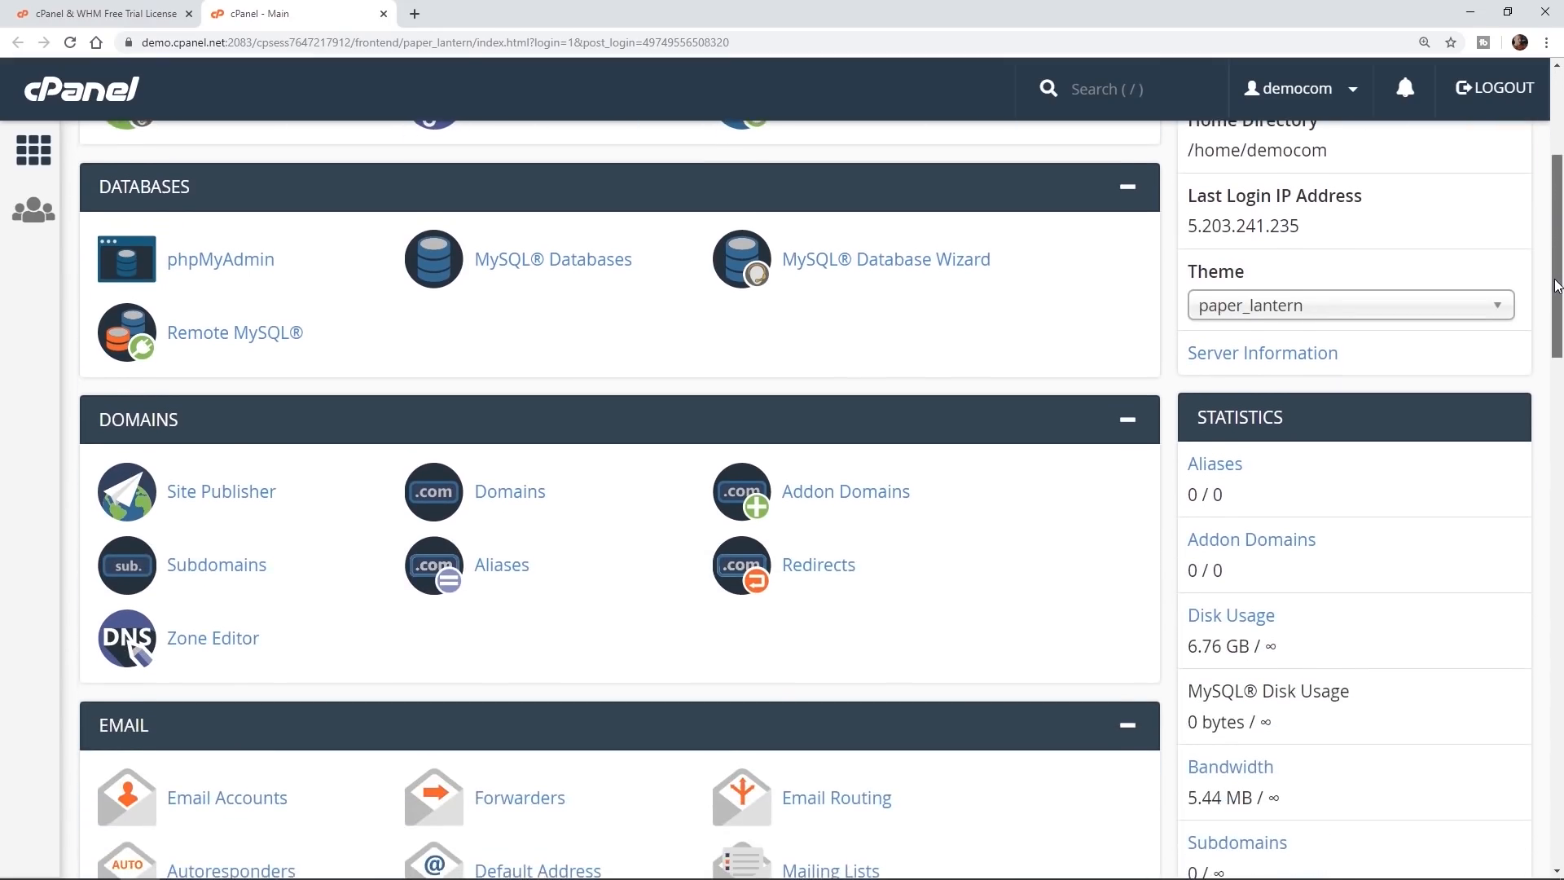
scroll("down", 3)
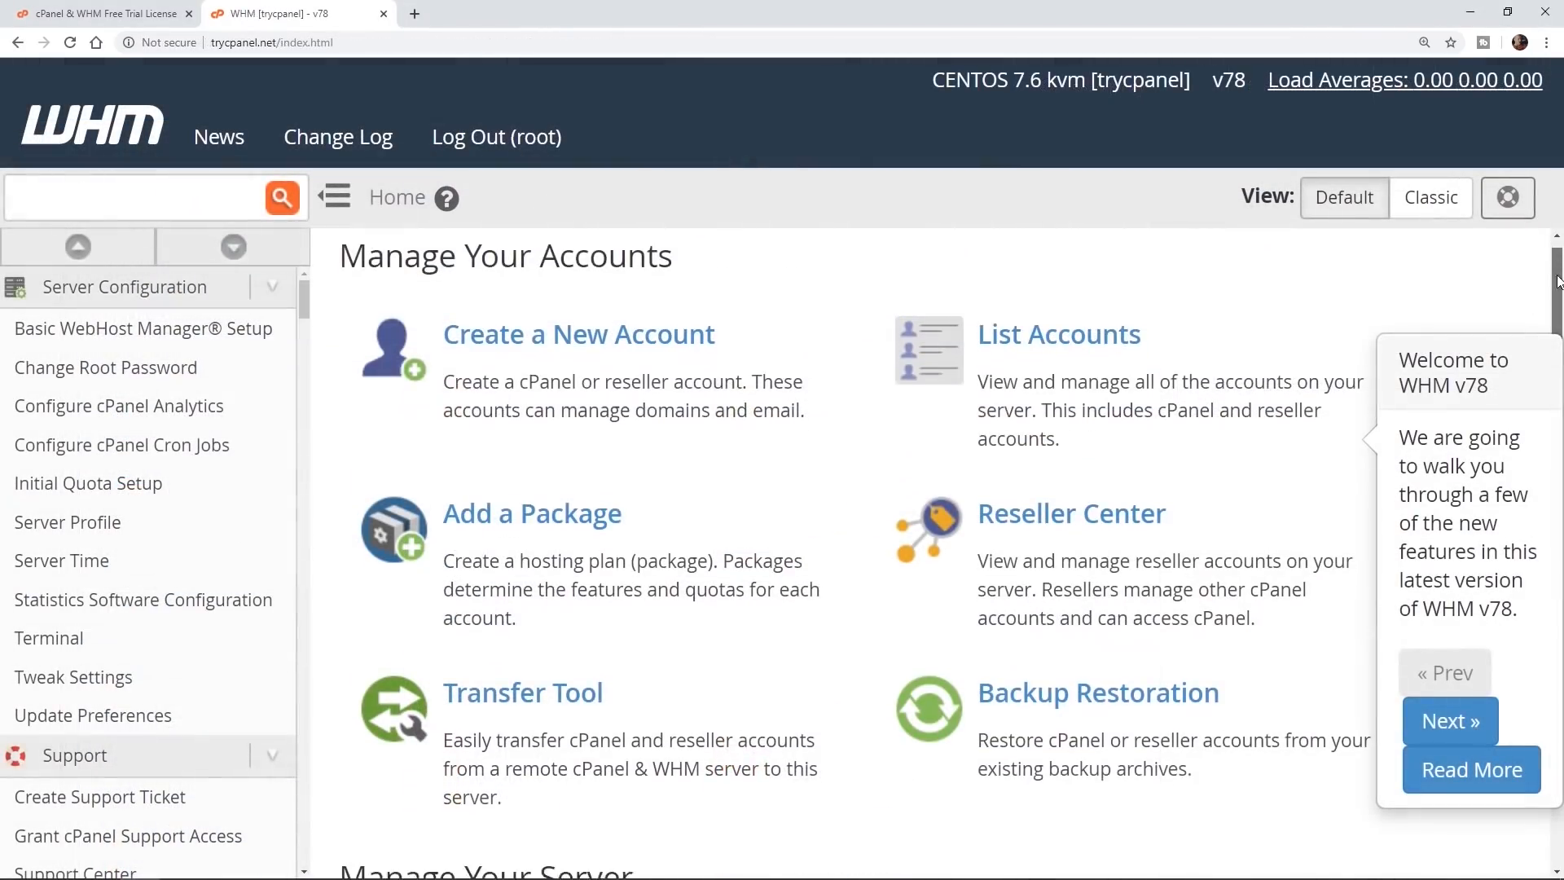
scroll("down", 3)
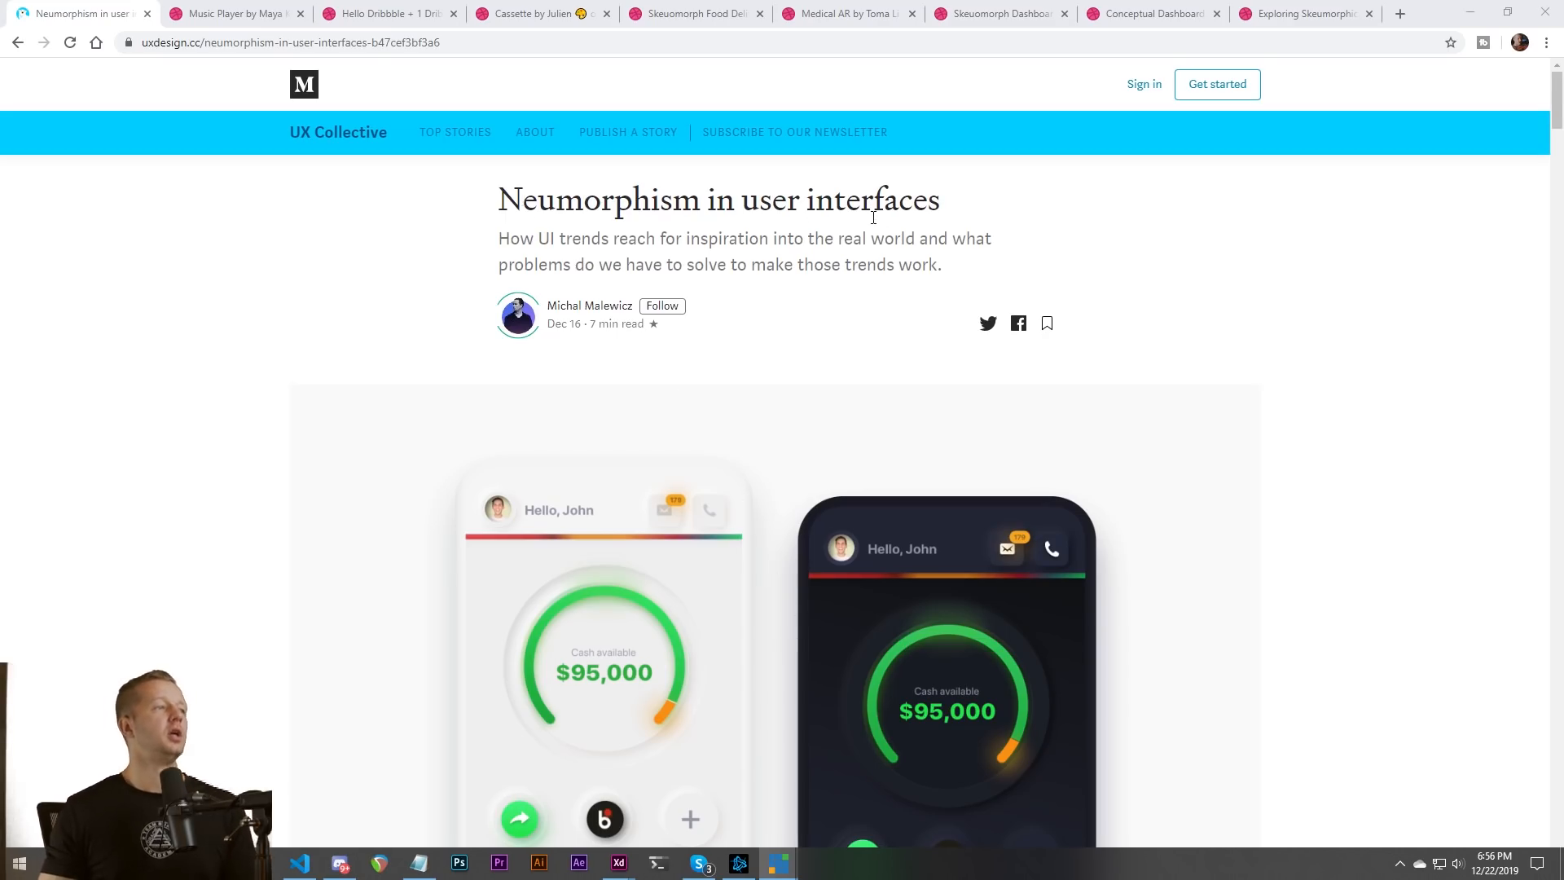
scroll("down", 3)
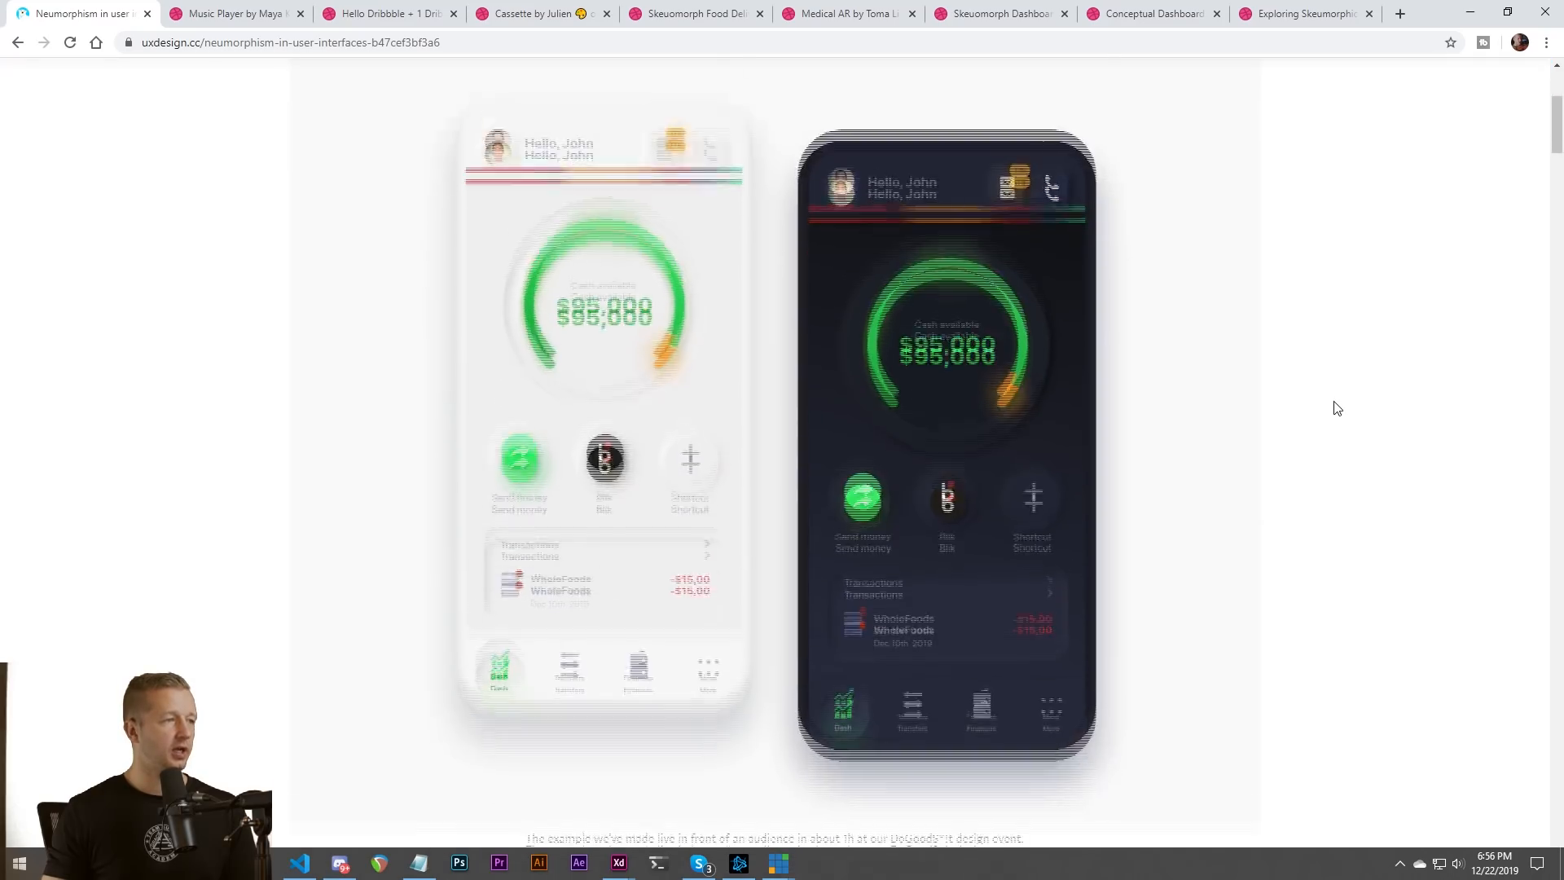
scroll("down", 3)
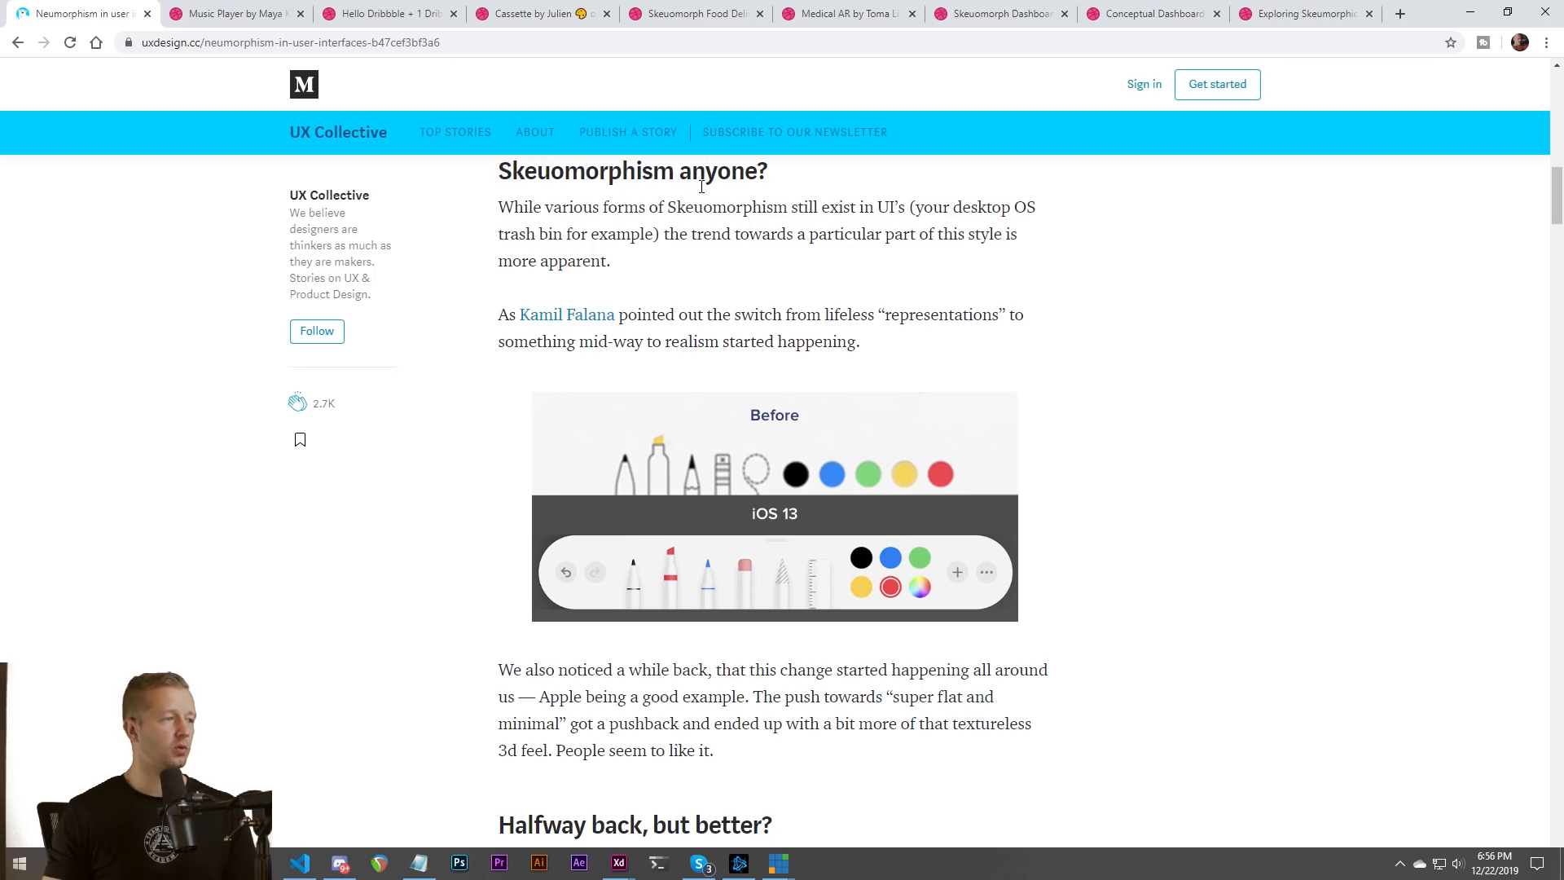
mouse_move(726, 268)
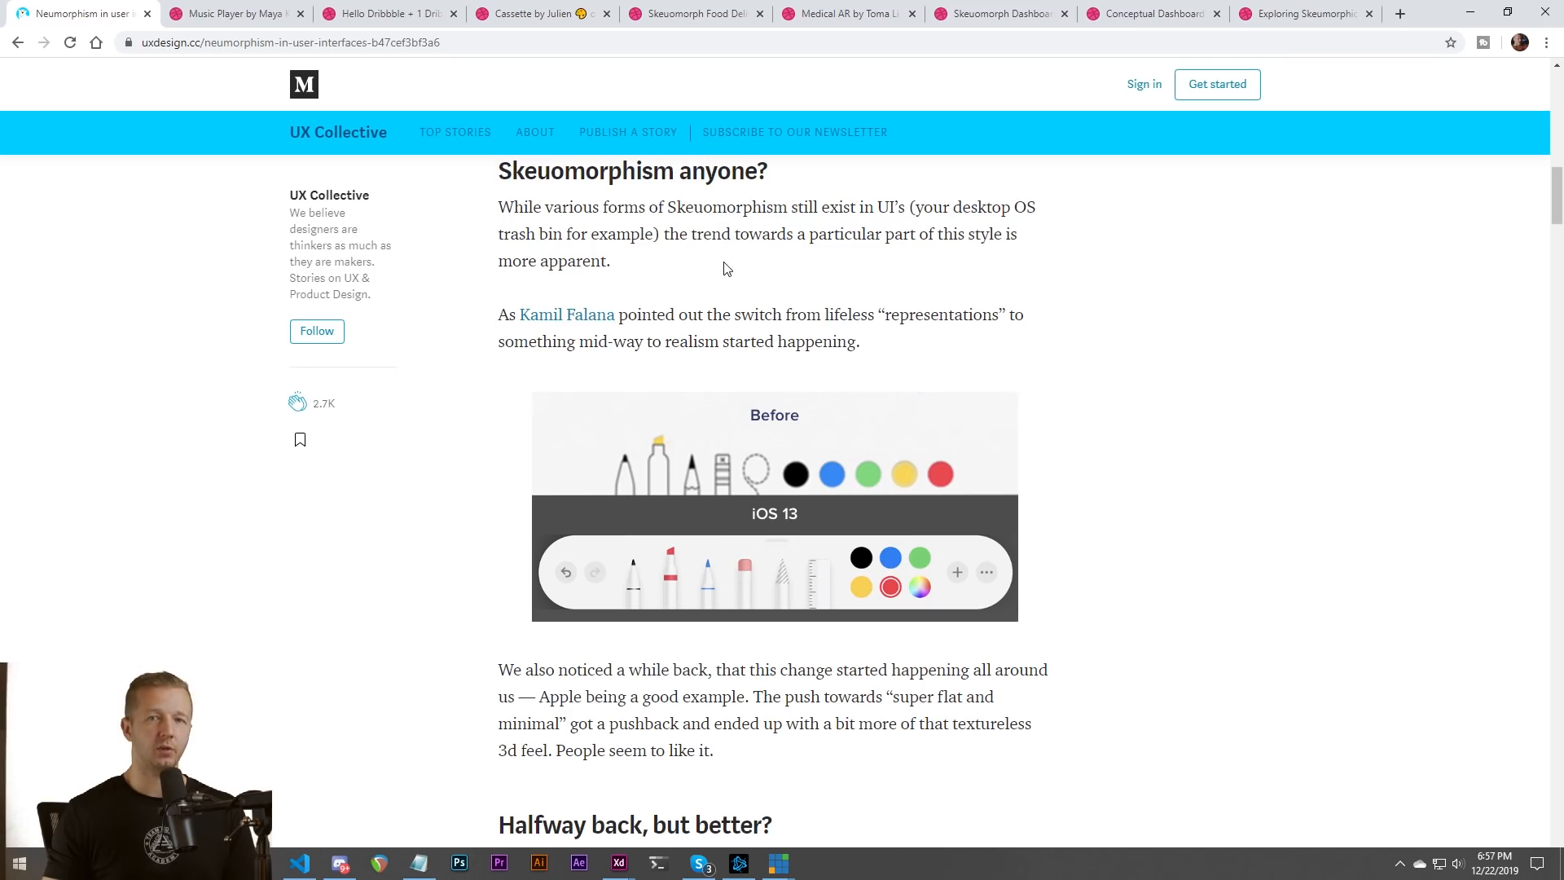
scroll("down", 3)
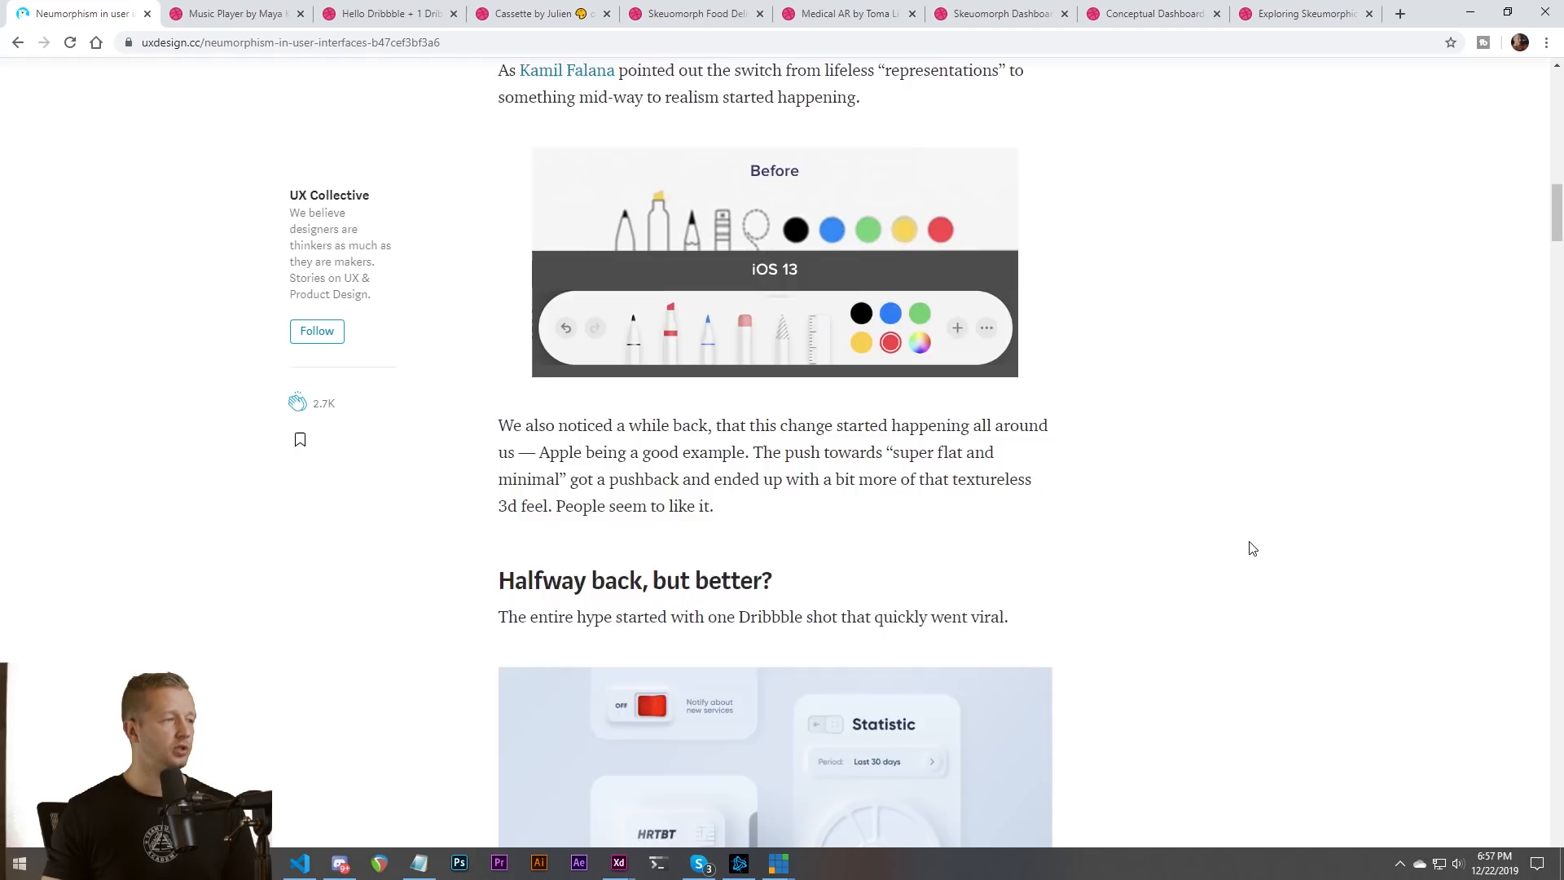
scroll("down", 3)
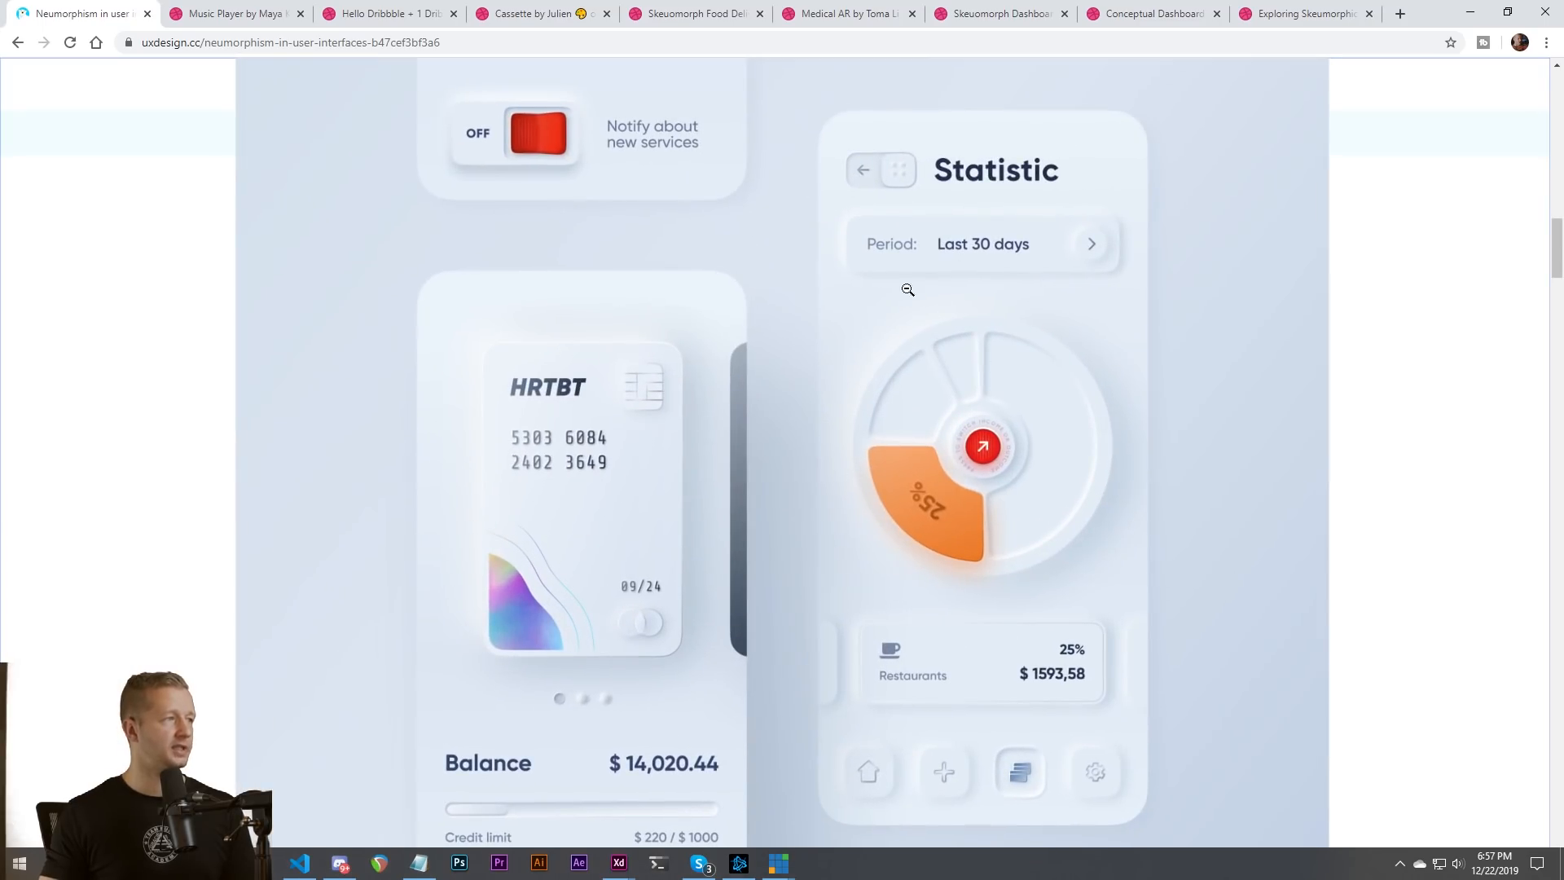
mouse_move(1186, 519)
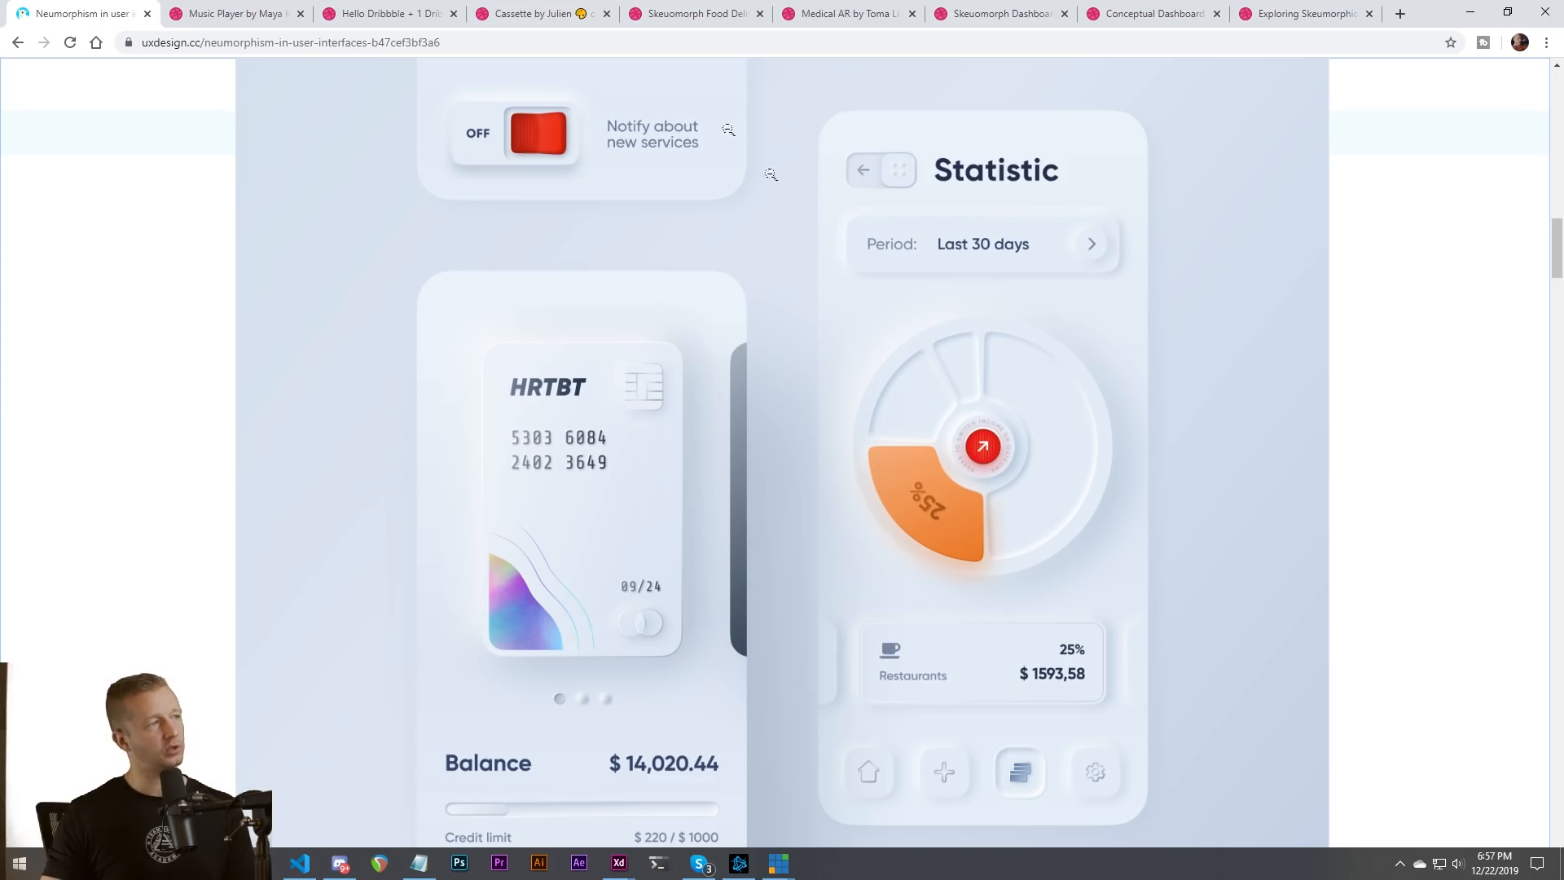
mouse_move(861, 275)
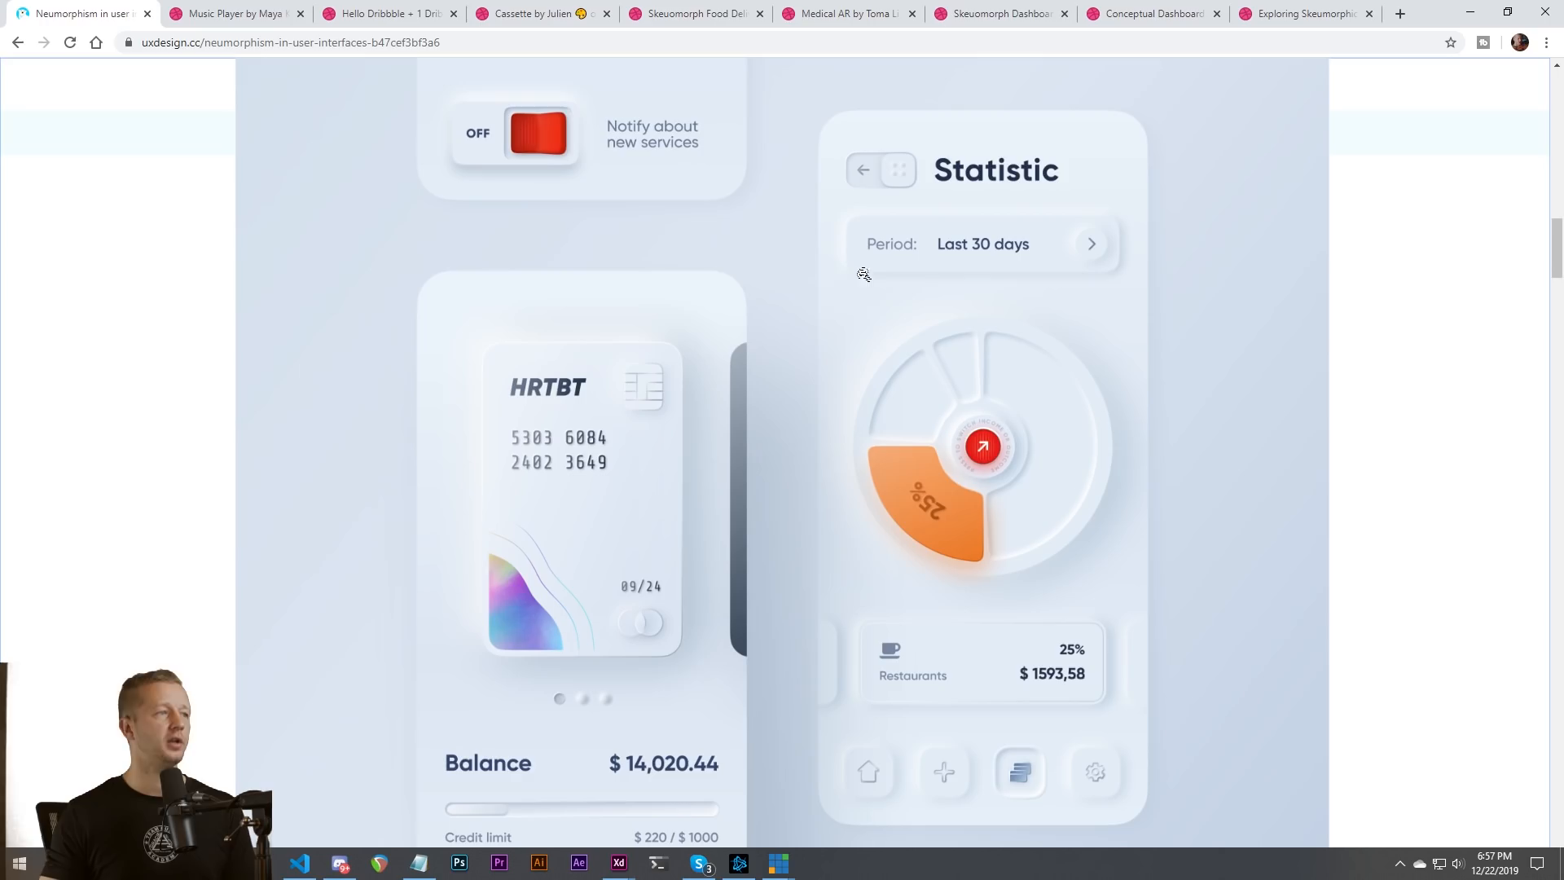
mouse_move(856, 274)
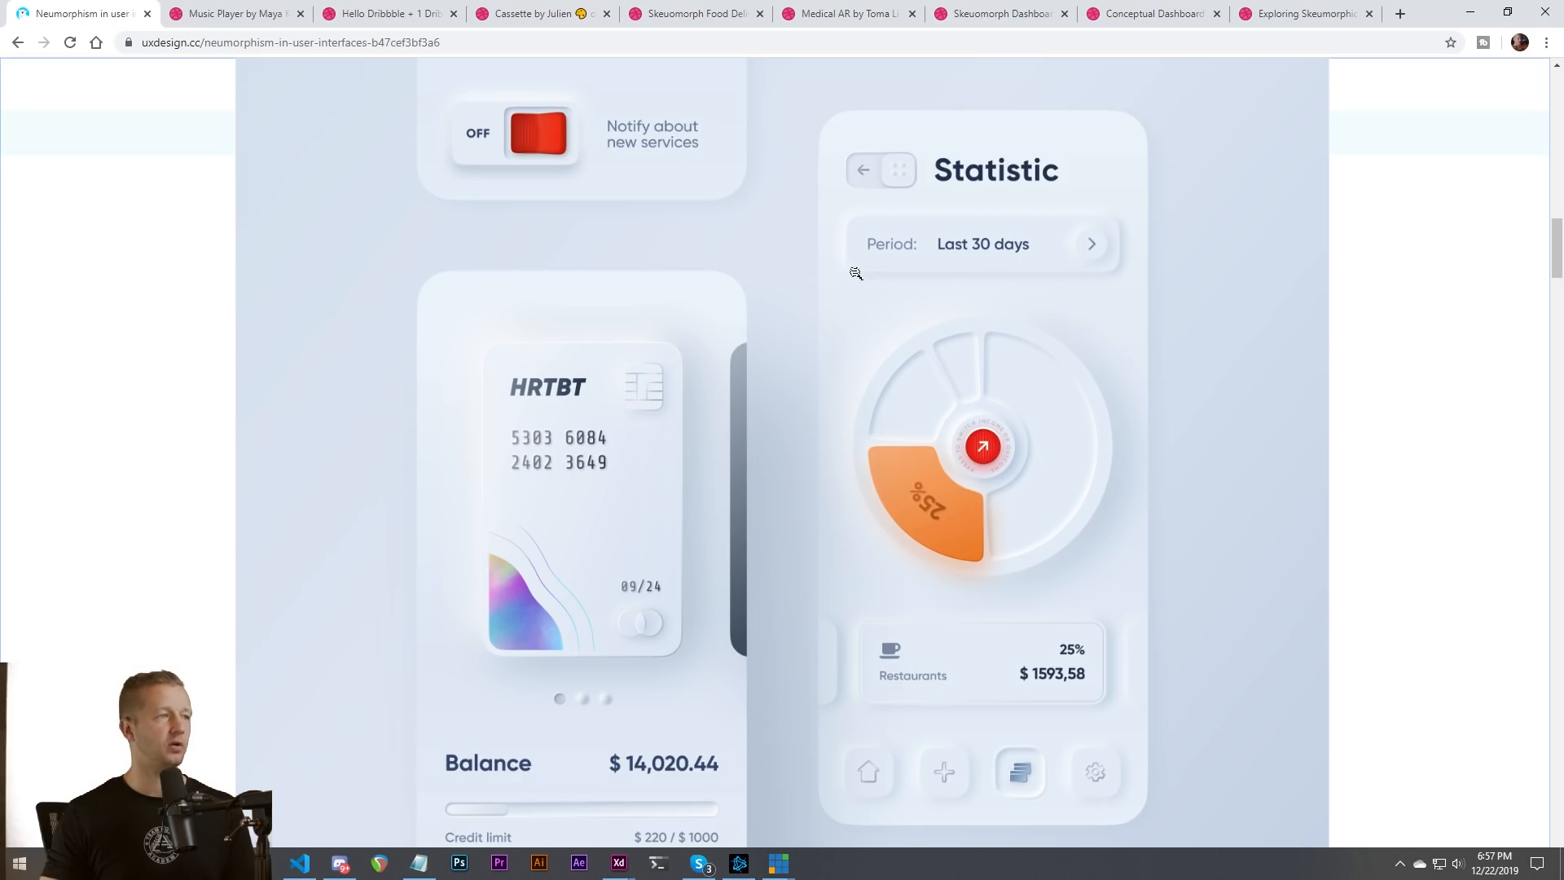
mouse_move(1107, 204)
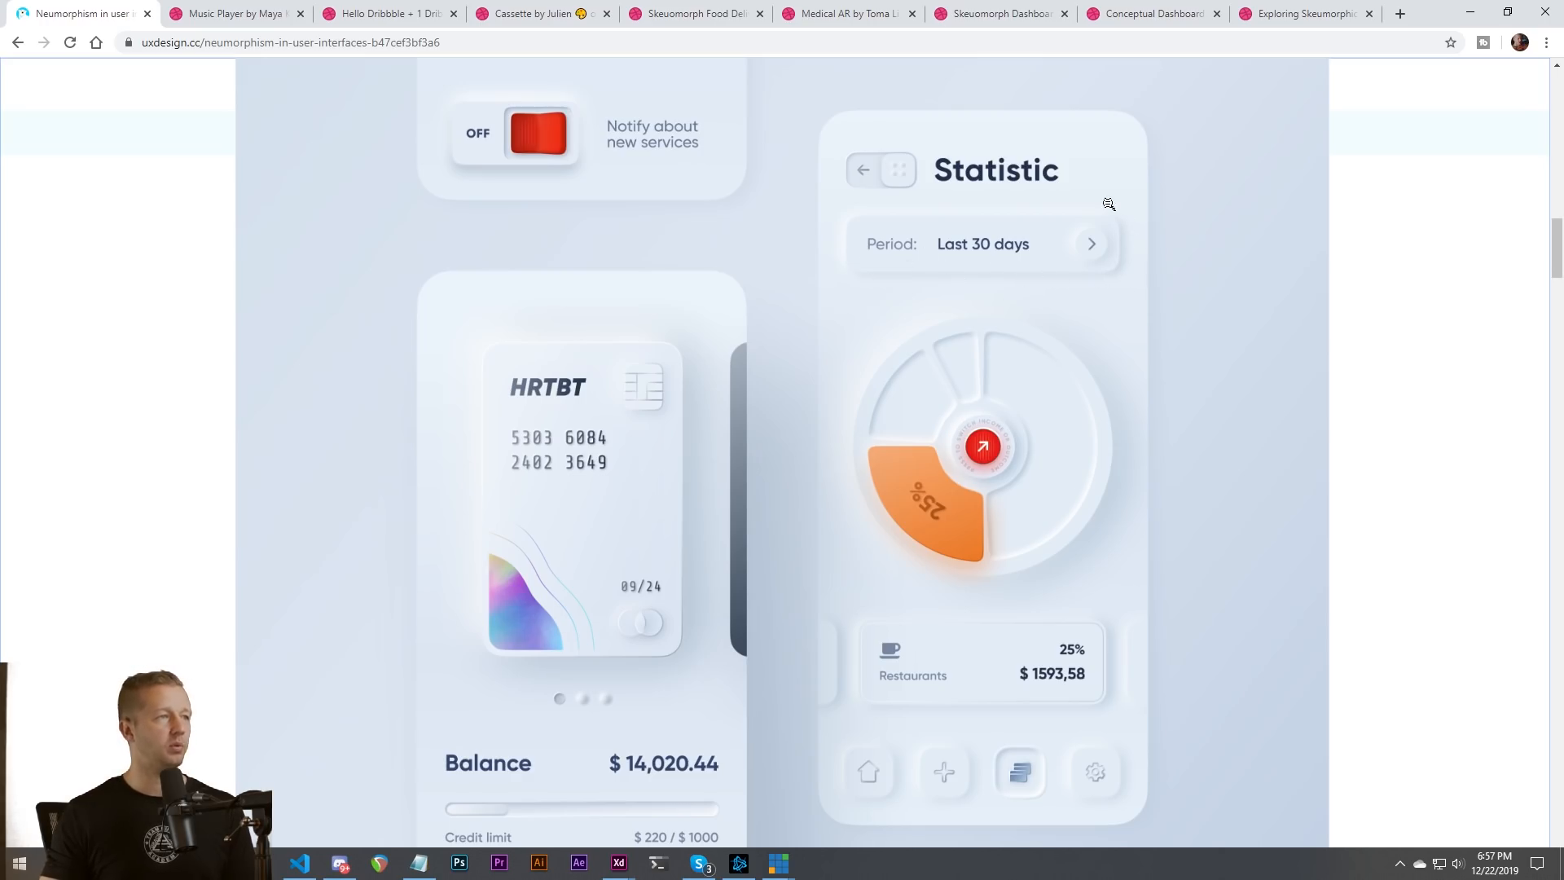
mouse_move(902, 599)
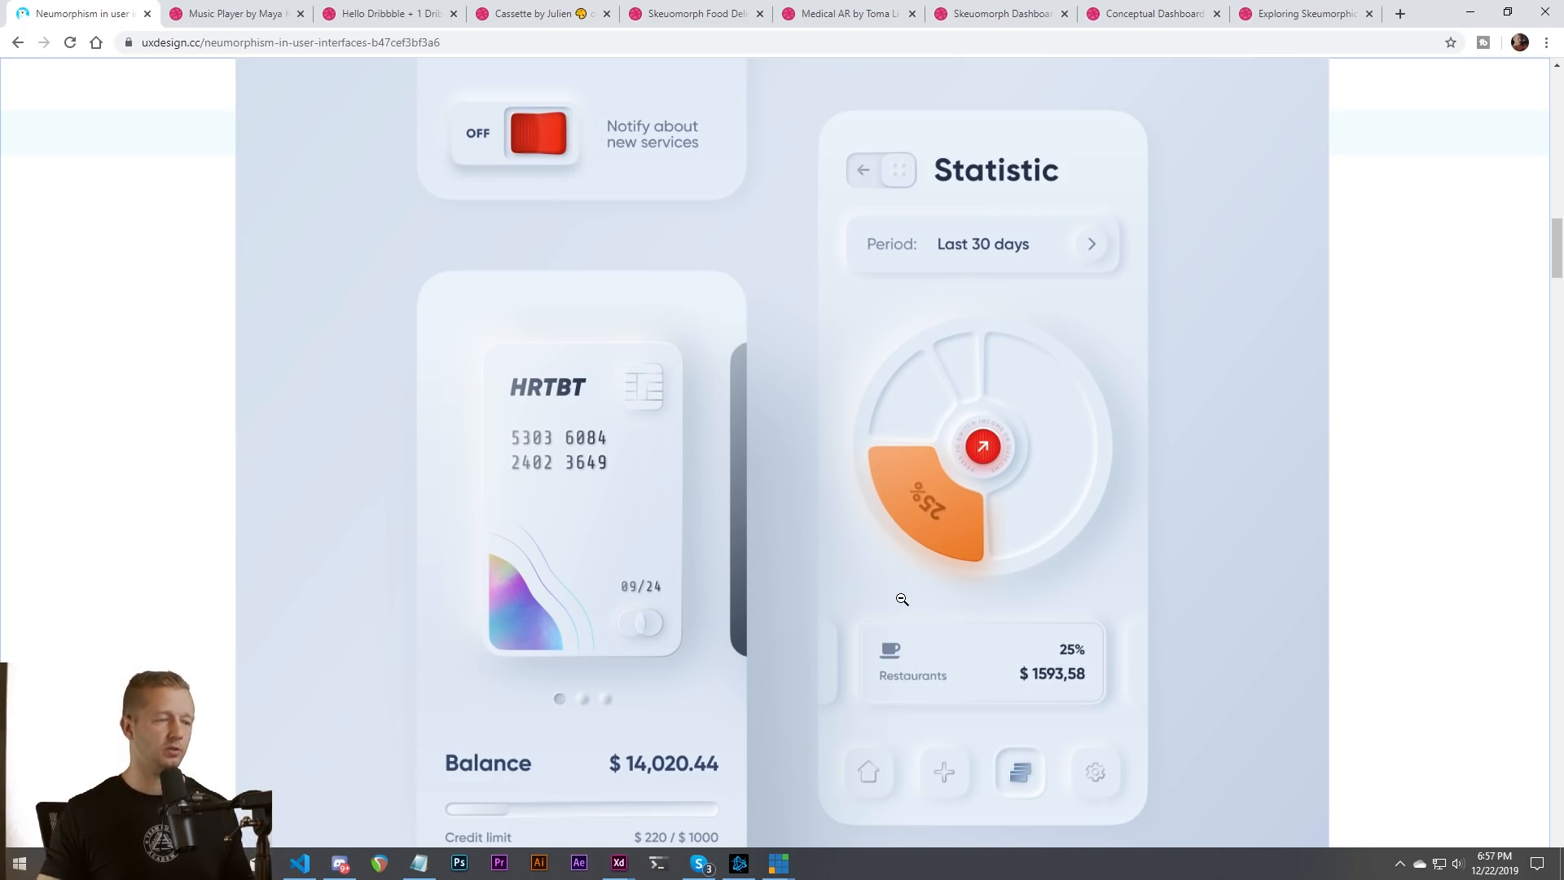
mouse_move(826, 763)
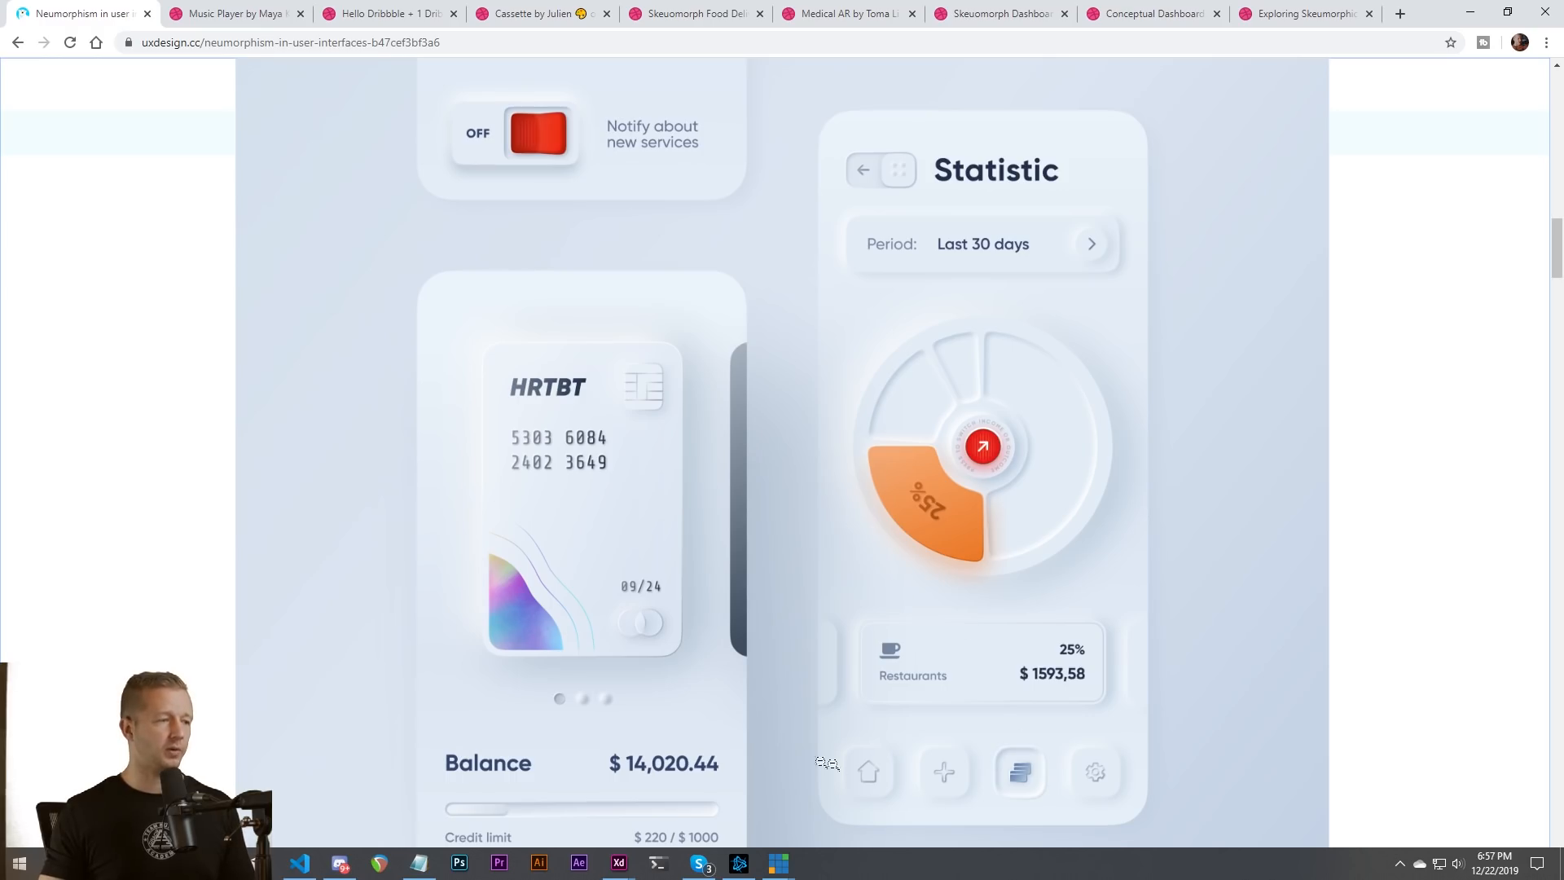
mouse_move(667, 341)
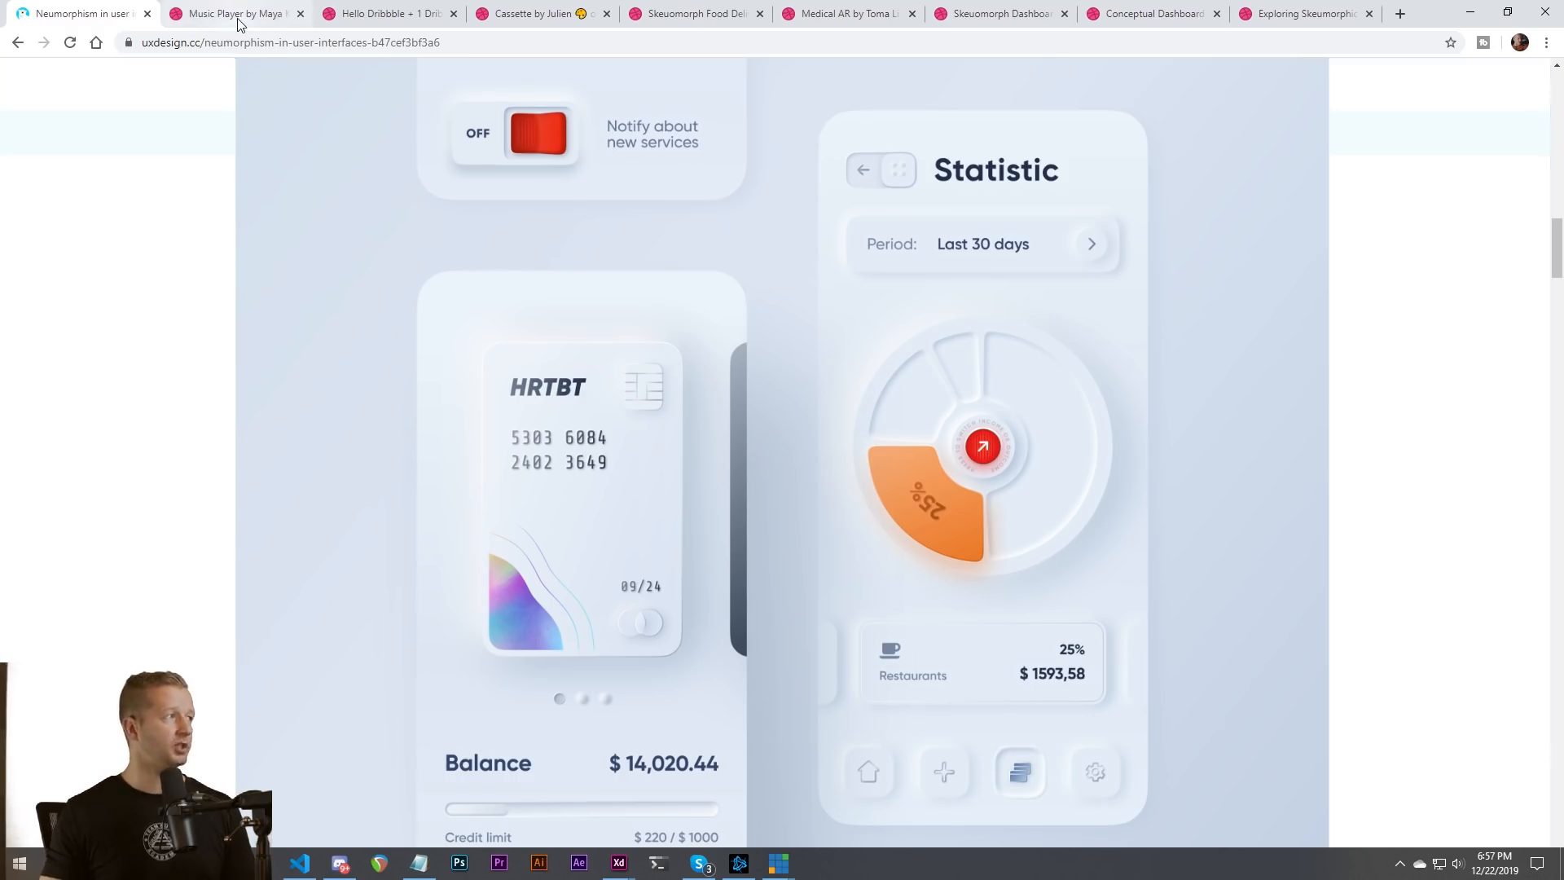
View Dribbble shots from Music Player, Cassette and Medical AR to Exploring Skeuomorphic UI Elements
left_click(236, 13)
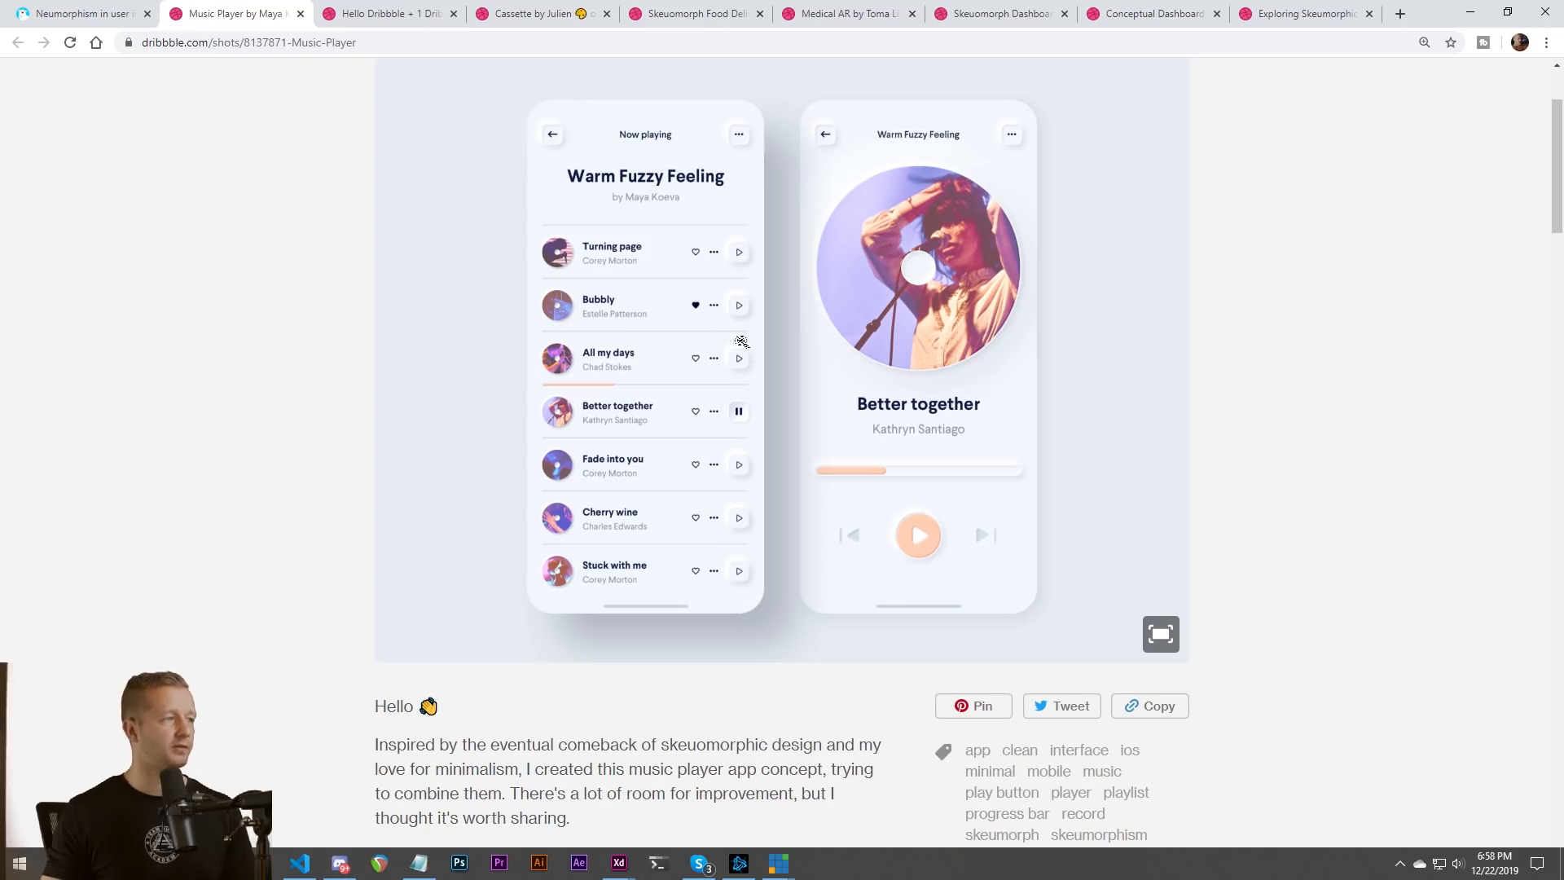
mouse_move(527, 209)
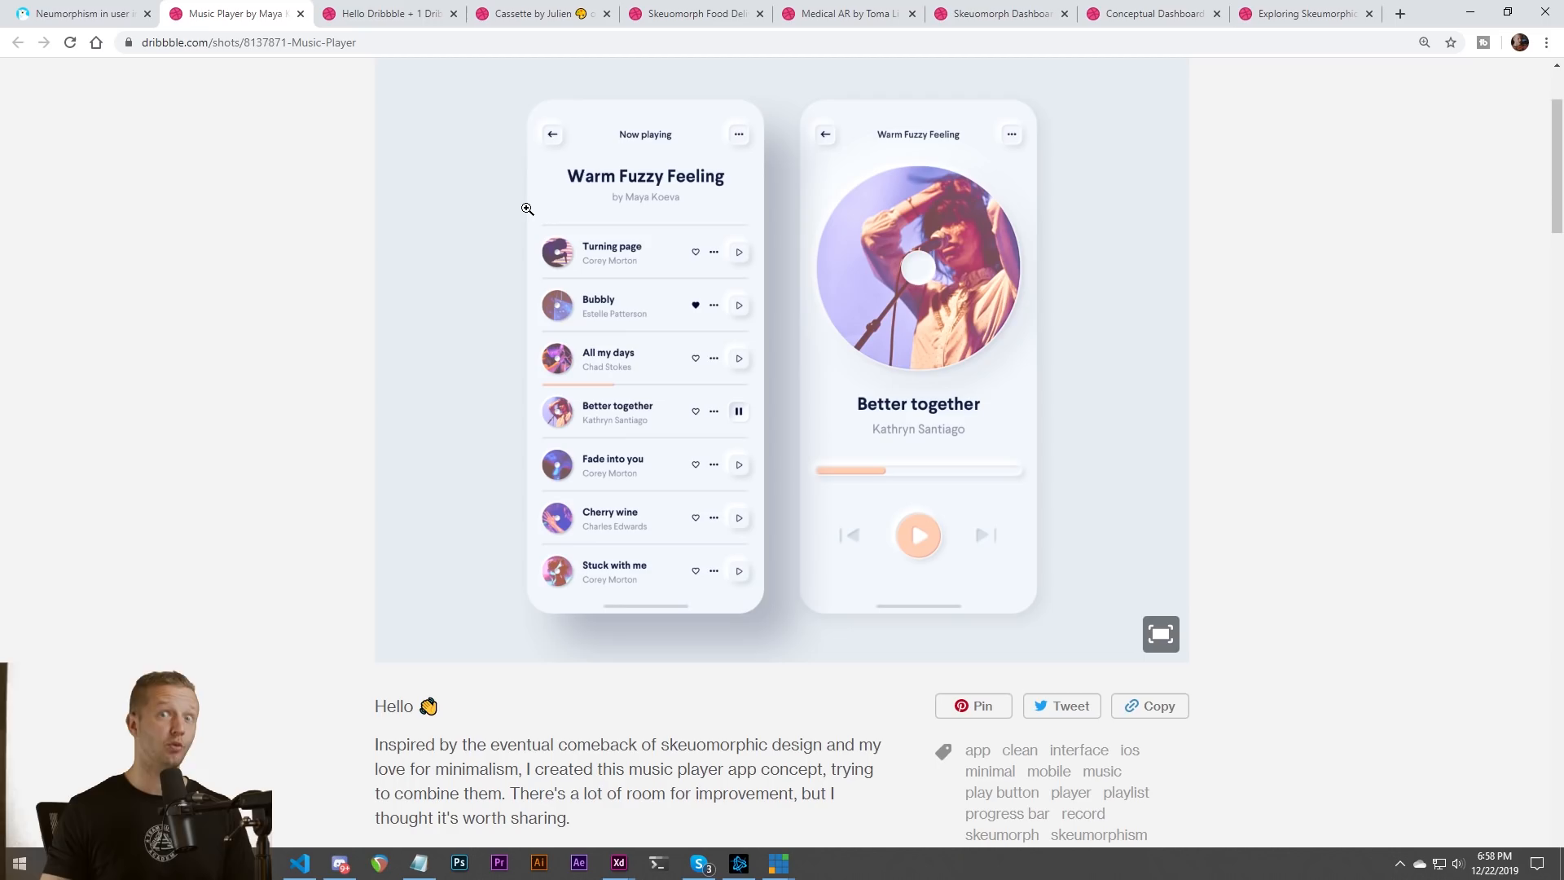
left_click(384, 13)
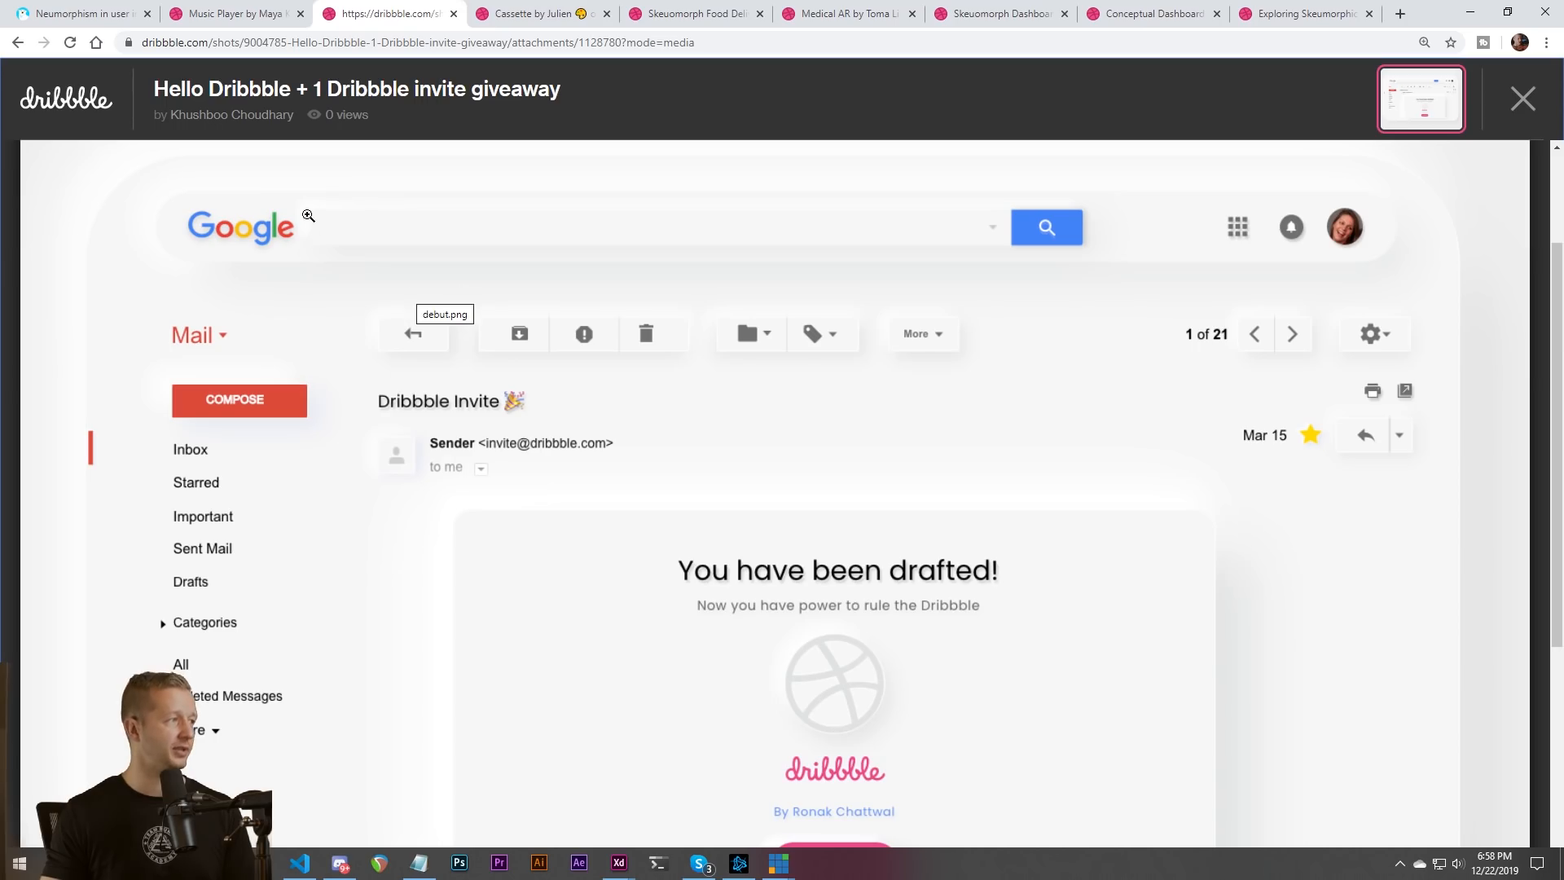
mouse_move(719, 373)
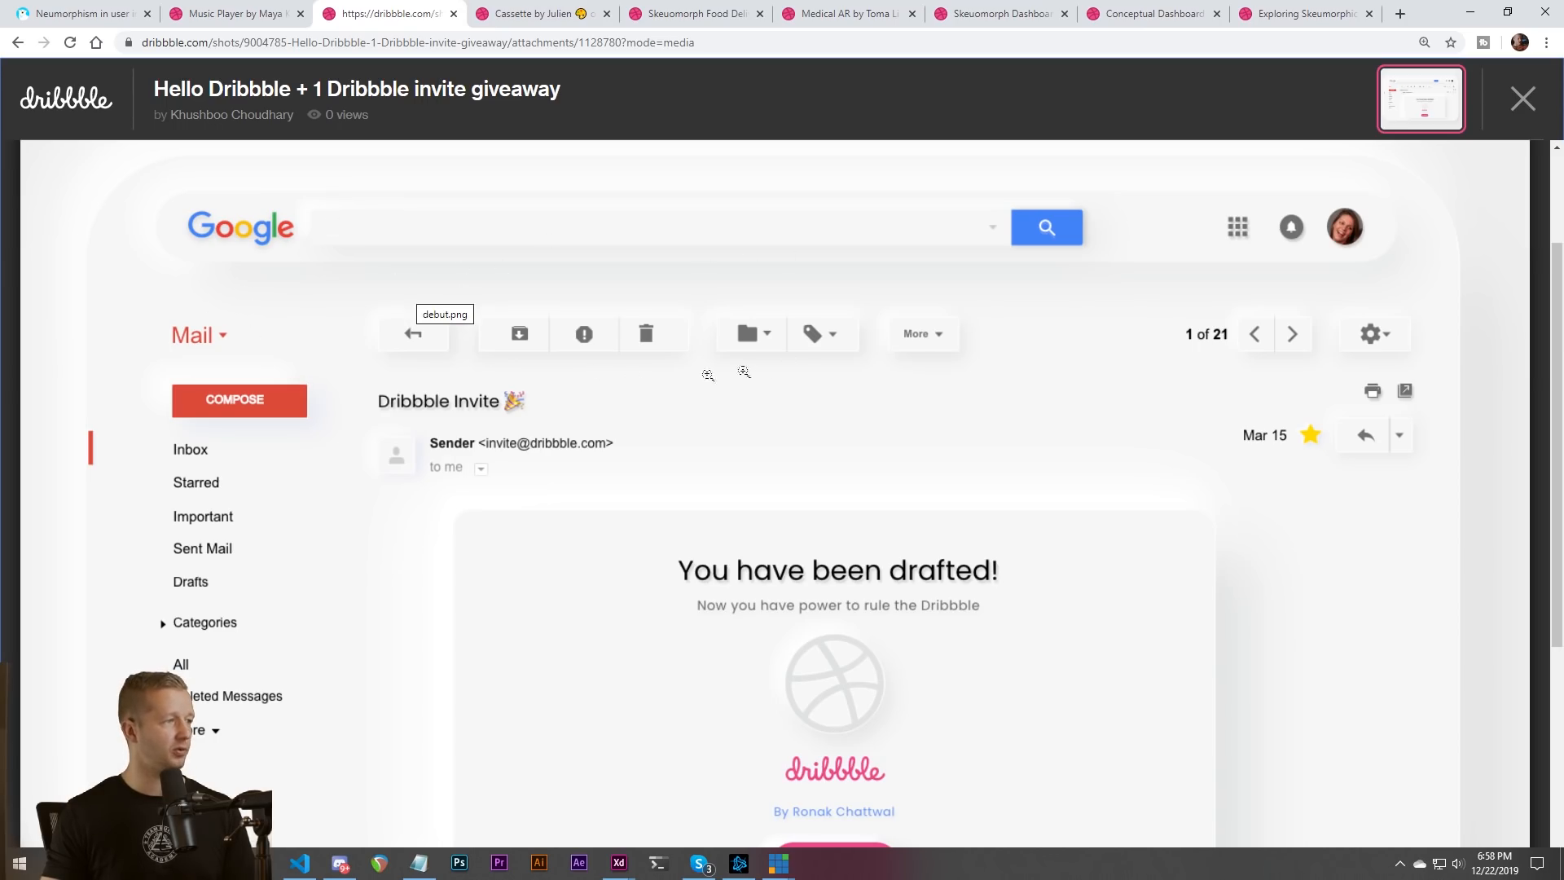
scroll("down", 3)
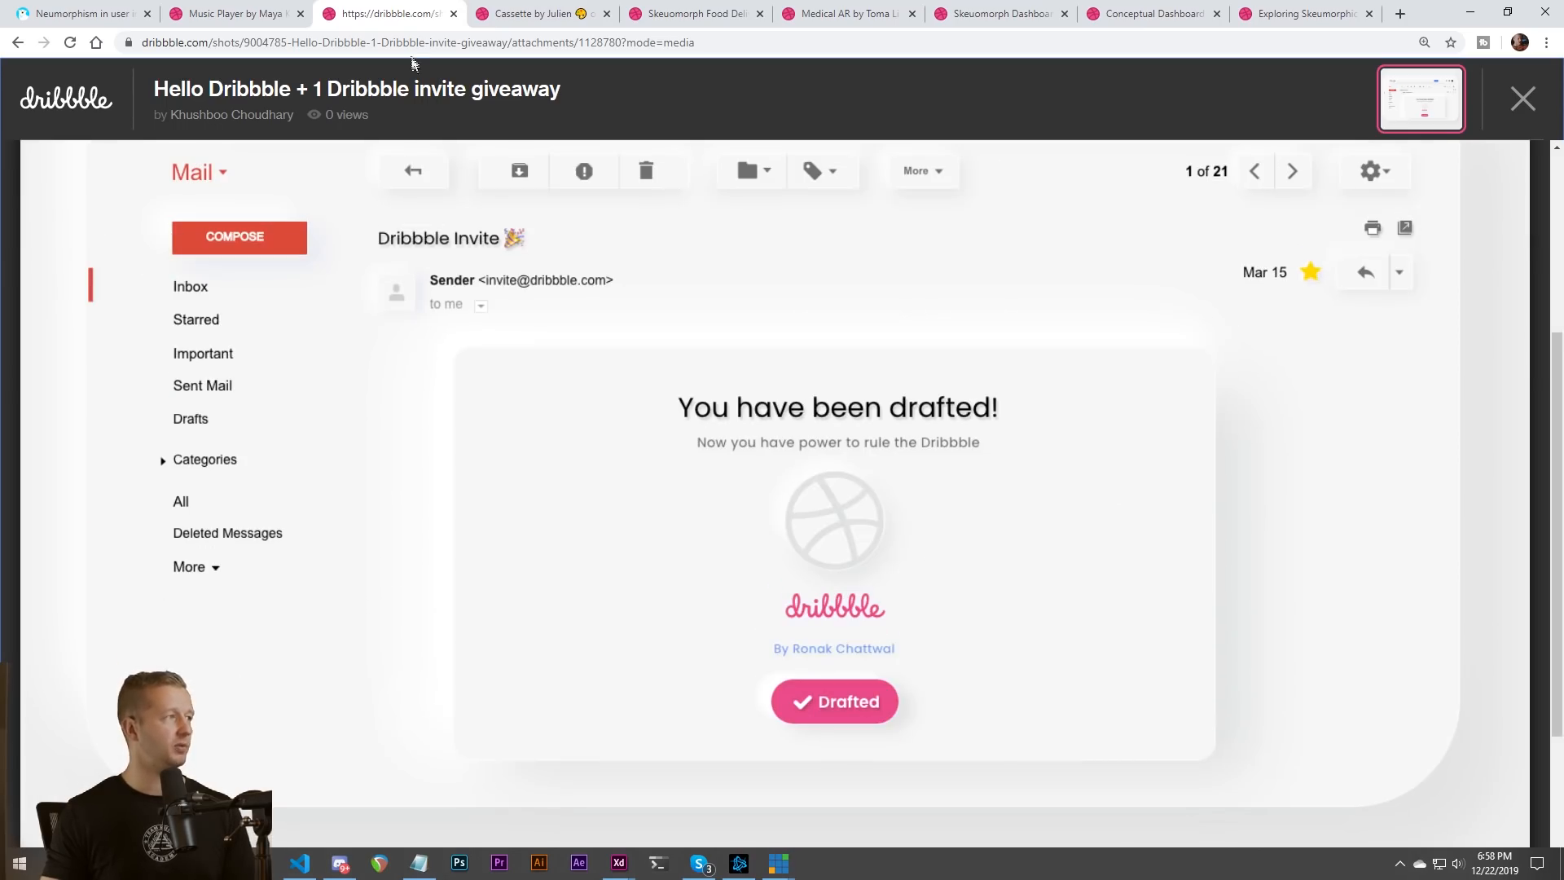
left_click(539, 13)
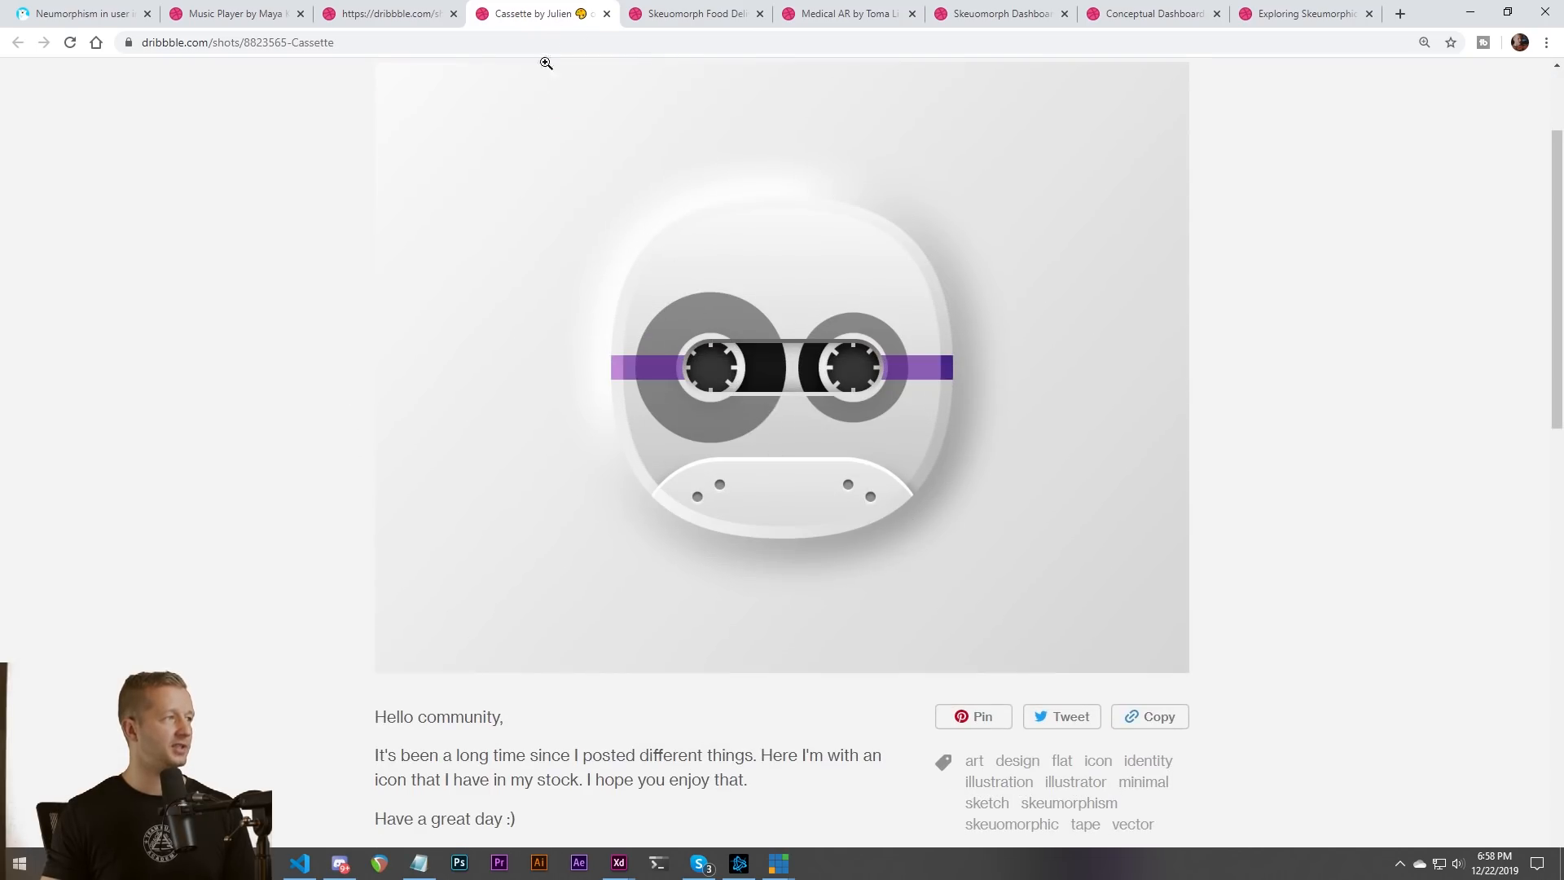
left_click(688, 13)
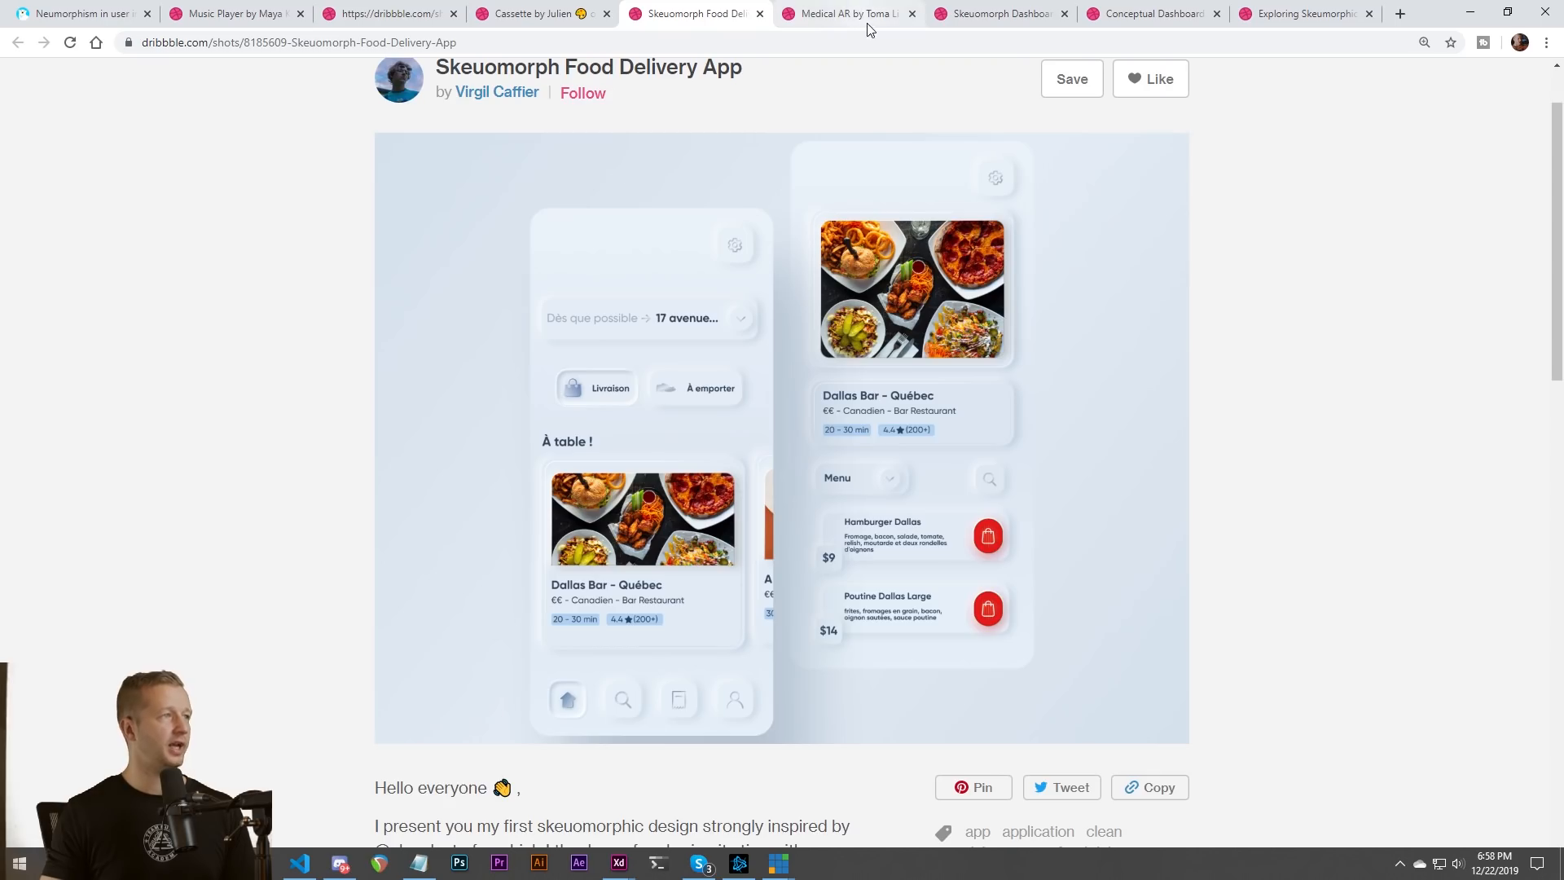
left_click(847, 13)
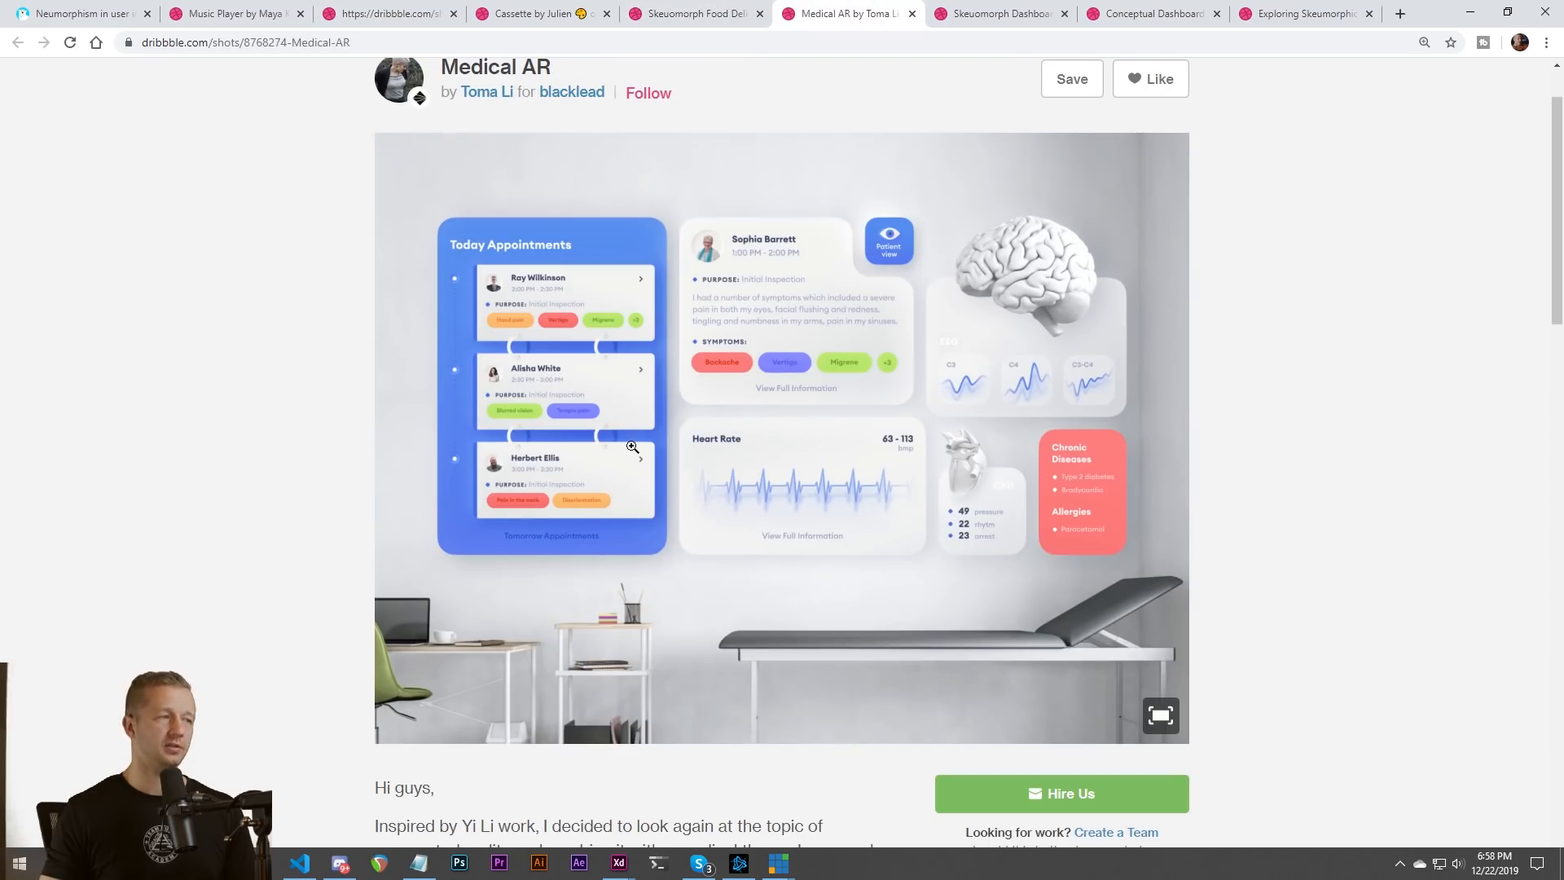
mouse_move(992, 22)
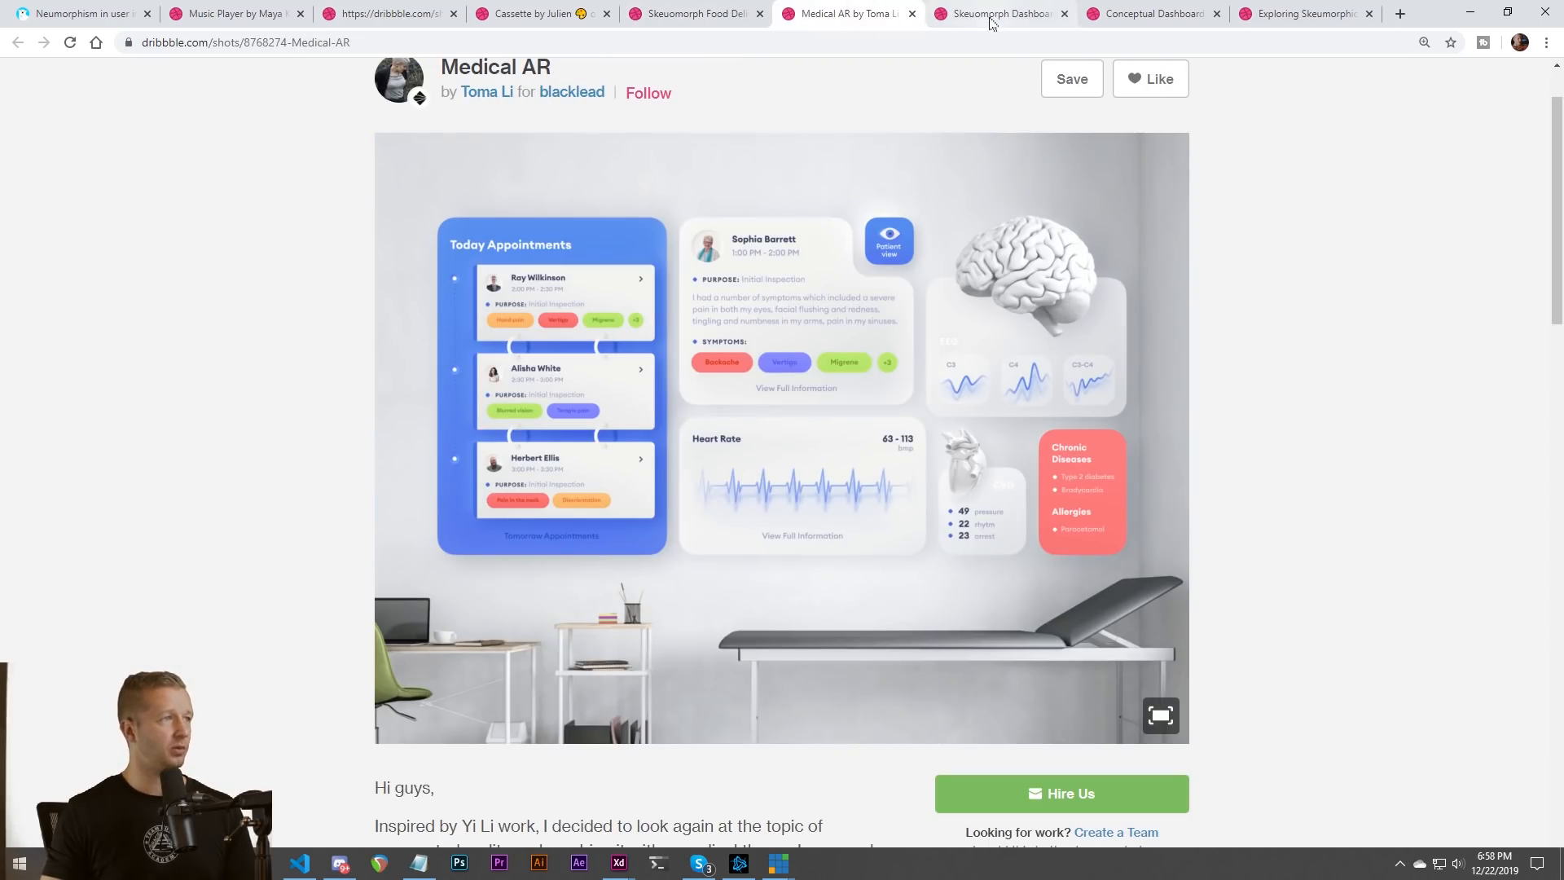
left_click(997, 13)
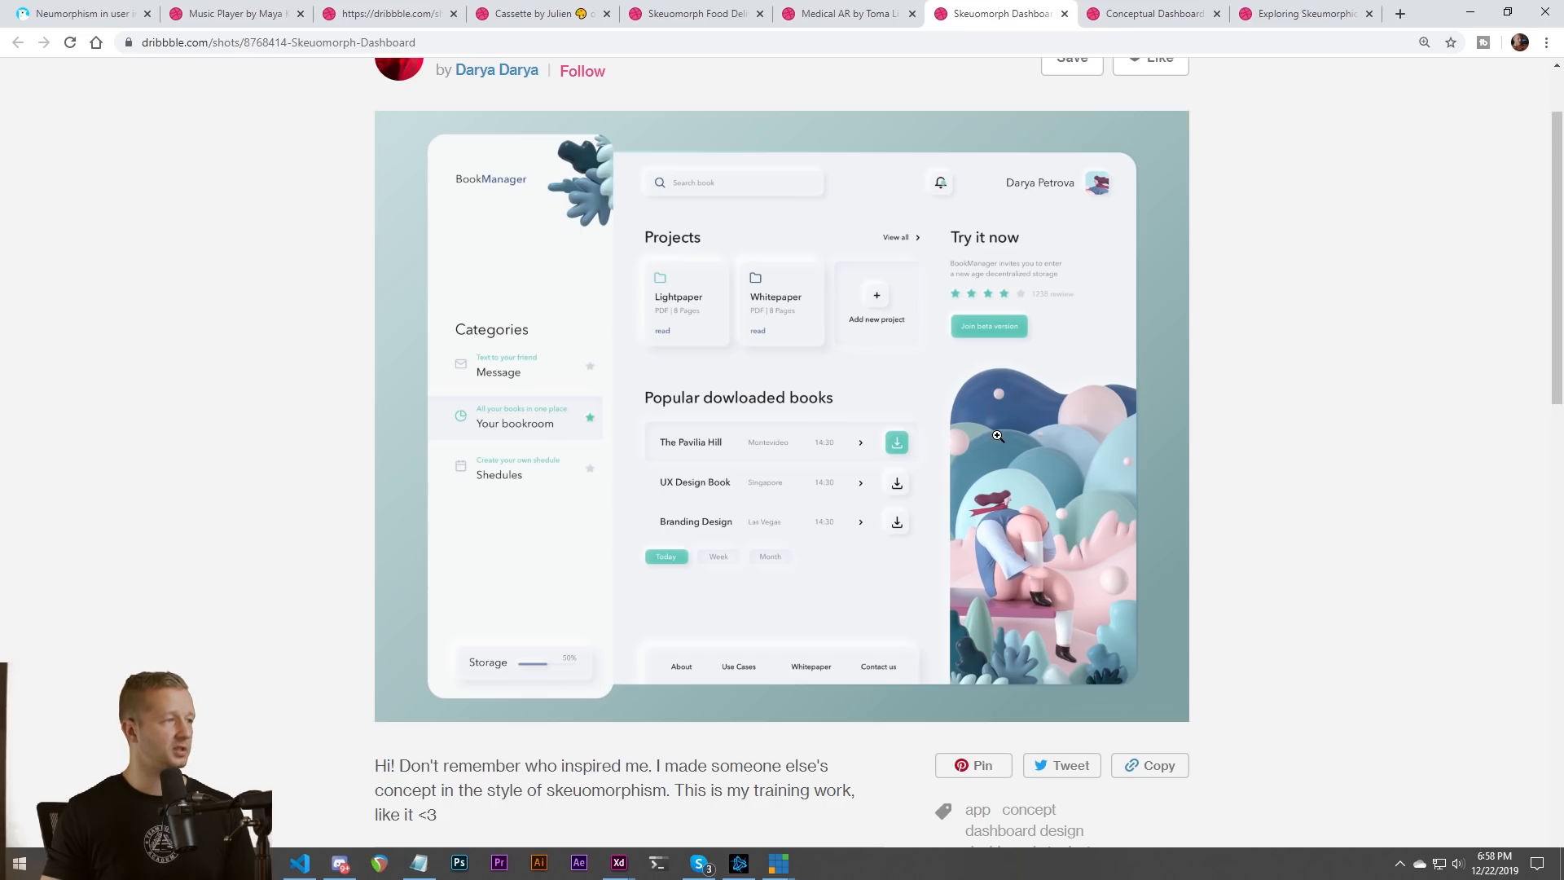
left_click(1149, 13)
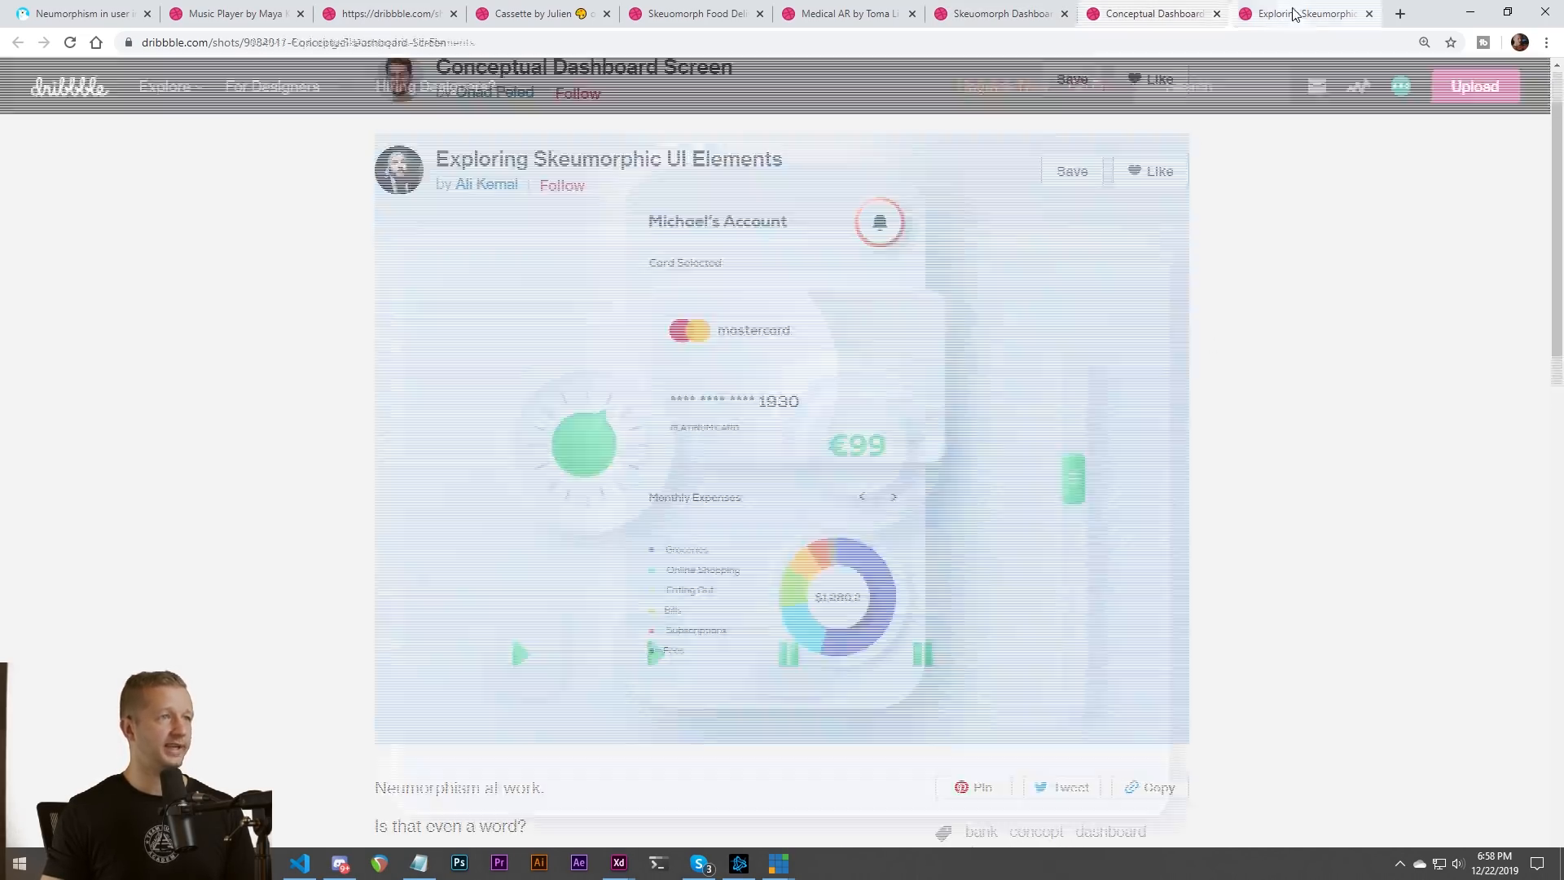
left_click(1297, 13)
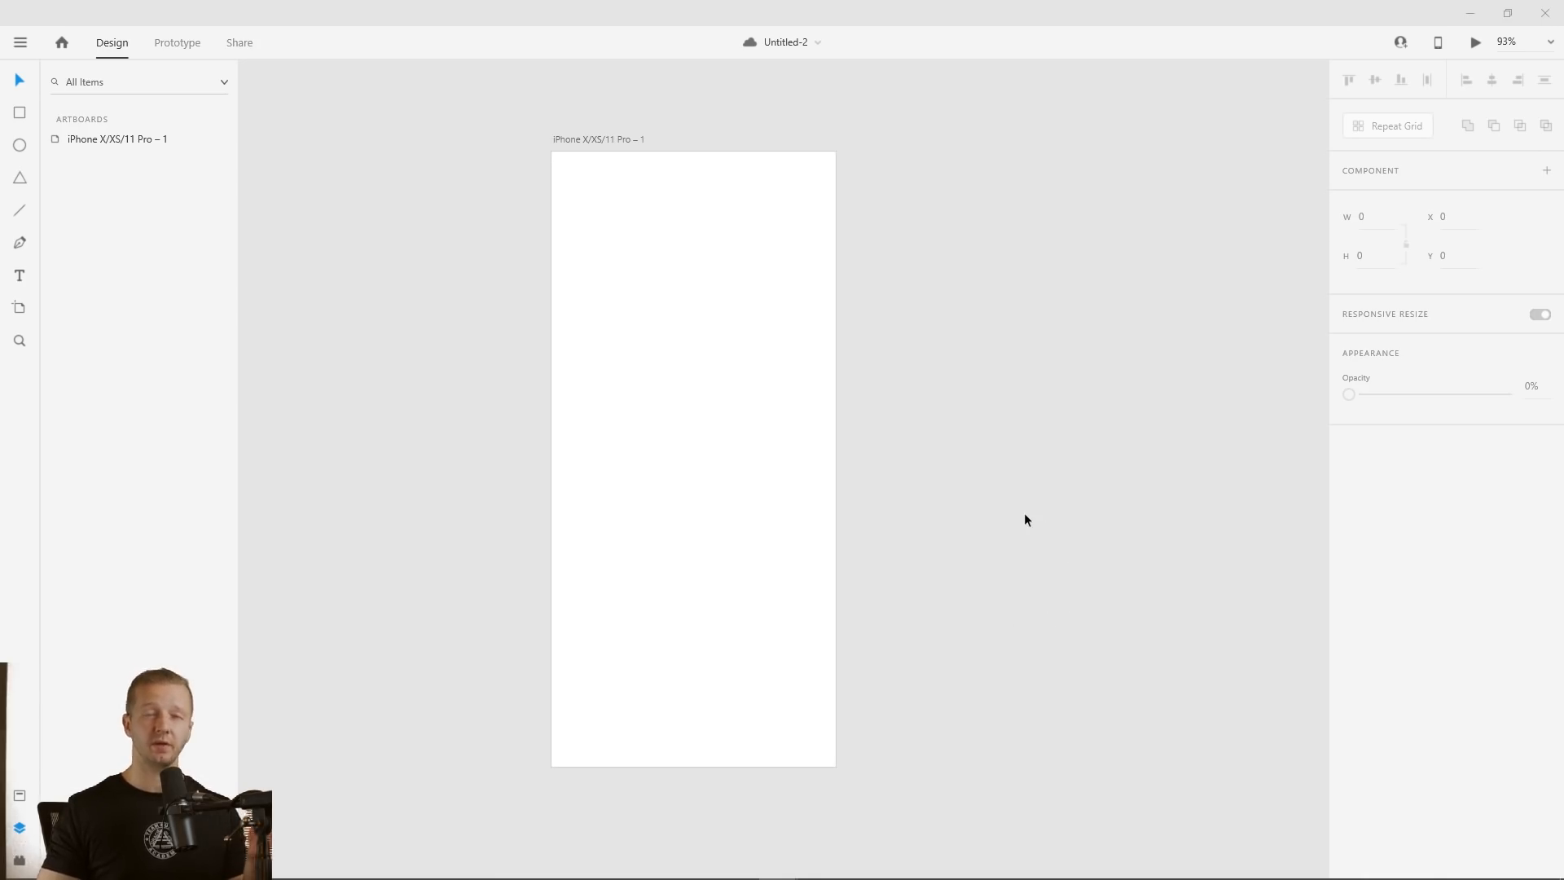
mouse_move(1041, 512)
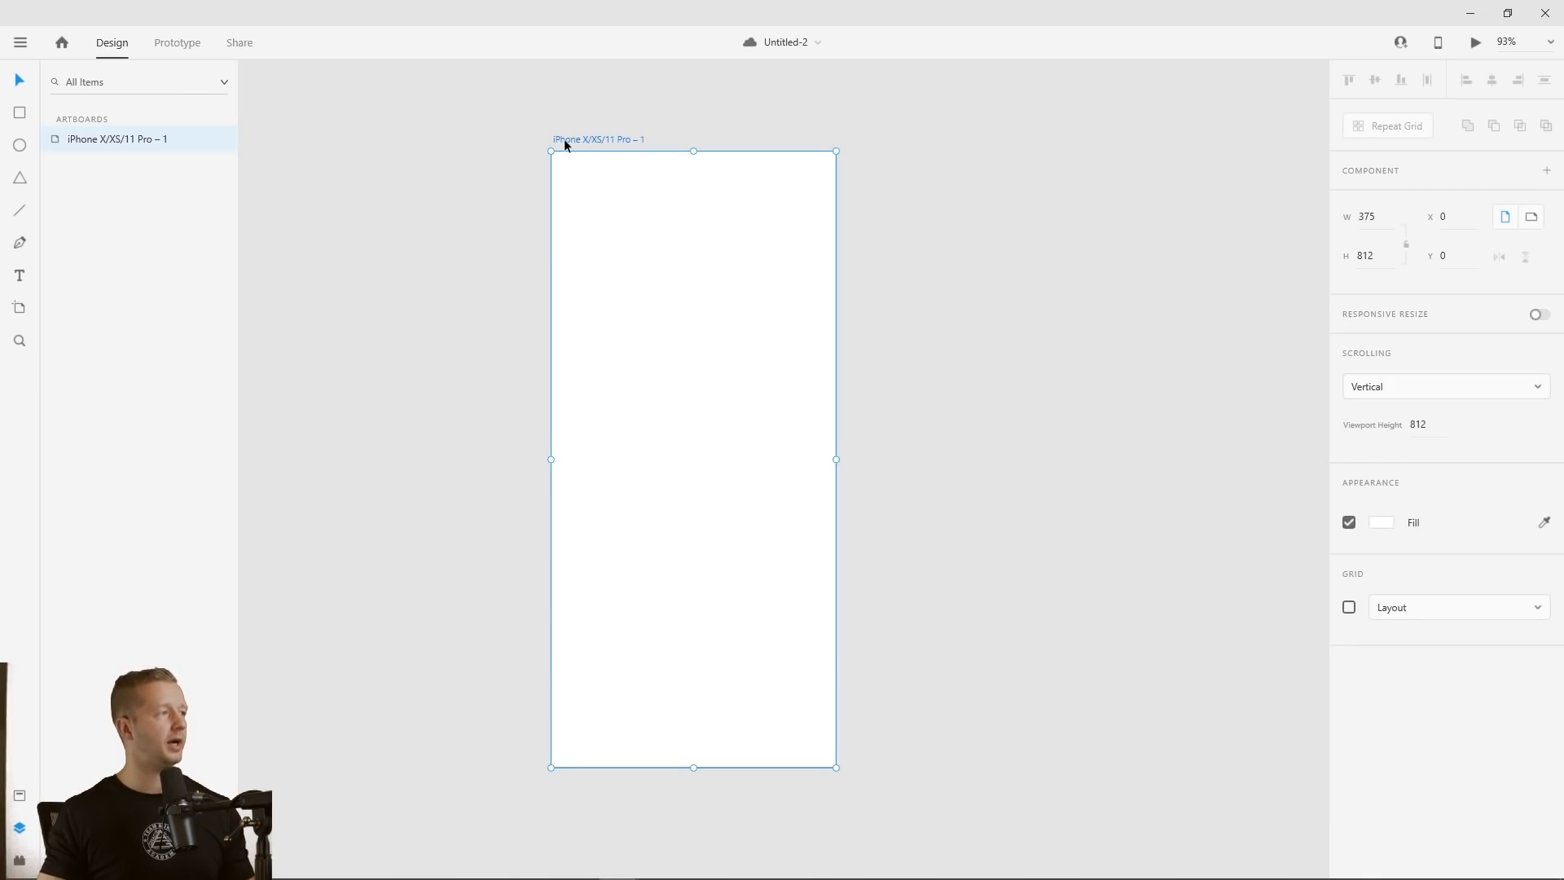
mouse_move(18, 112)
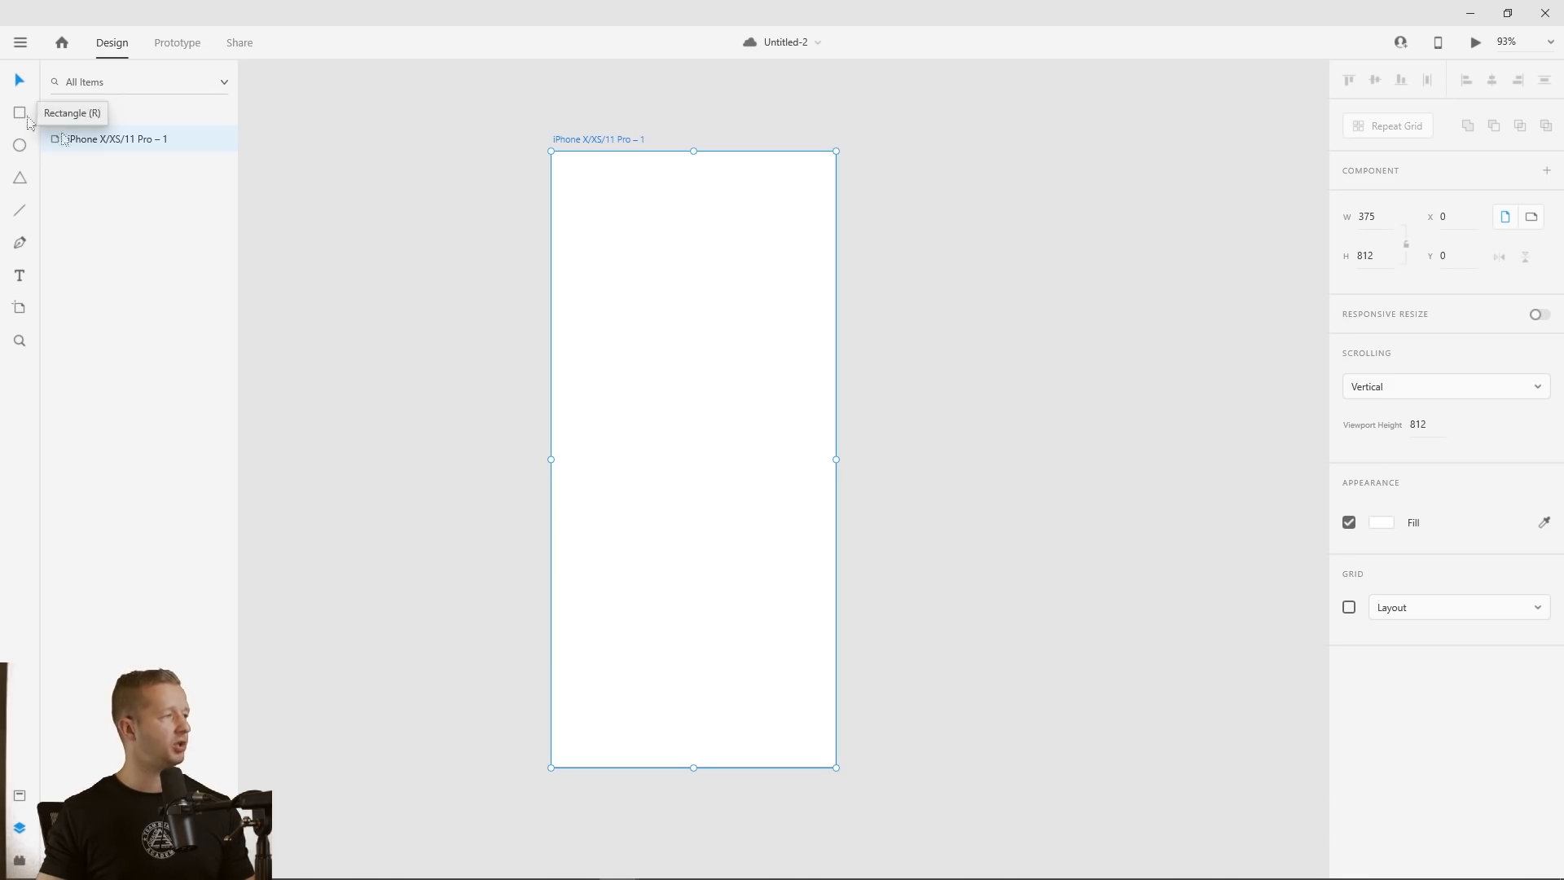
Switch to the Rectangle tool to draw on the grey artboard
left_click(1381, 521)
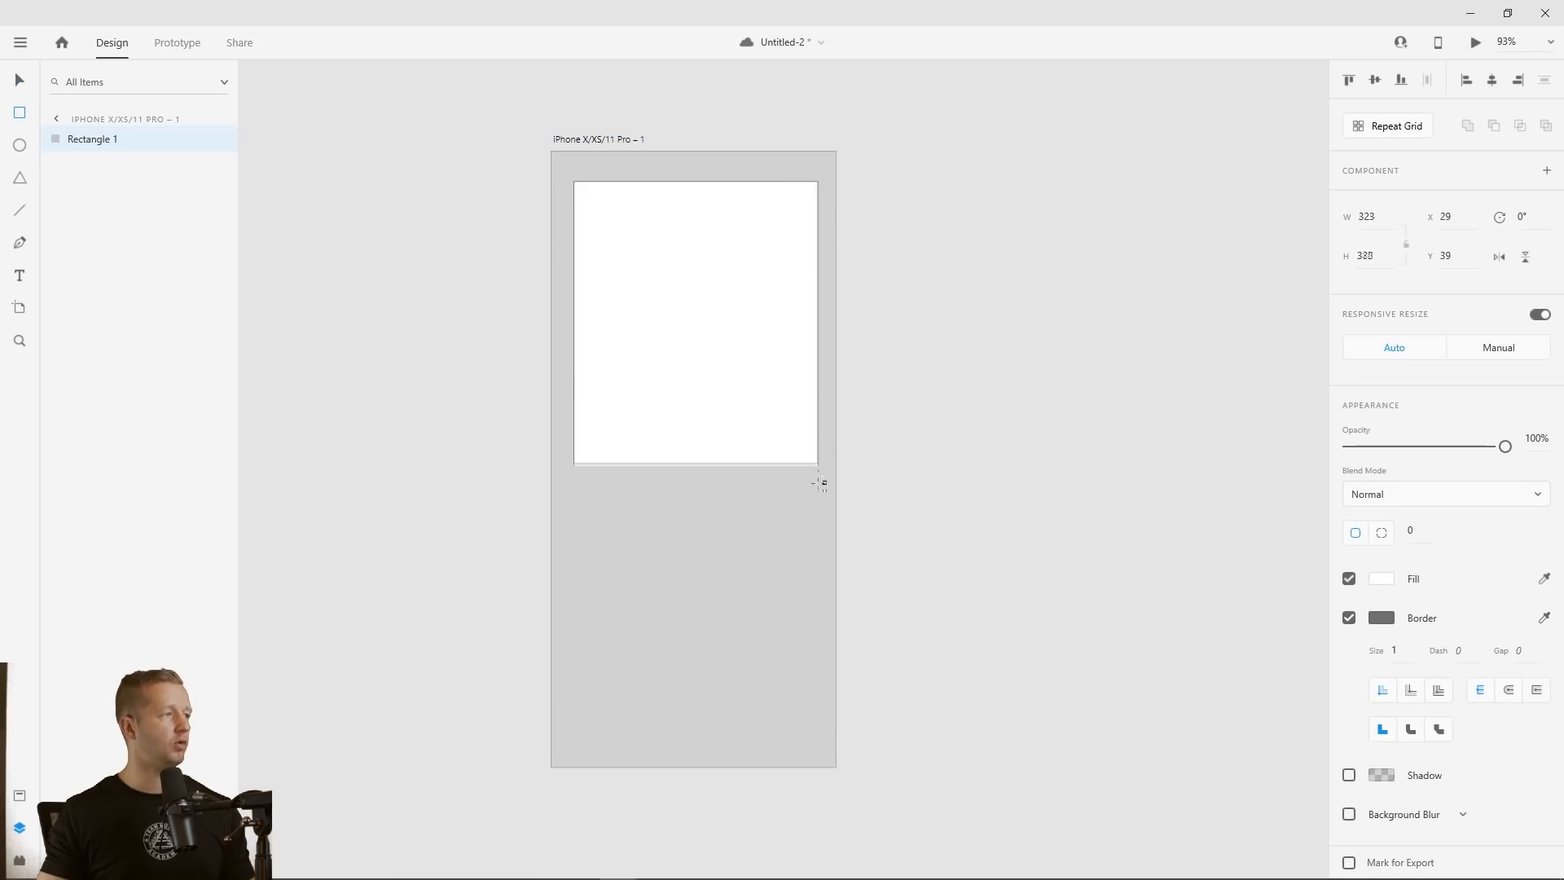
Stretch the rectangle into a tall card, remove its border, and fill it #EEEEEE
left_click_drag(818, 464, 814, 618)
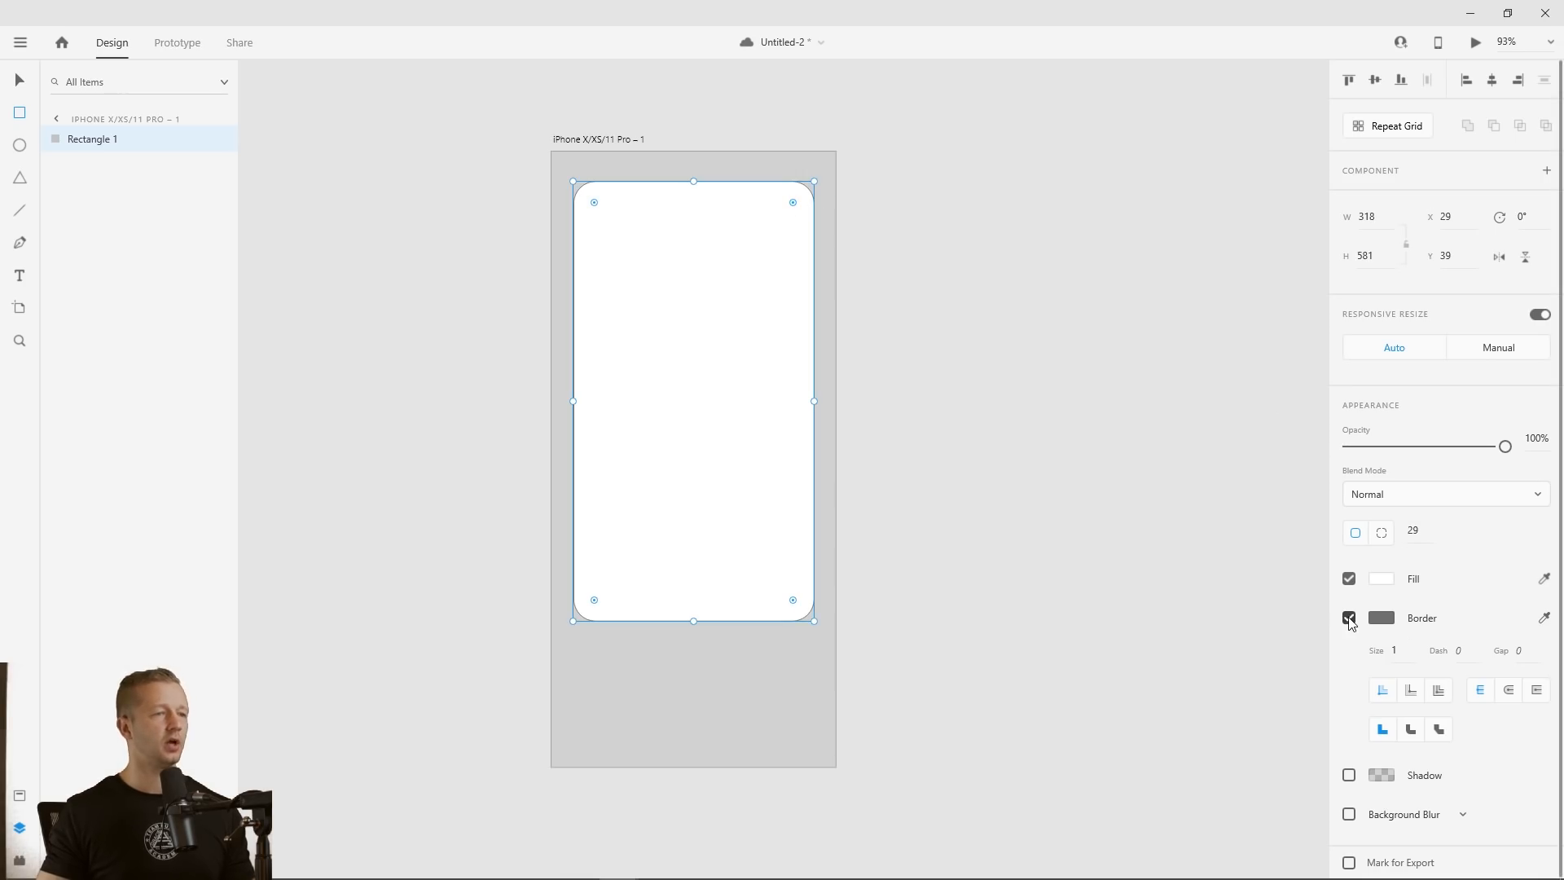
left_click(1382, 579)
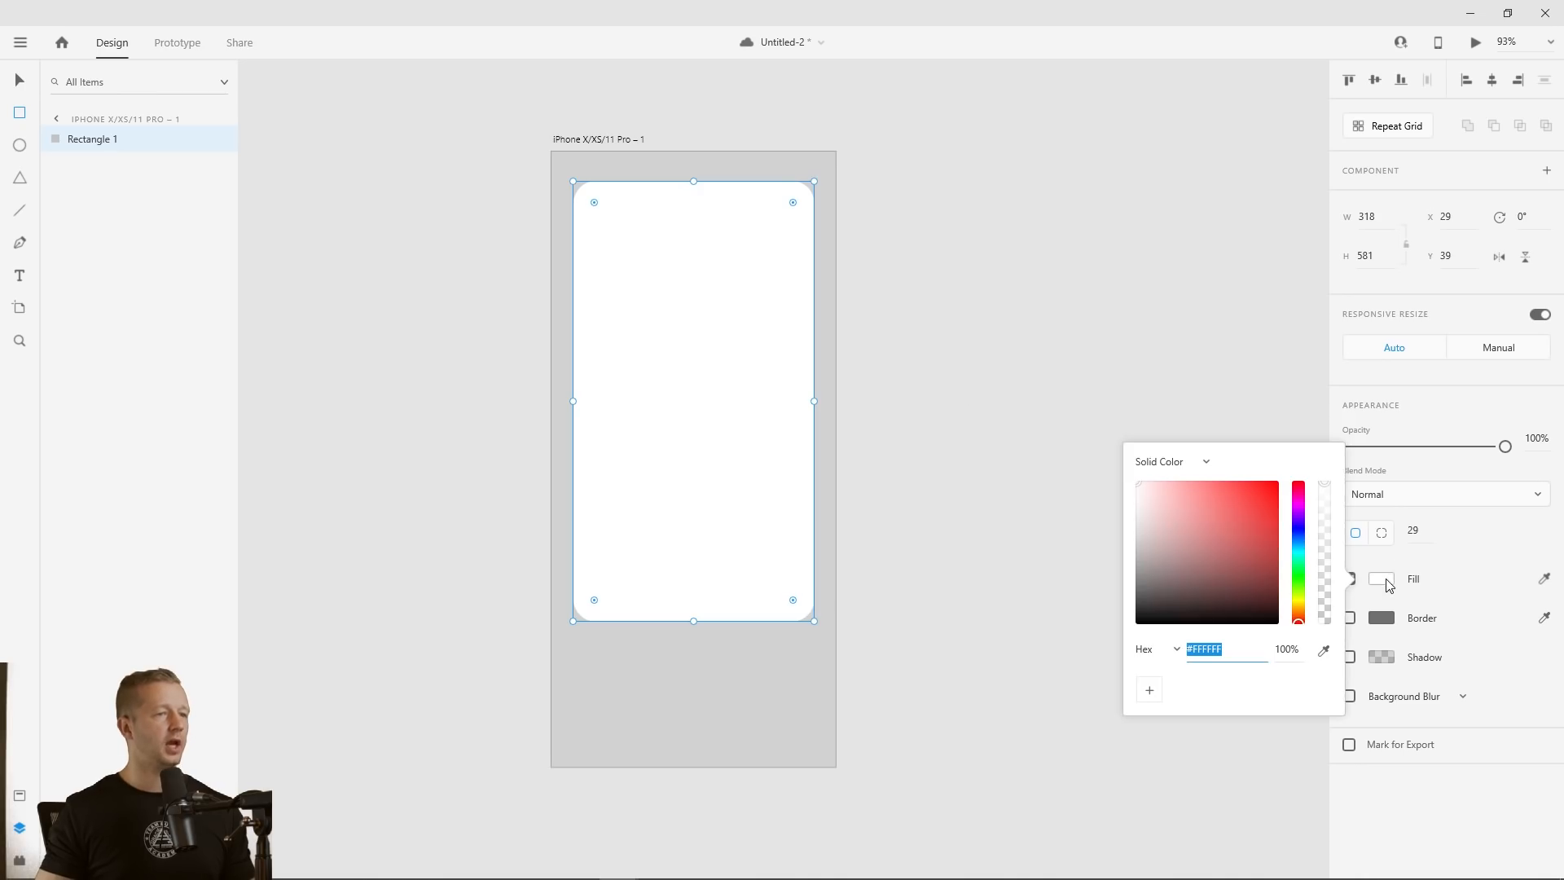
mouse_move(1144, 496)
type("#ECECEC")
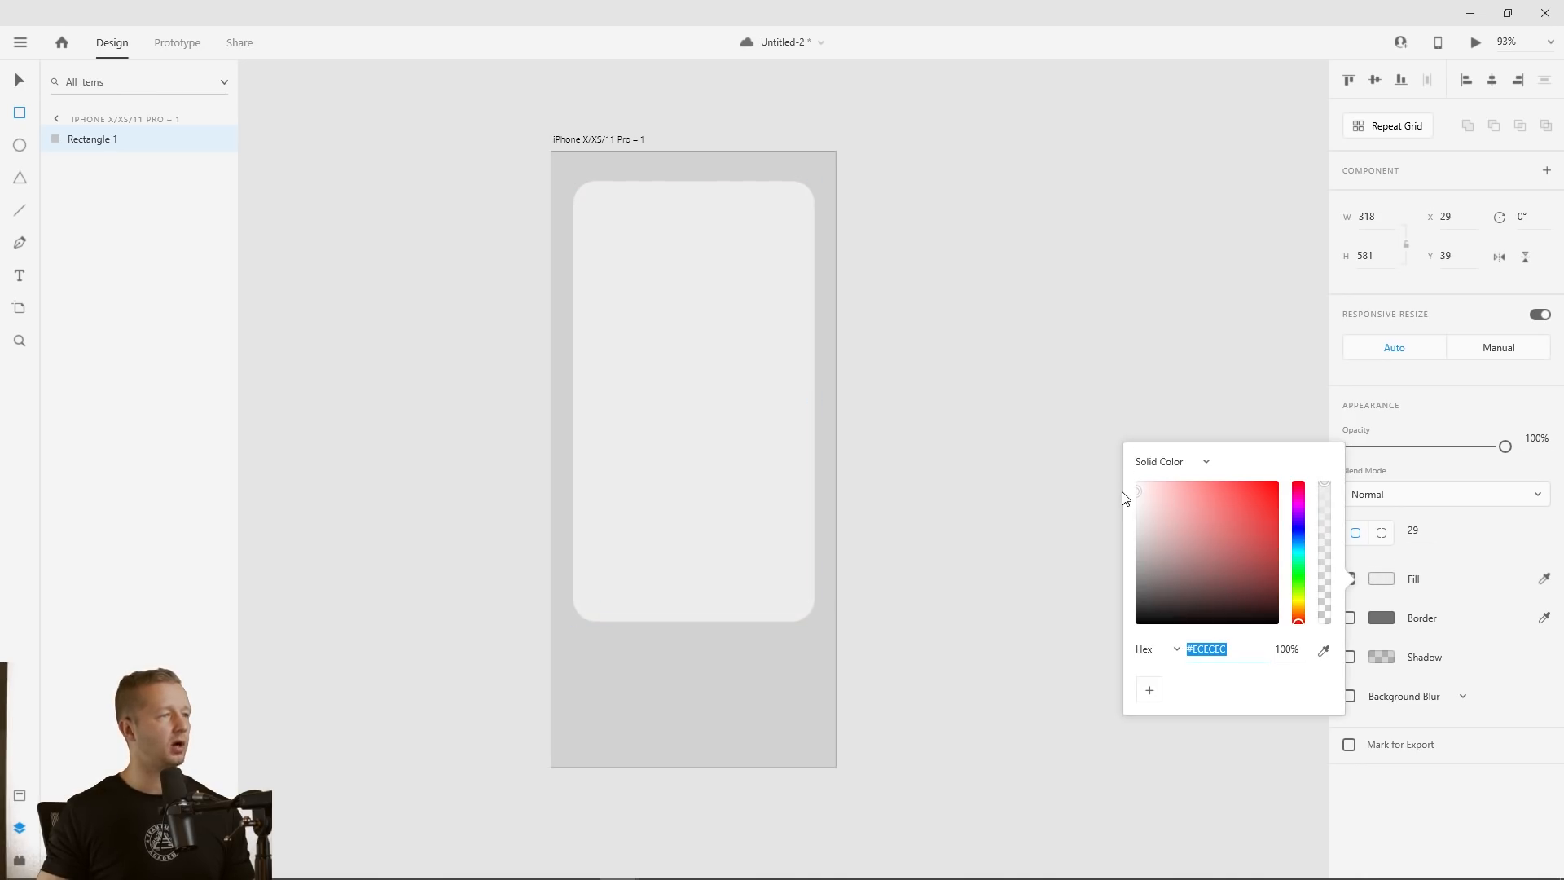
type("EEEEEE")
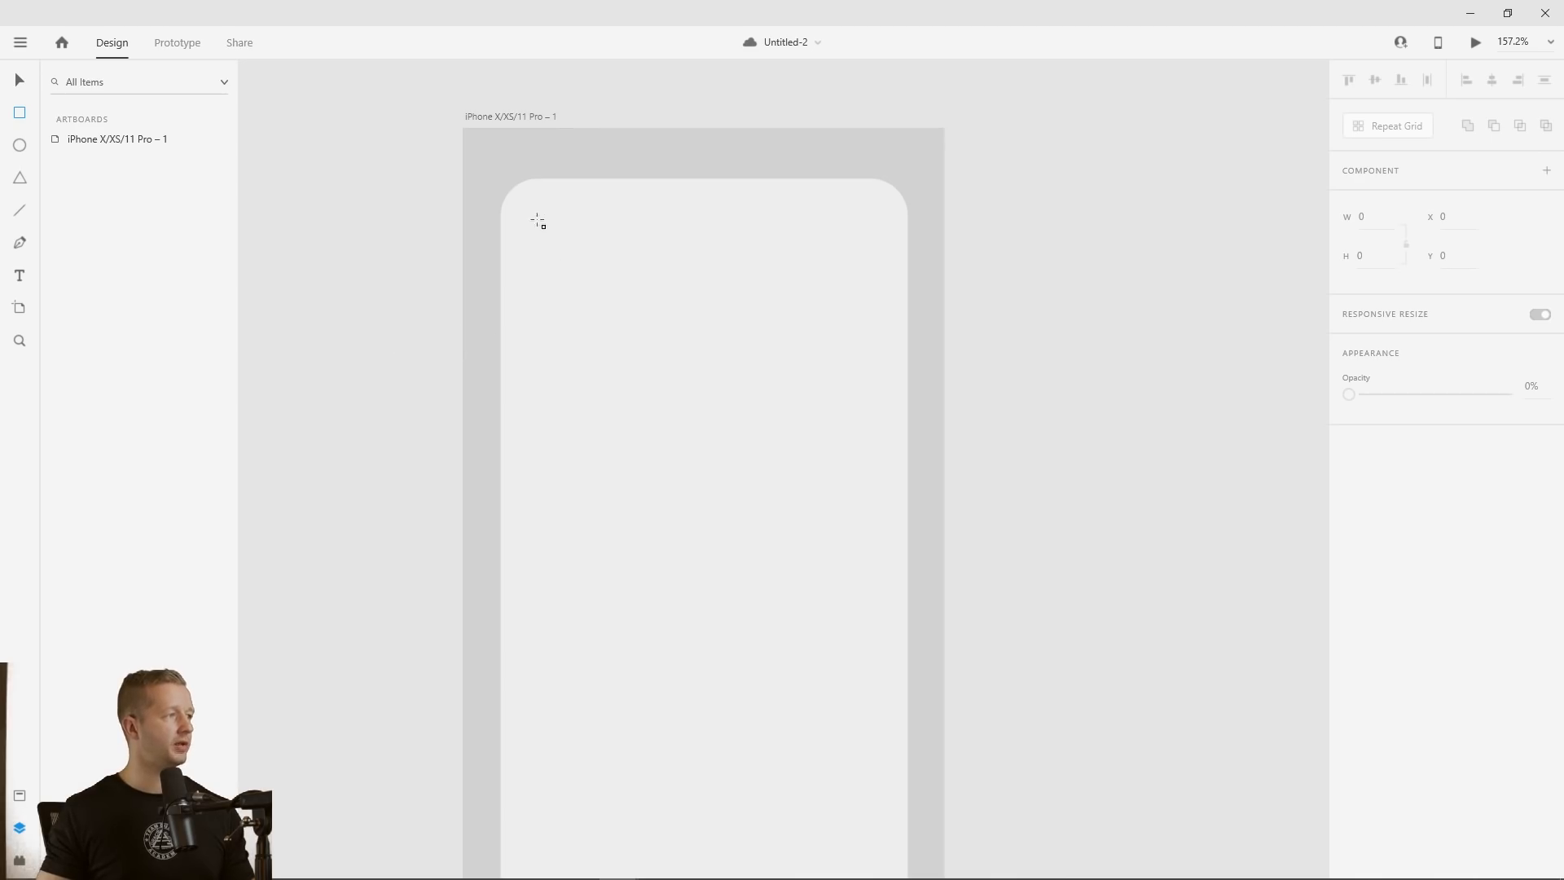
Draw a wide bar near the card top with corner radius 17 and no border
left_click_drag(530, 234, 877, 311)
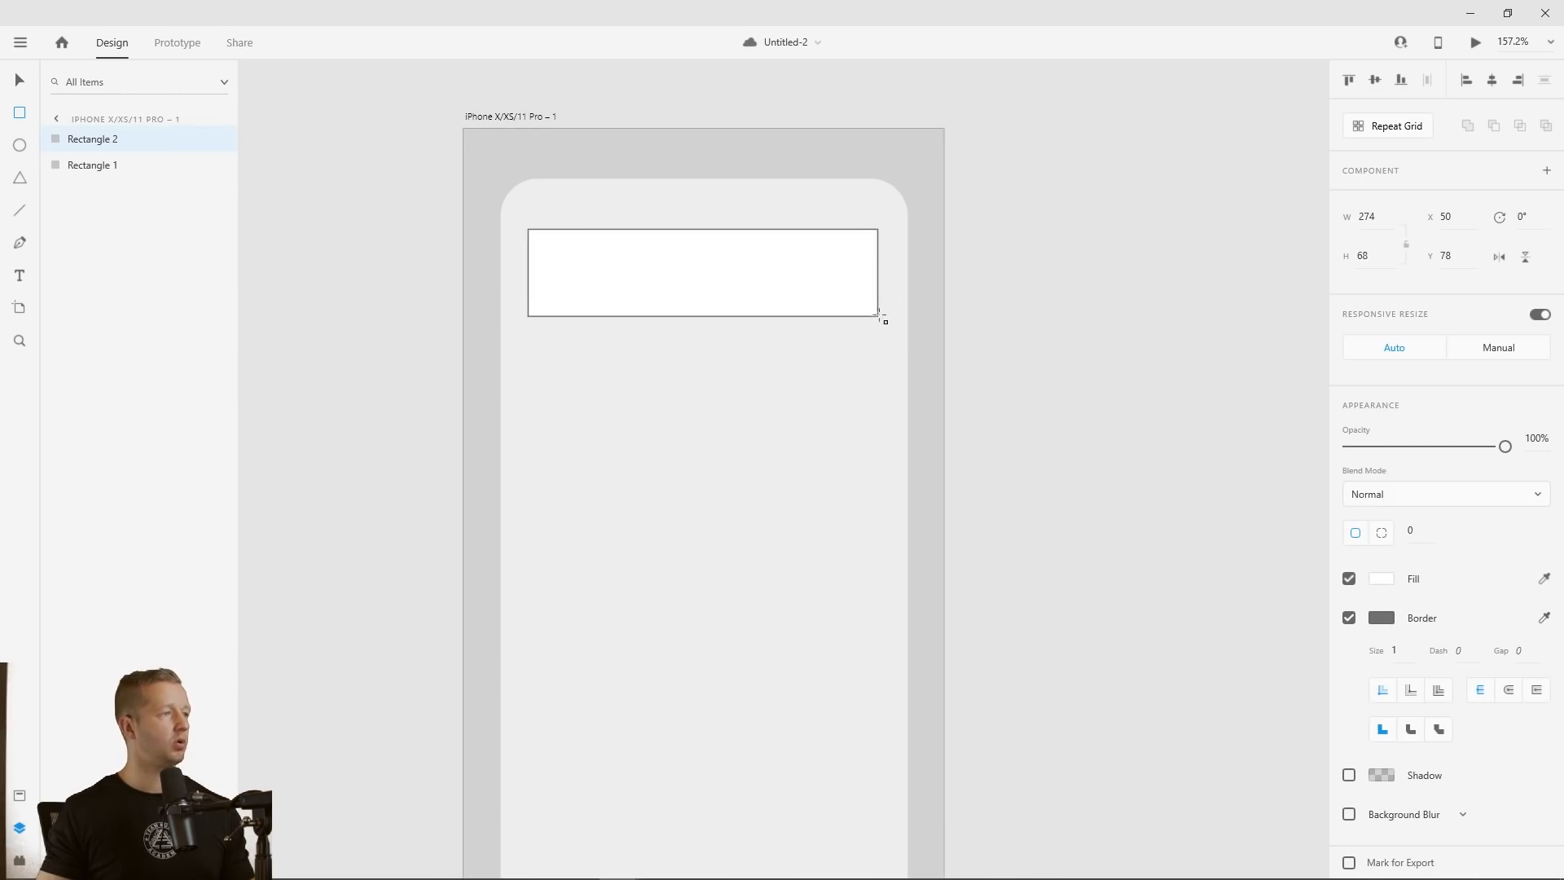
left_click_drag(880, 318, 880, 312)
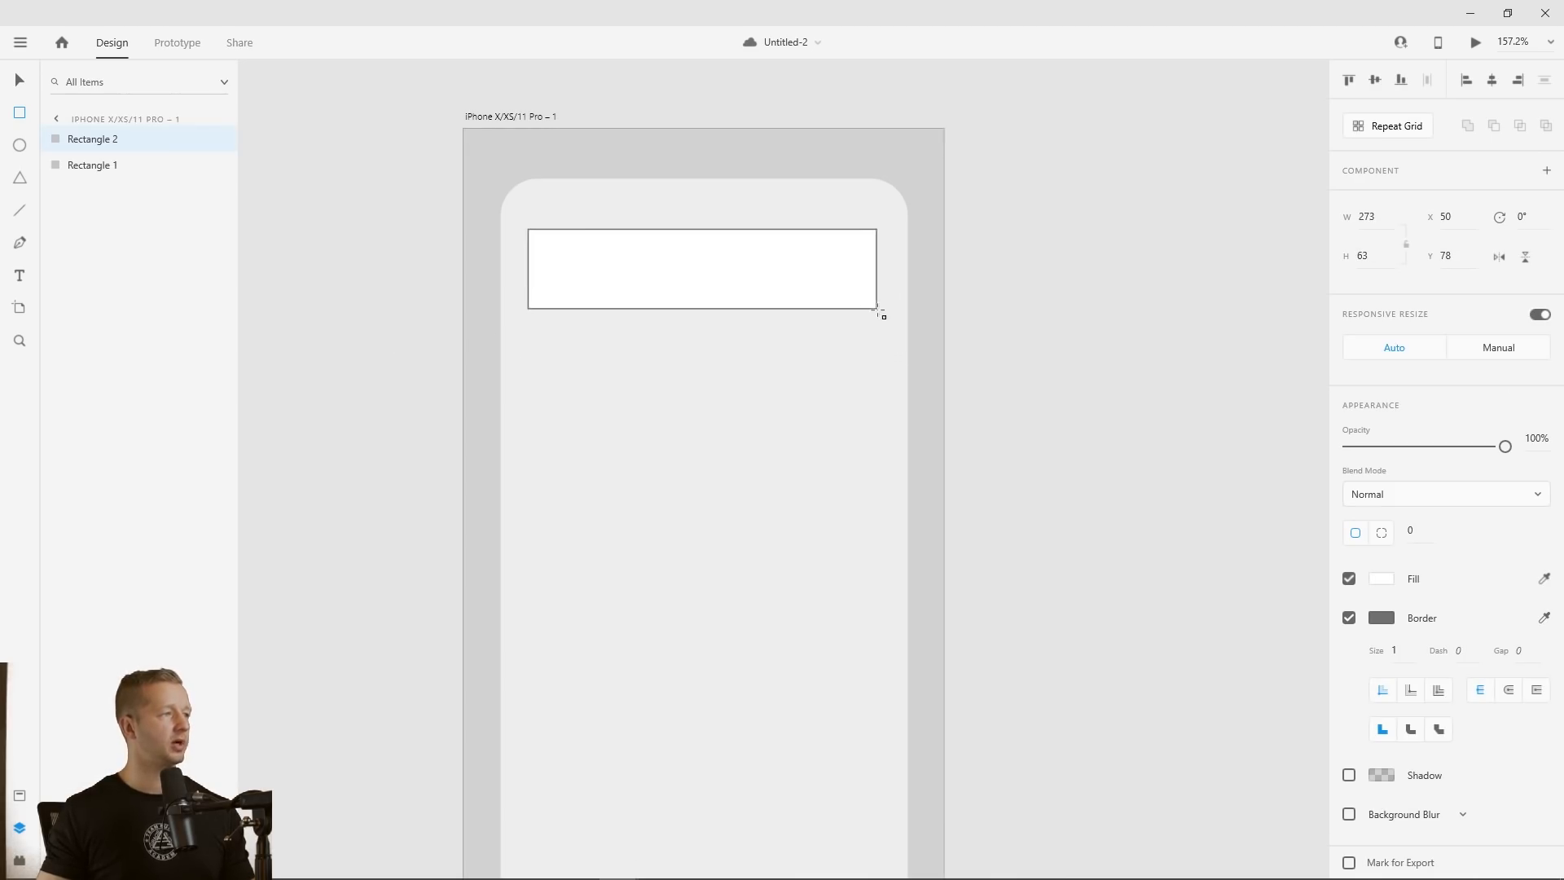
left_click(1383, 617)
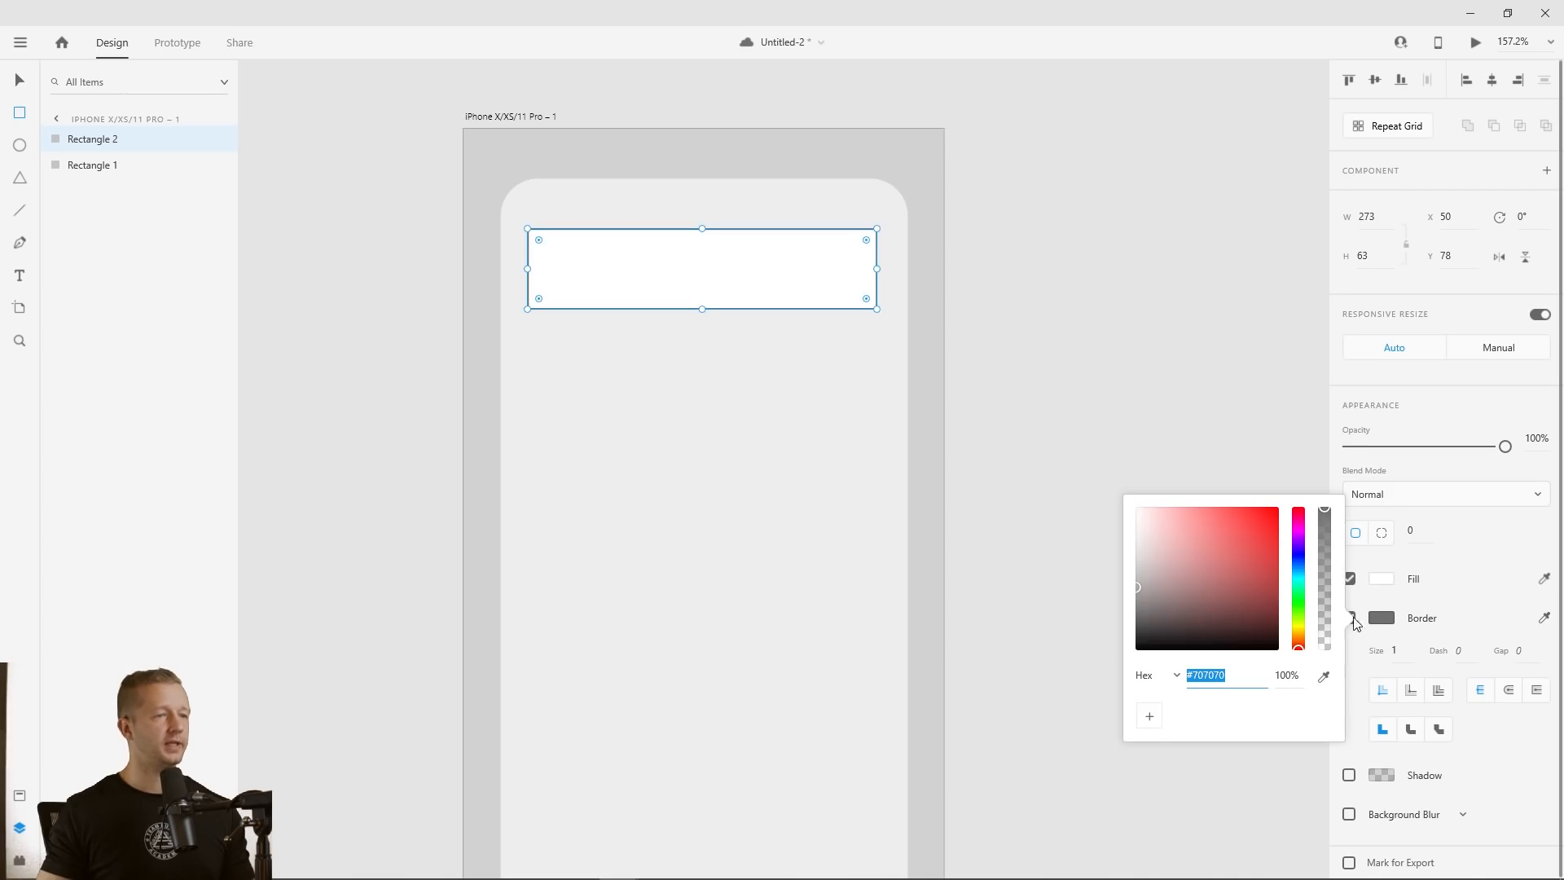
left_click(1351, 617)
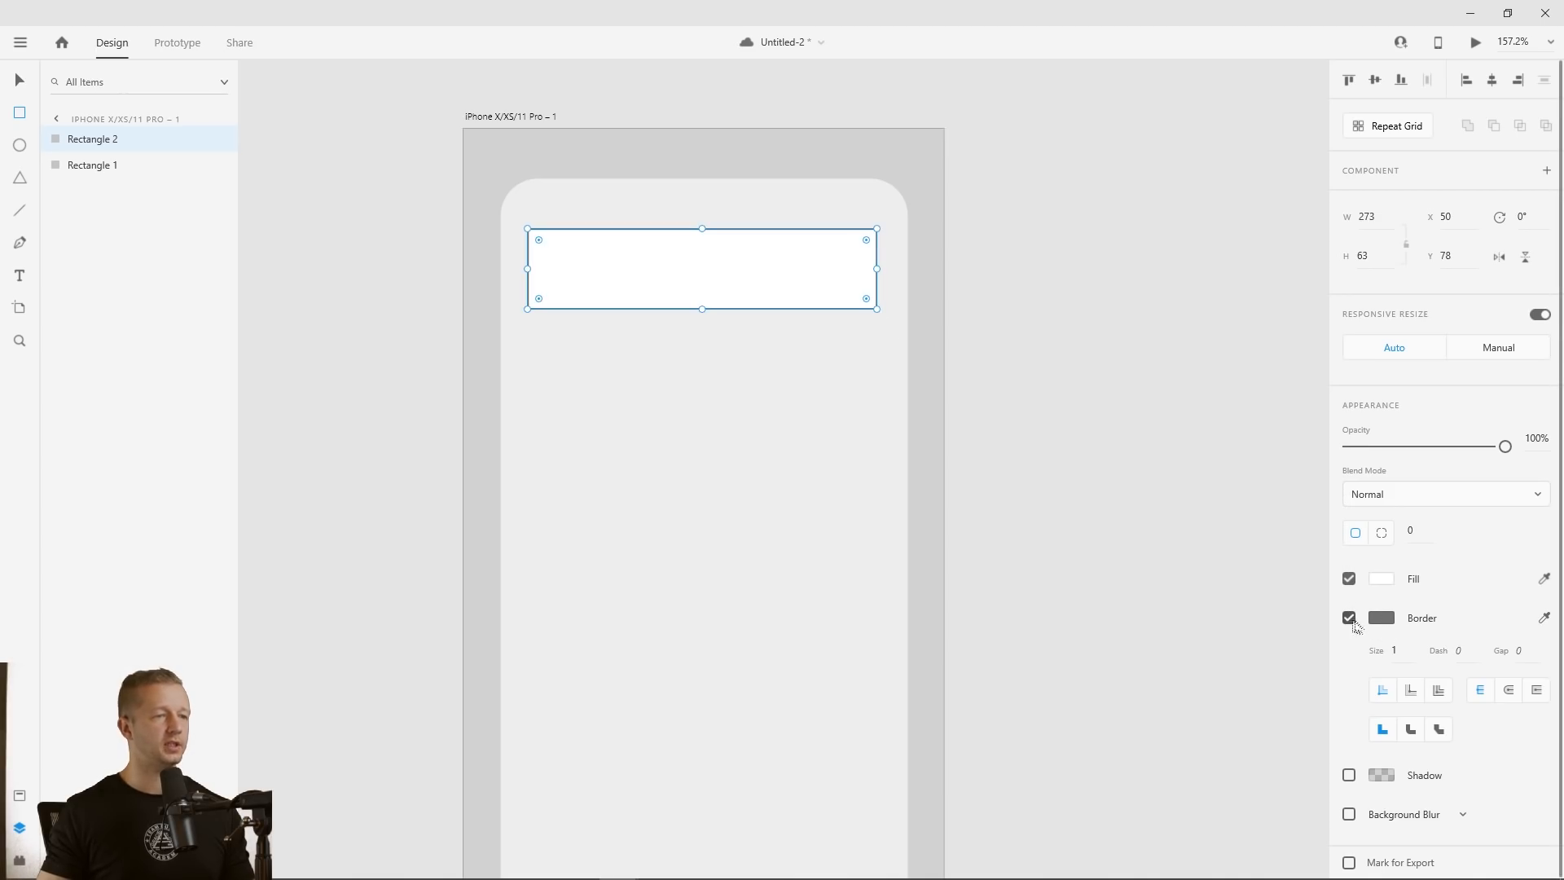
left_click(1349, 618)
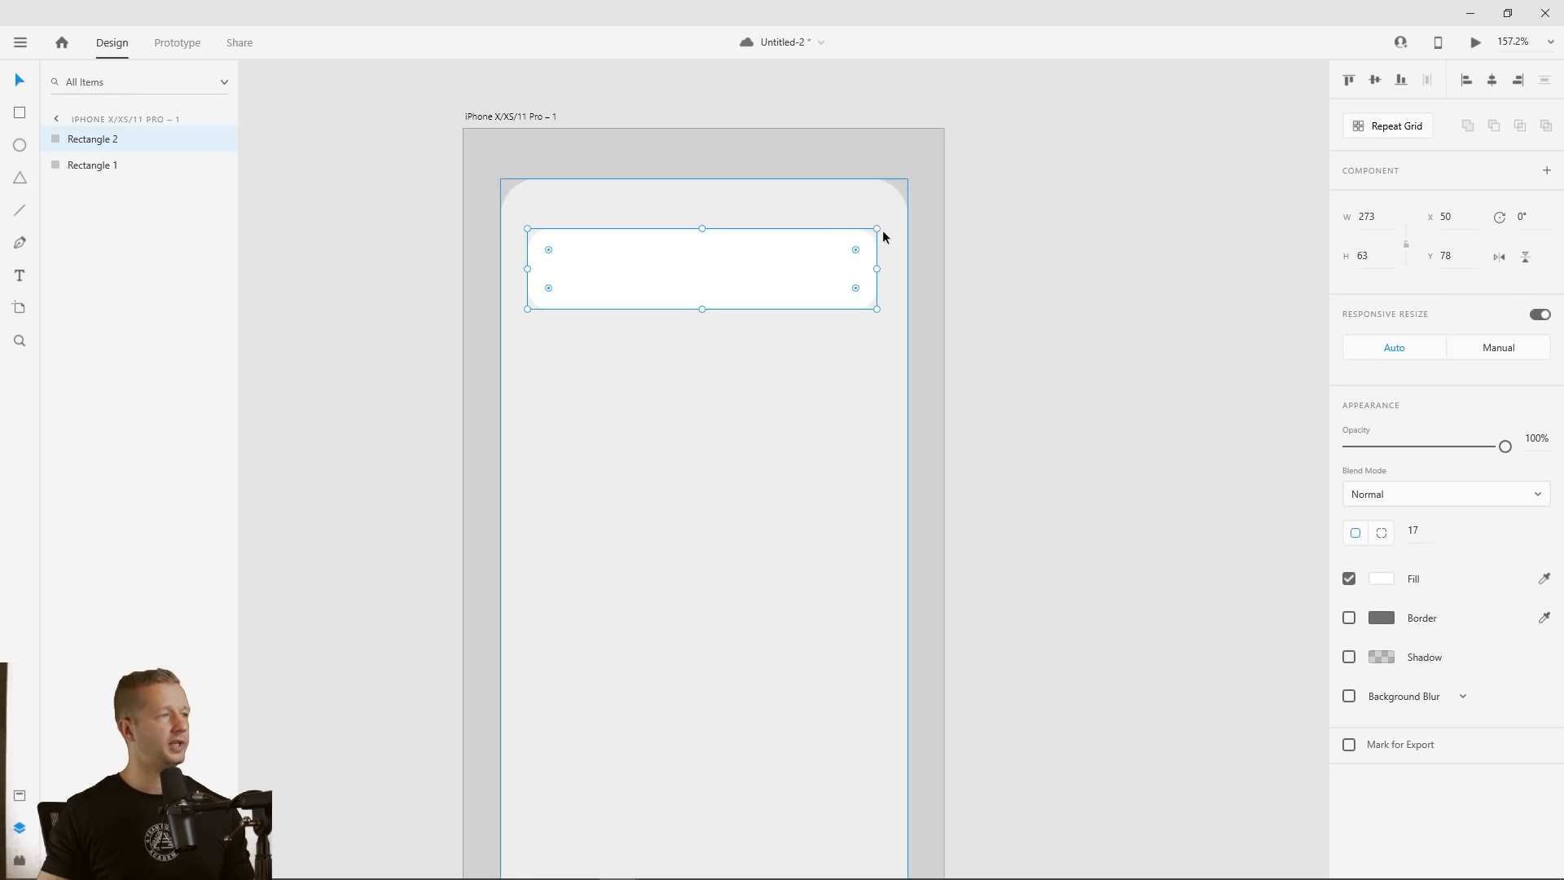
left_click(1037, 301)
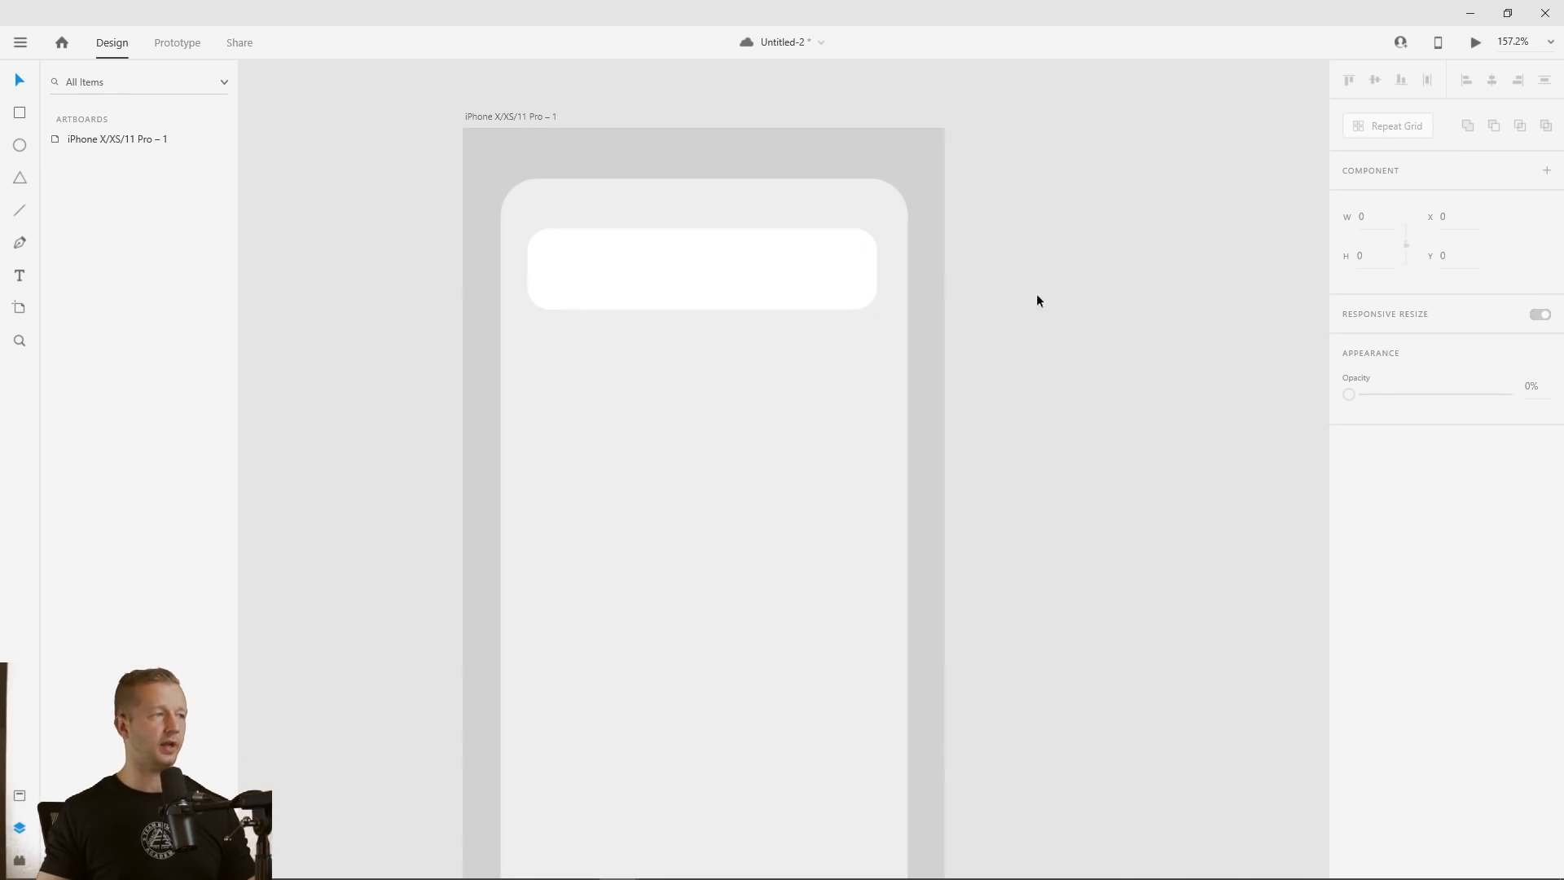
left_click(702, 269)
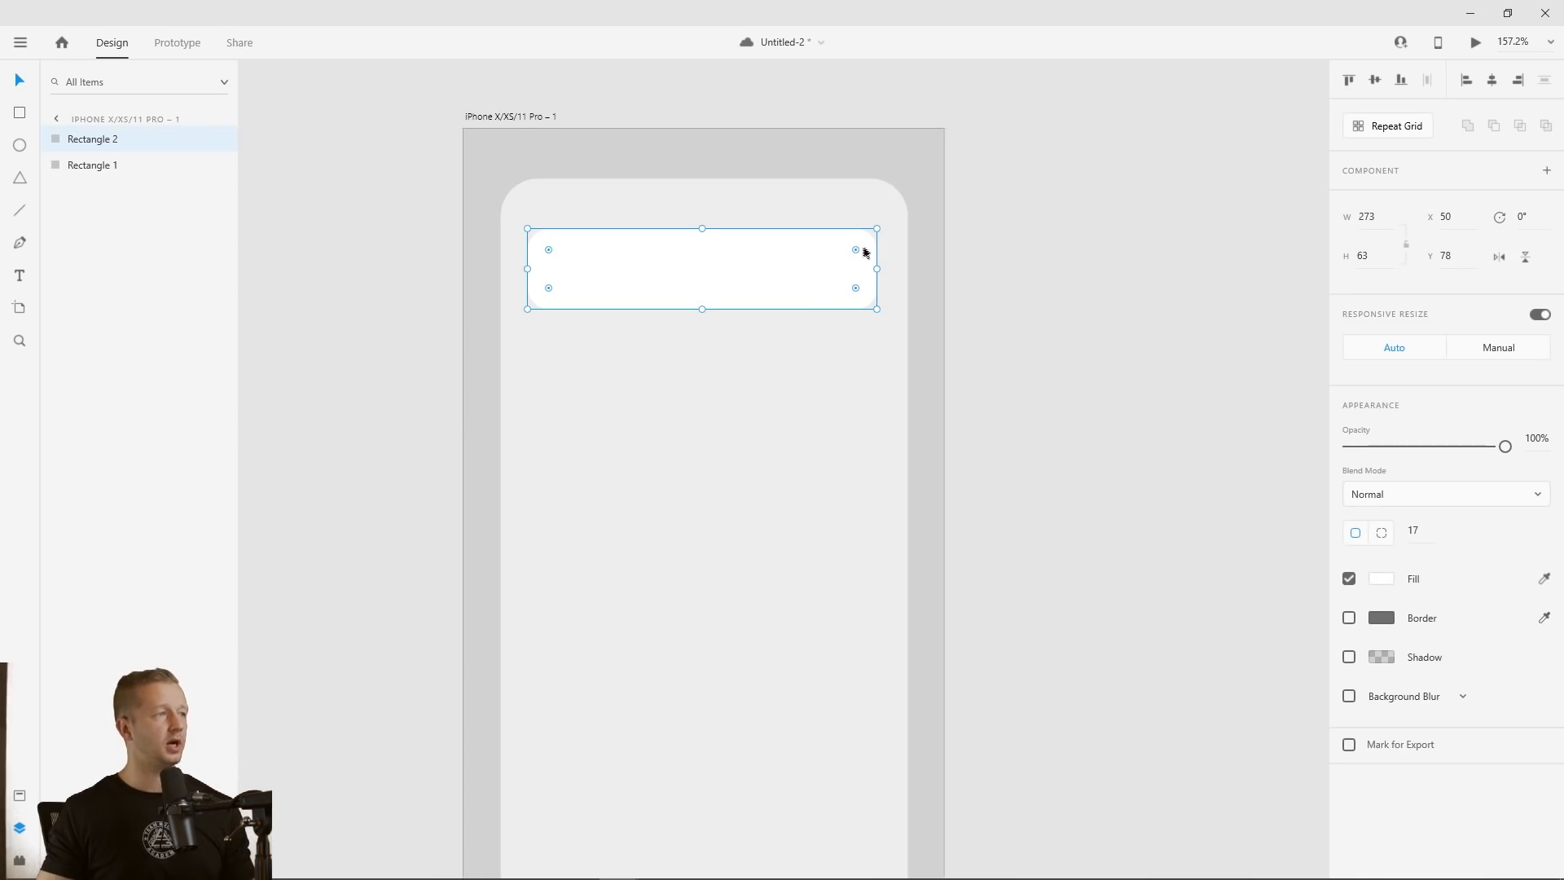
mouse_move(738, 276)
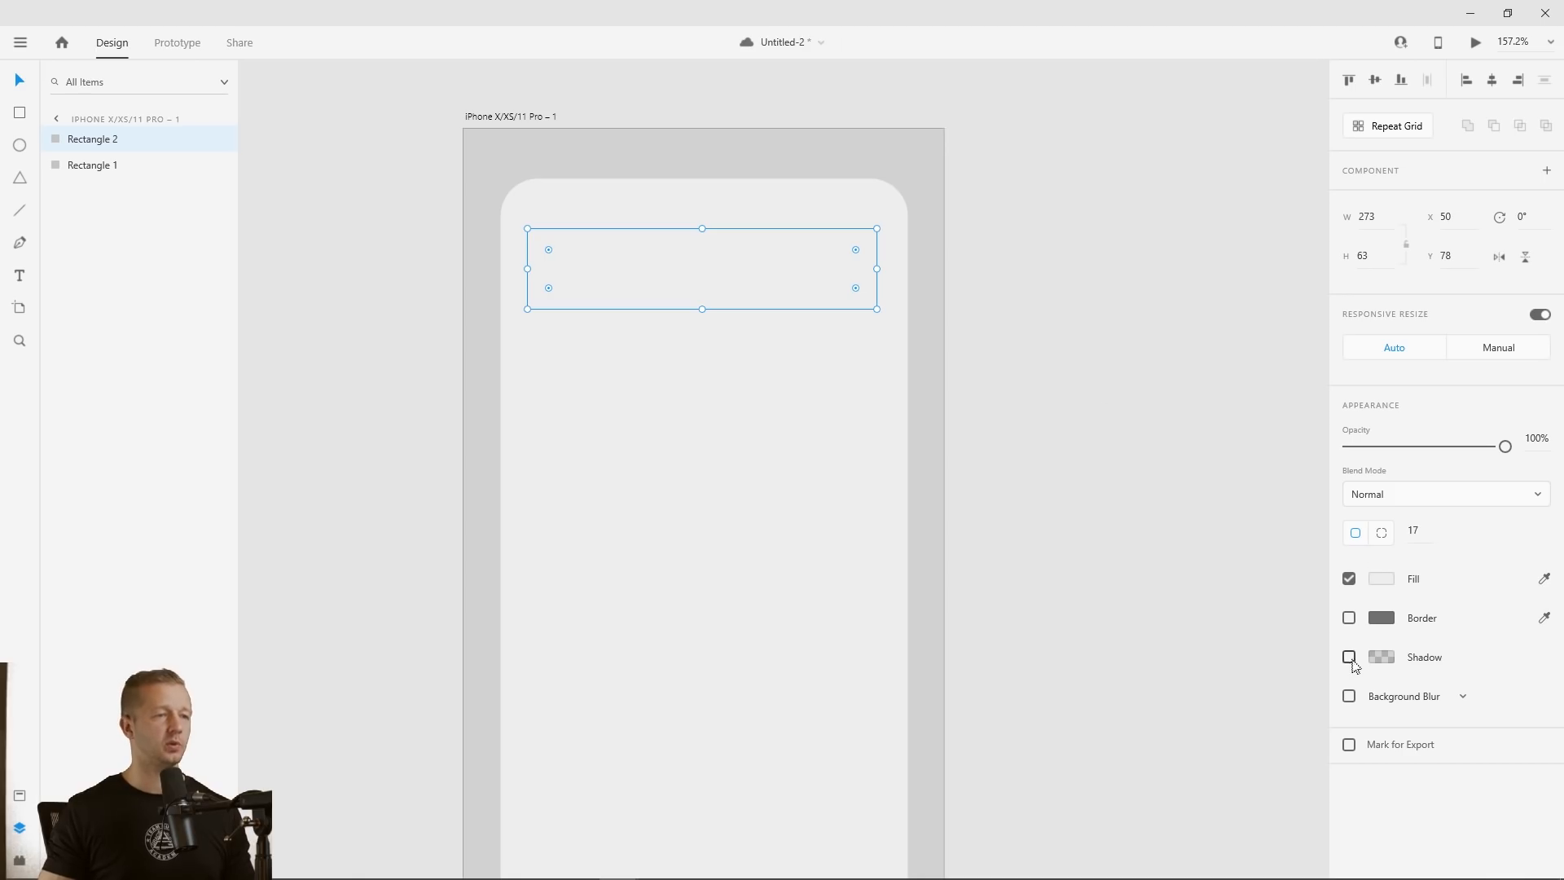
Enable a drop shadow on the bar with X 9, Y 9, blur 9
left_click(1350, 656)
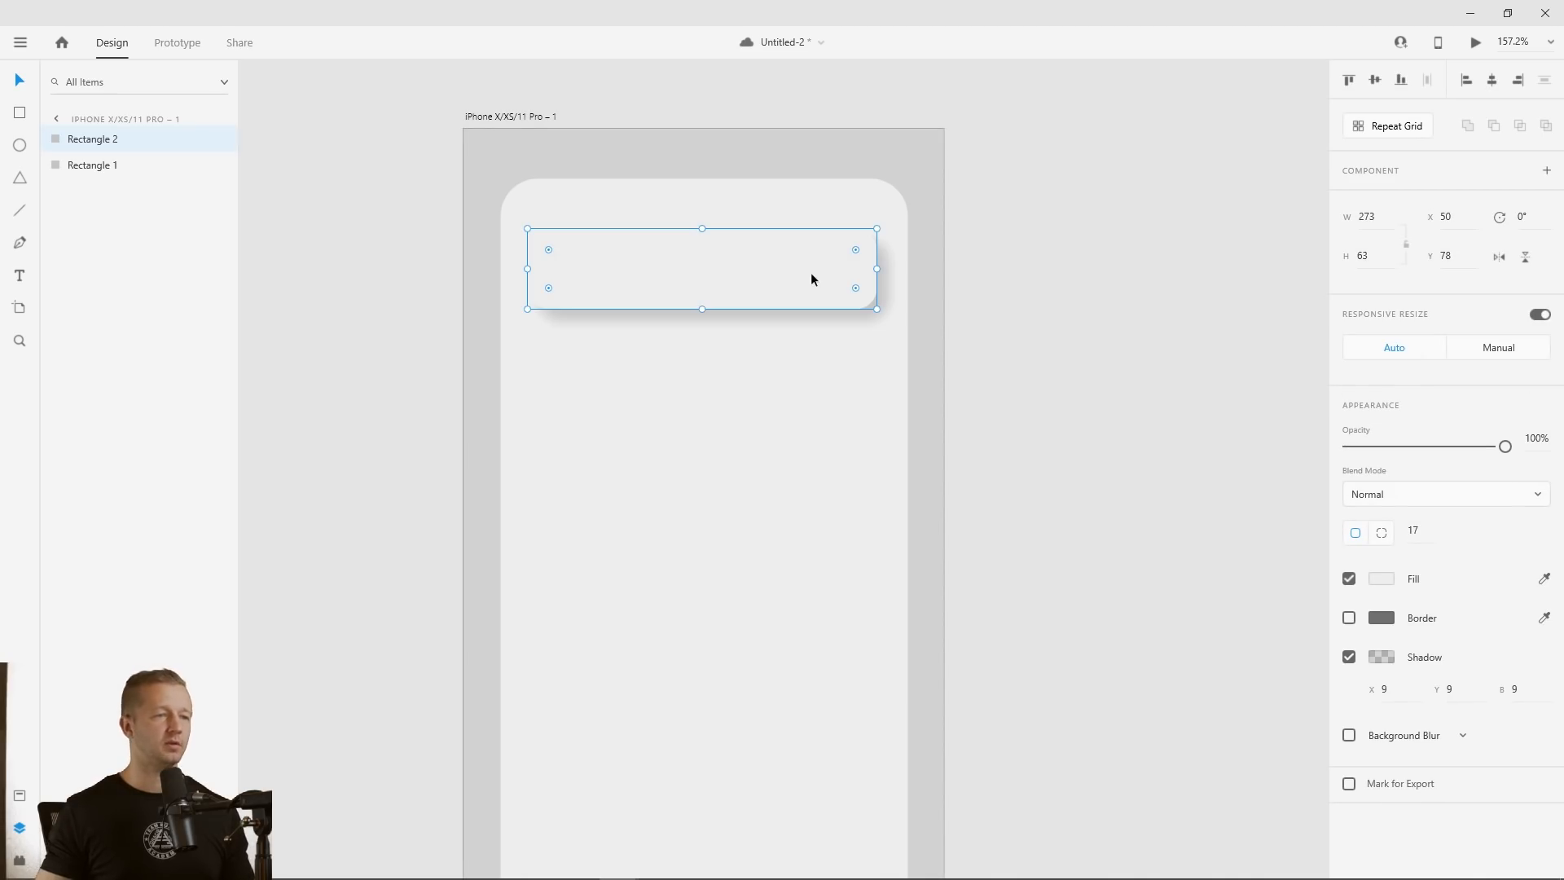
mouse_move(833, 298)
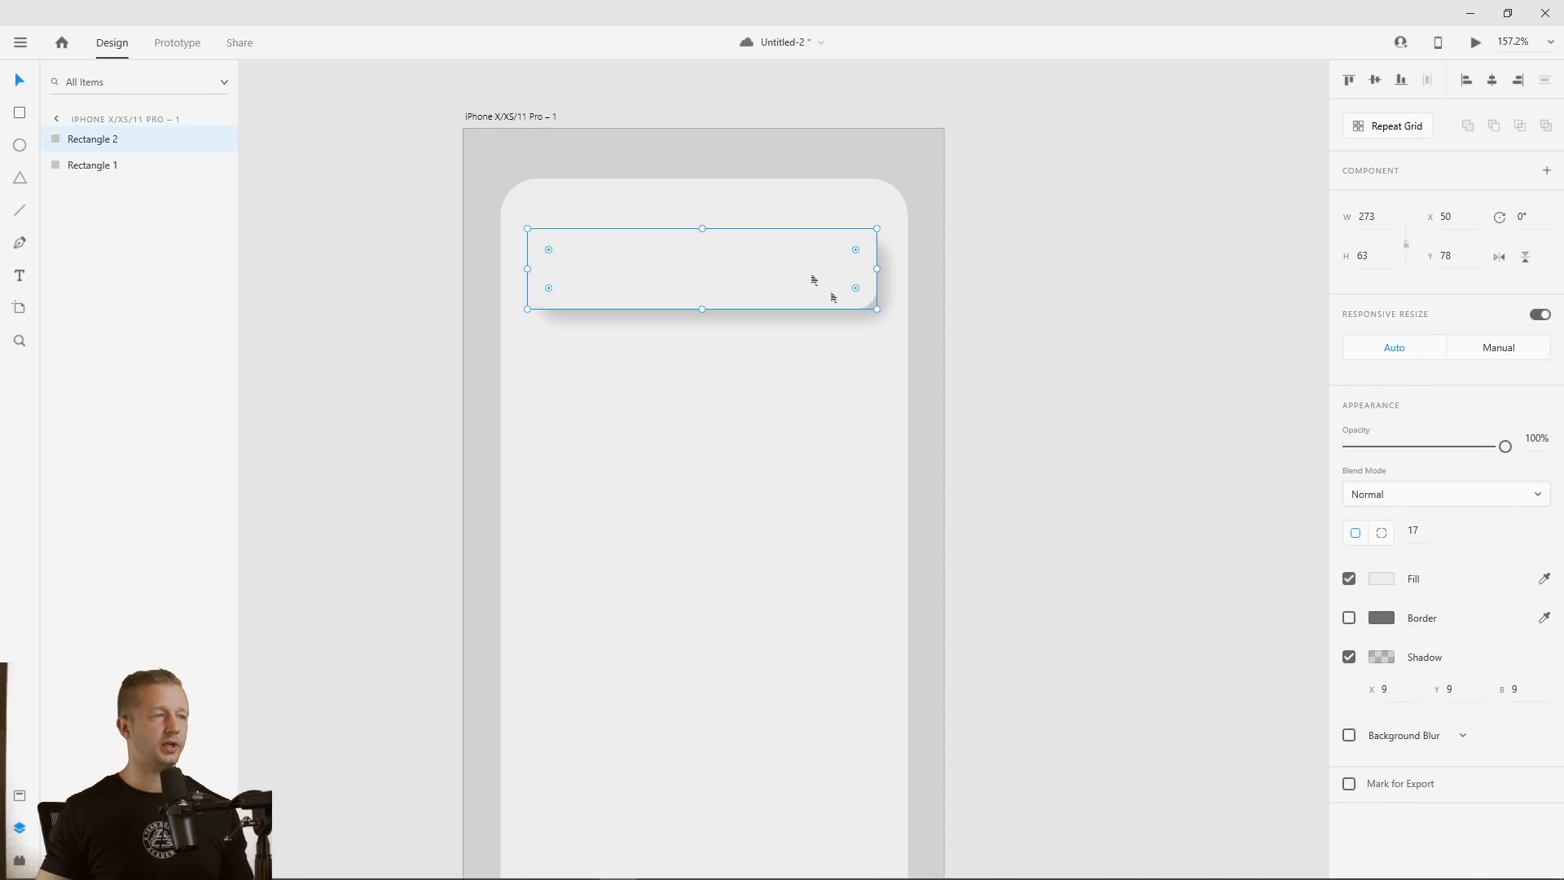
mouse_move(1539, 666)
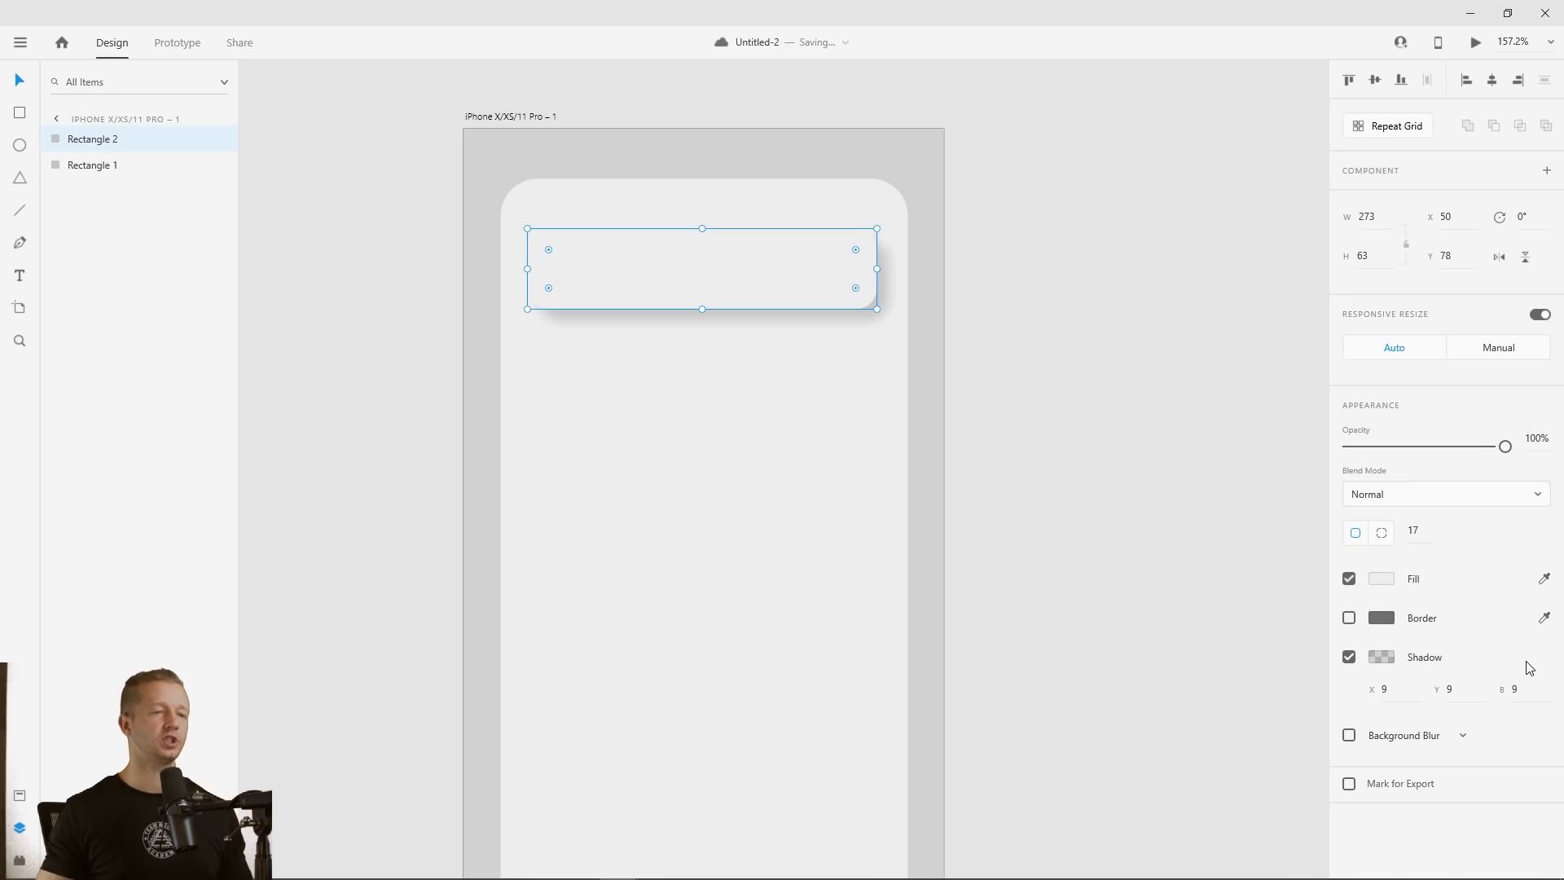
mouse_move(1098, 364)
type("-9")
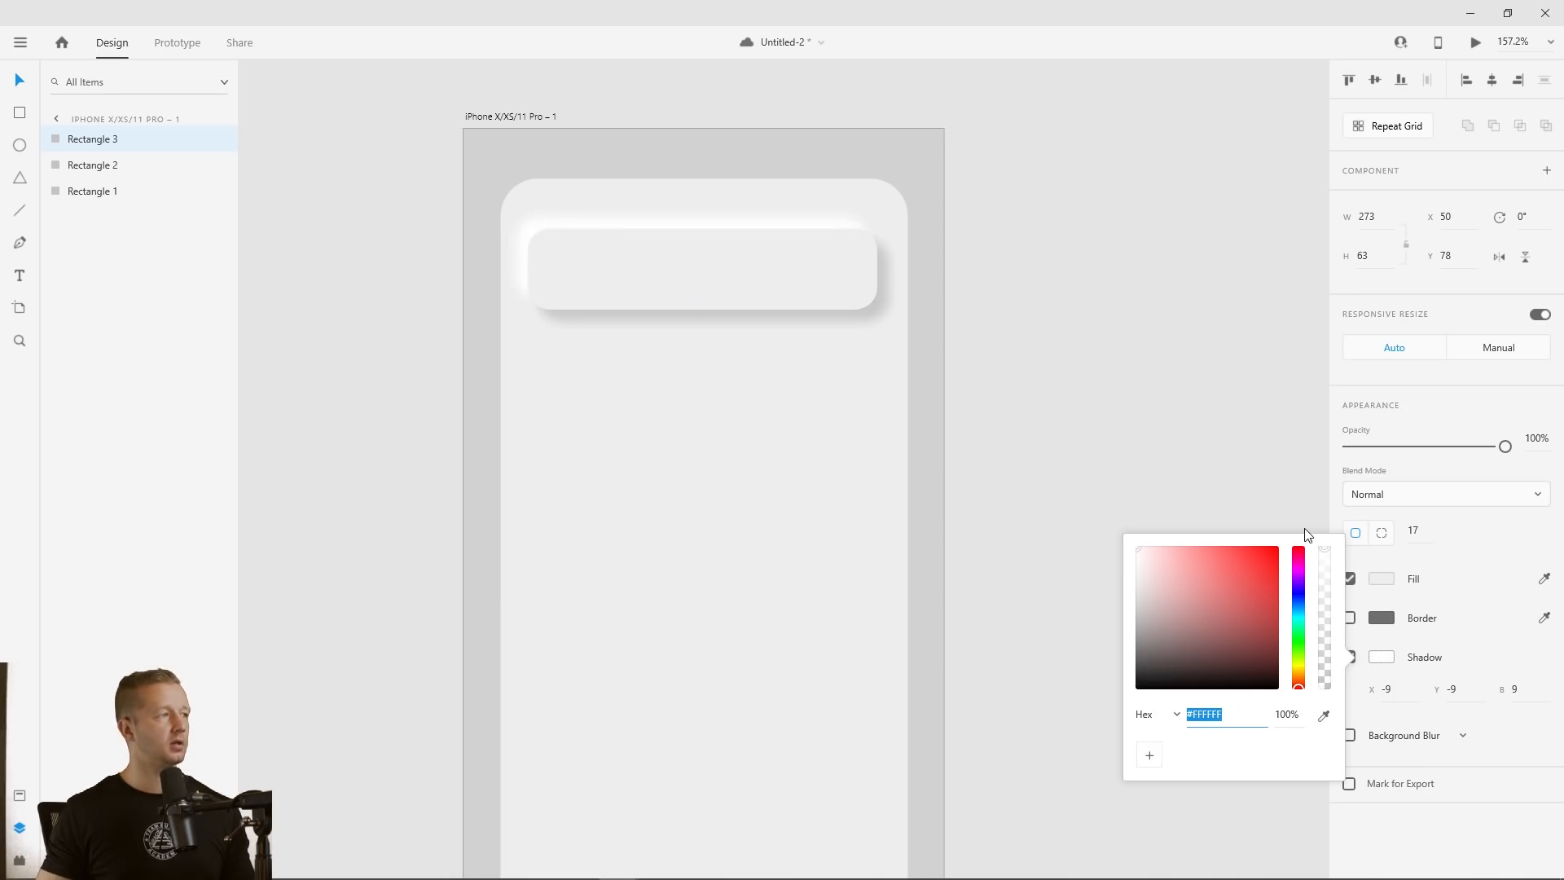
Give the duplicated bar a white #FFFFFF shadow at X -9, Y -9, blur 9
left_click_drag(1325, 559, 1324, 584)
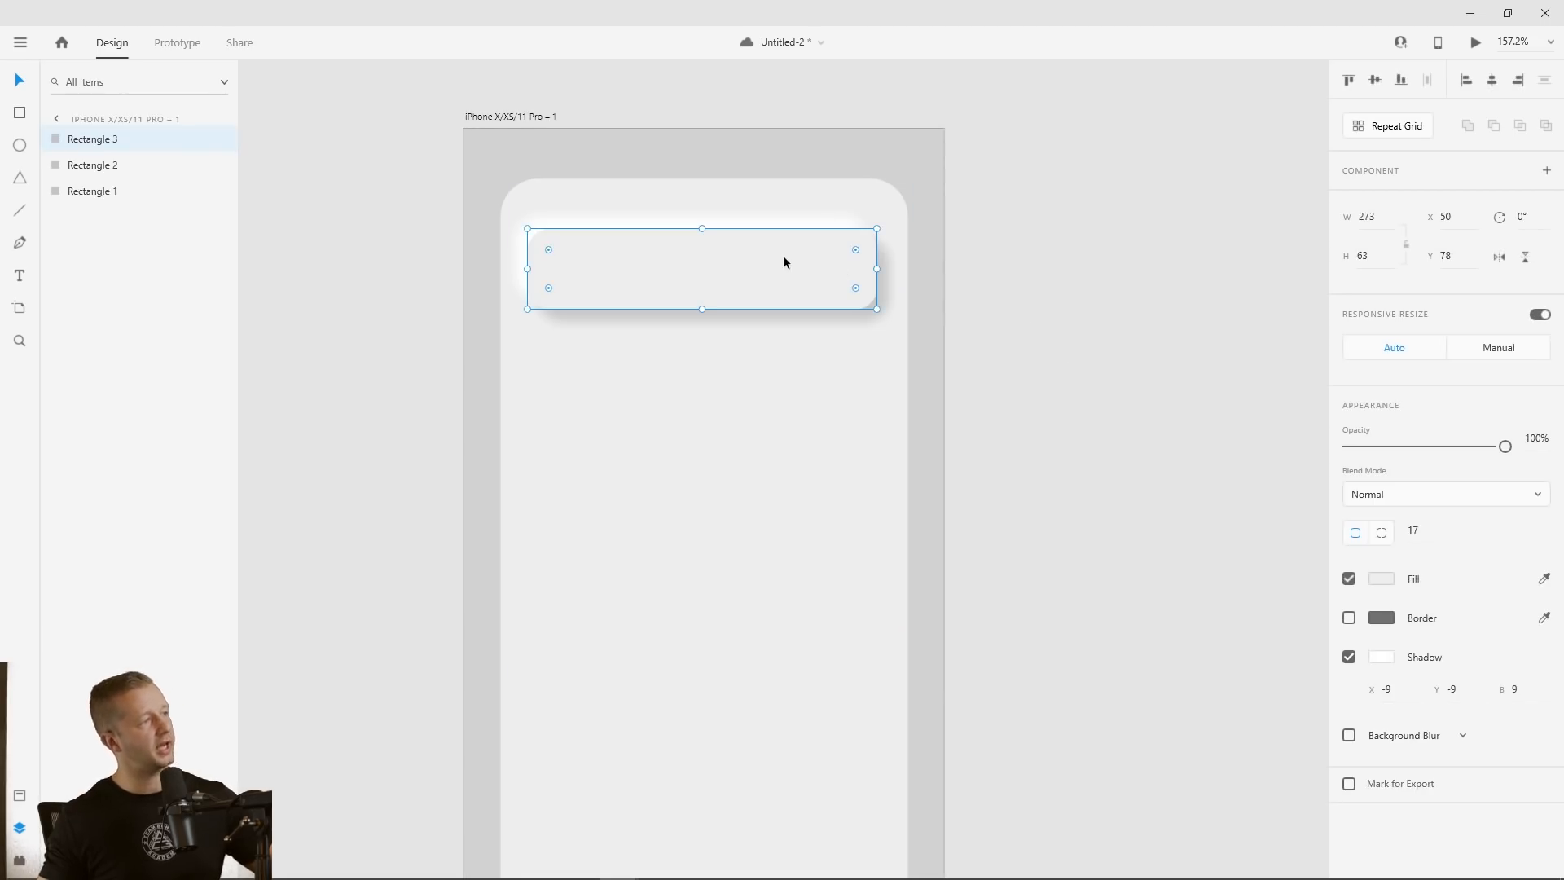
left_click(1382, 579)
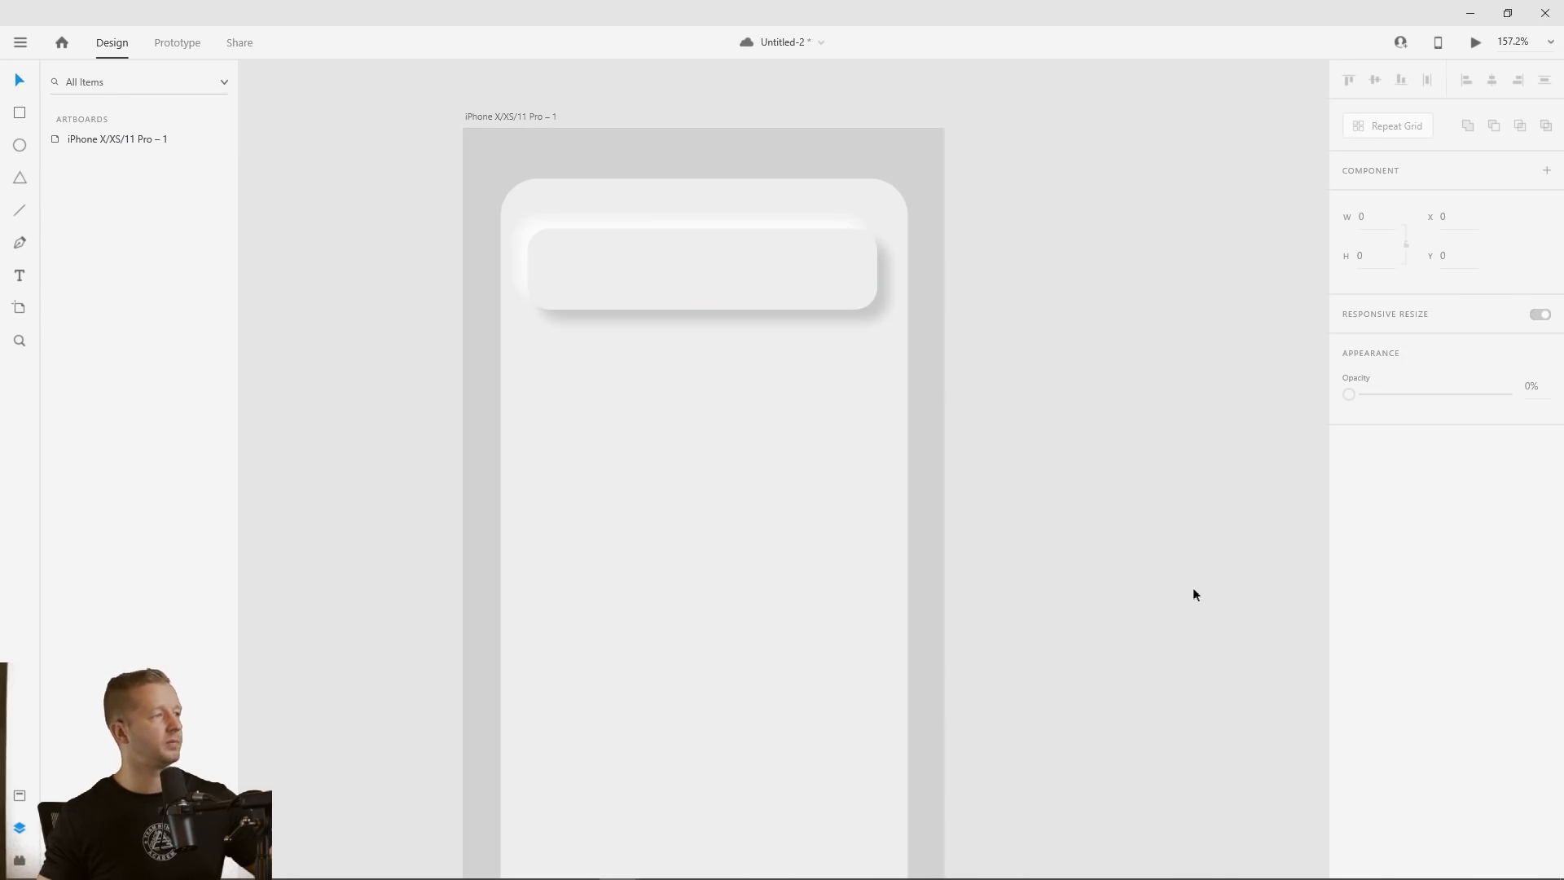
Give the duplicated artboard dark grey background, card and bar fills, with a subtler highlight shadow
left_click(765, 338)
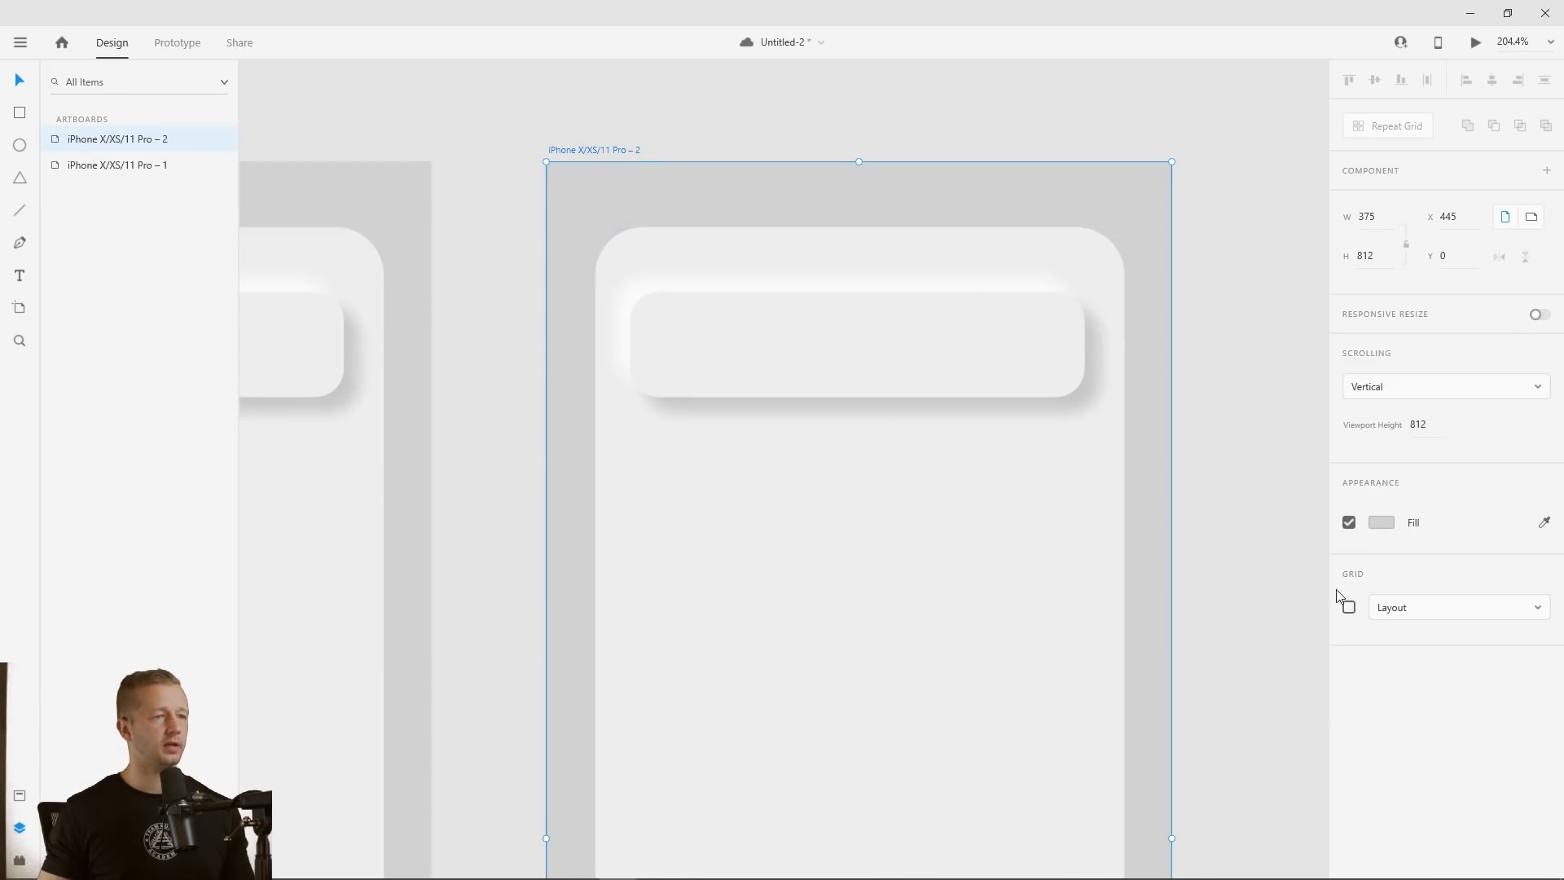
left_click(1381, 521)
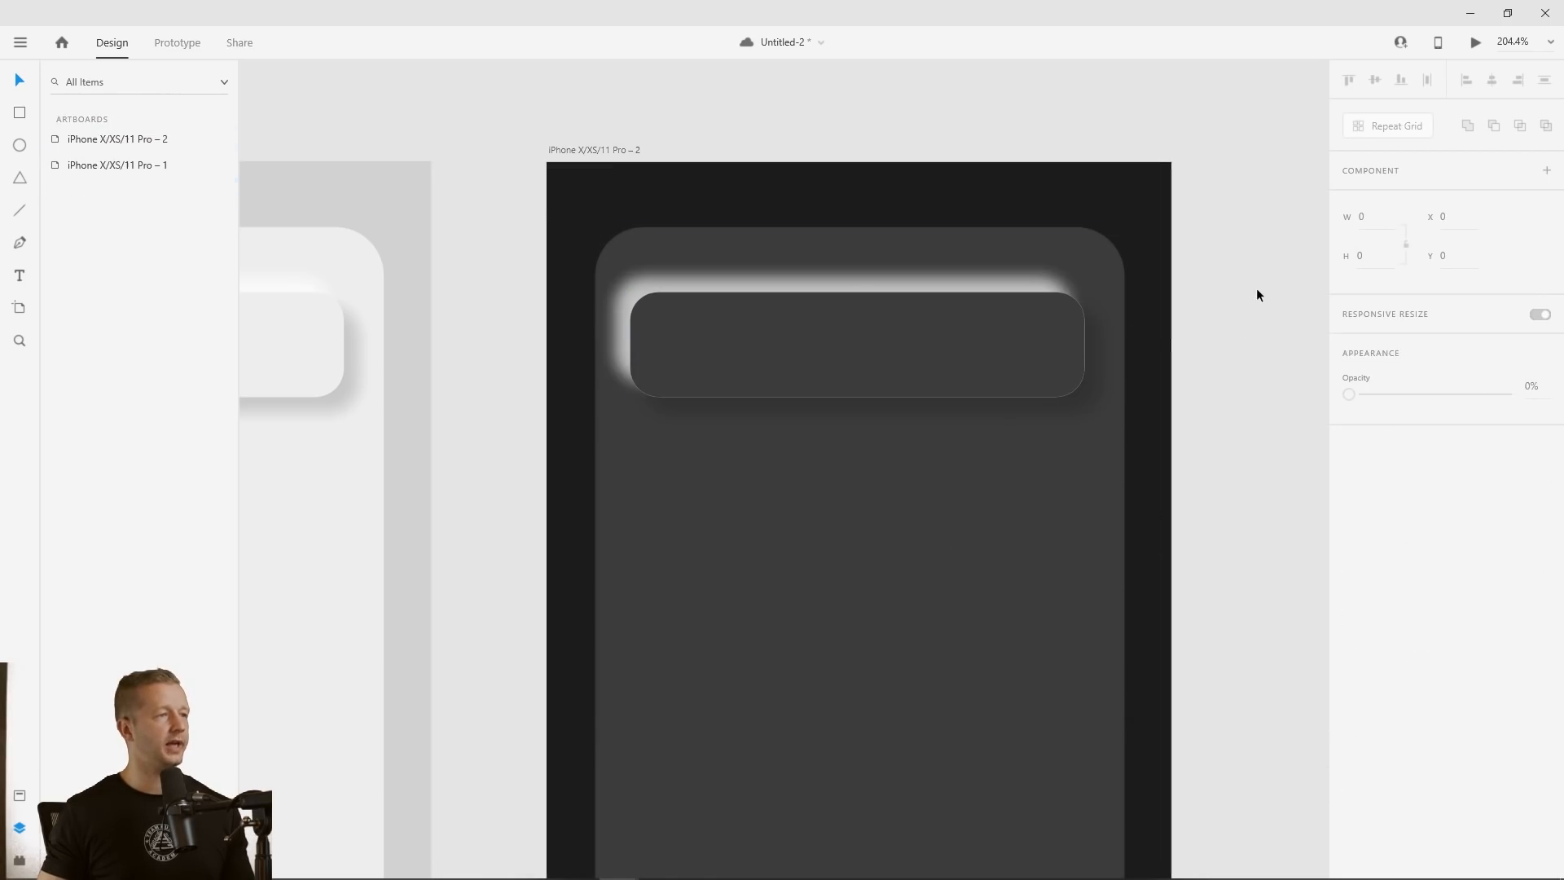
left_click(856, 343)
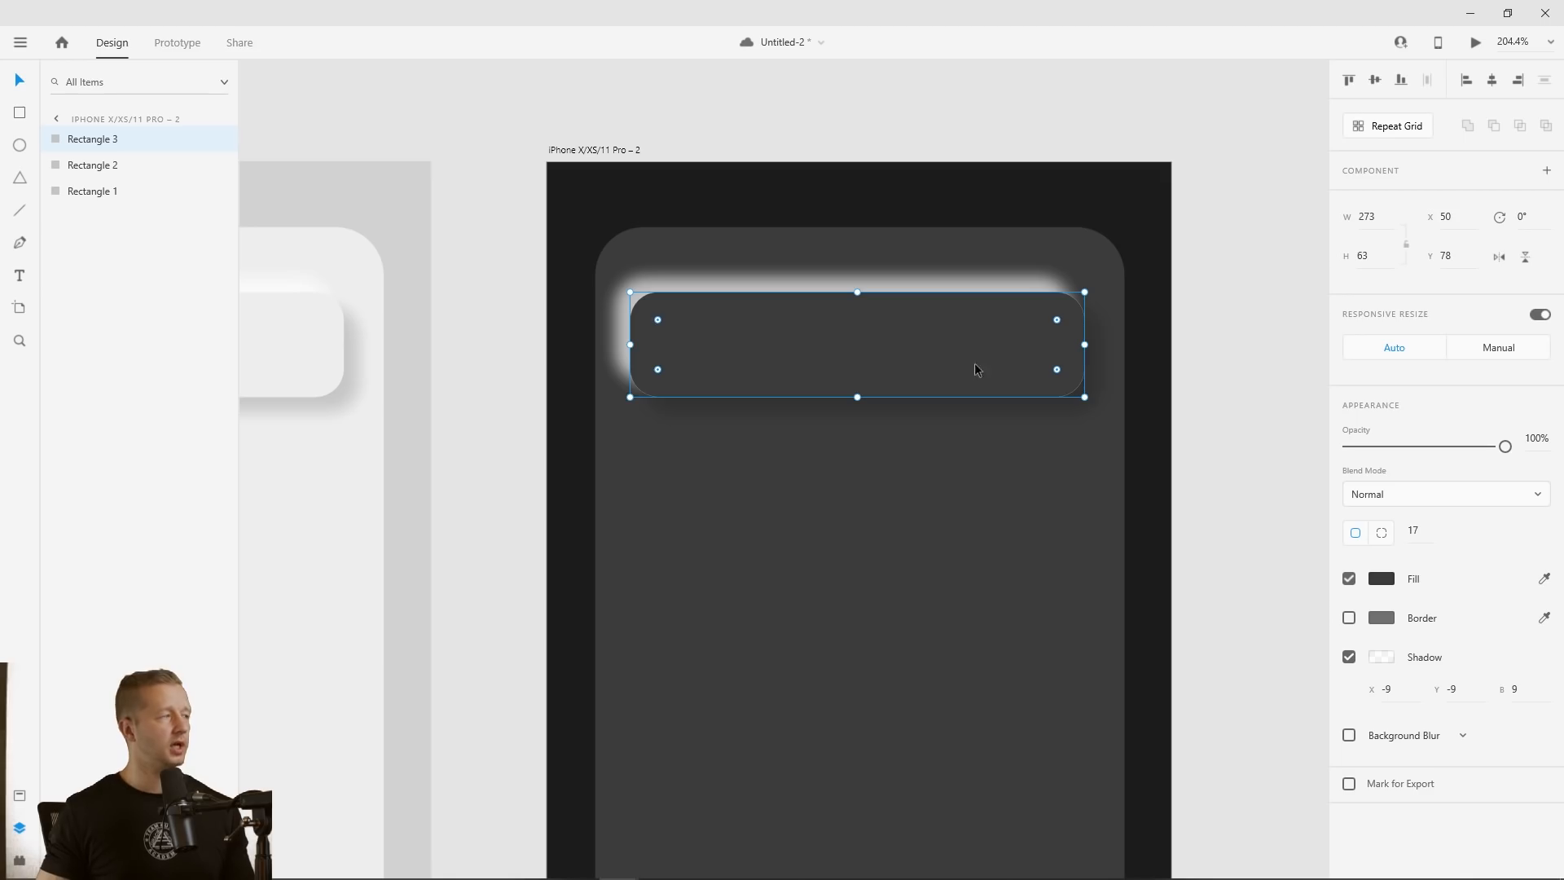
left_click(92, 165)
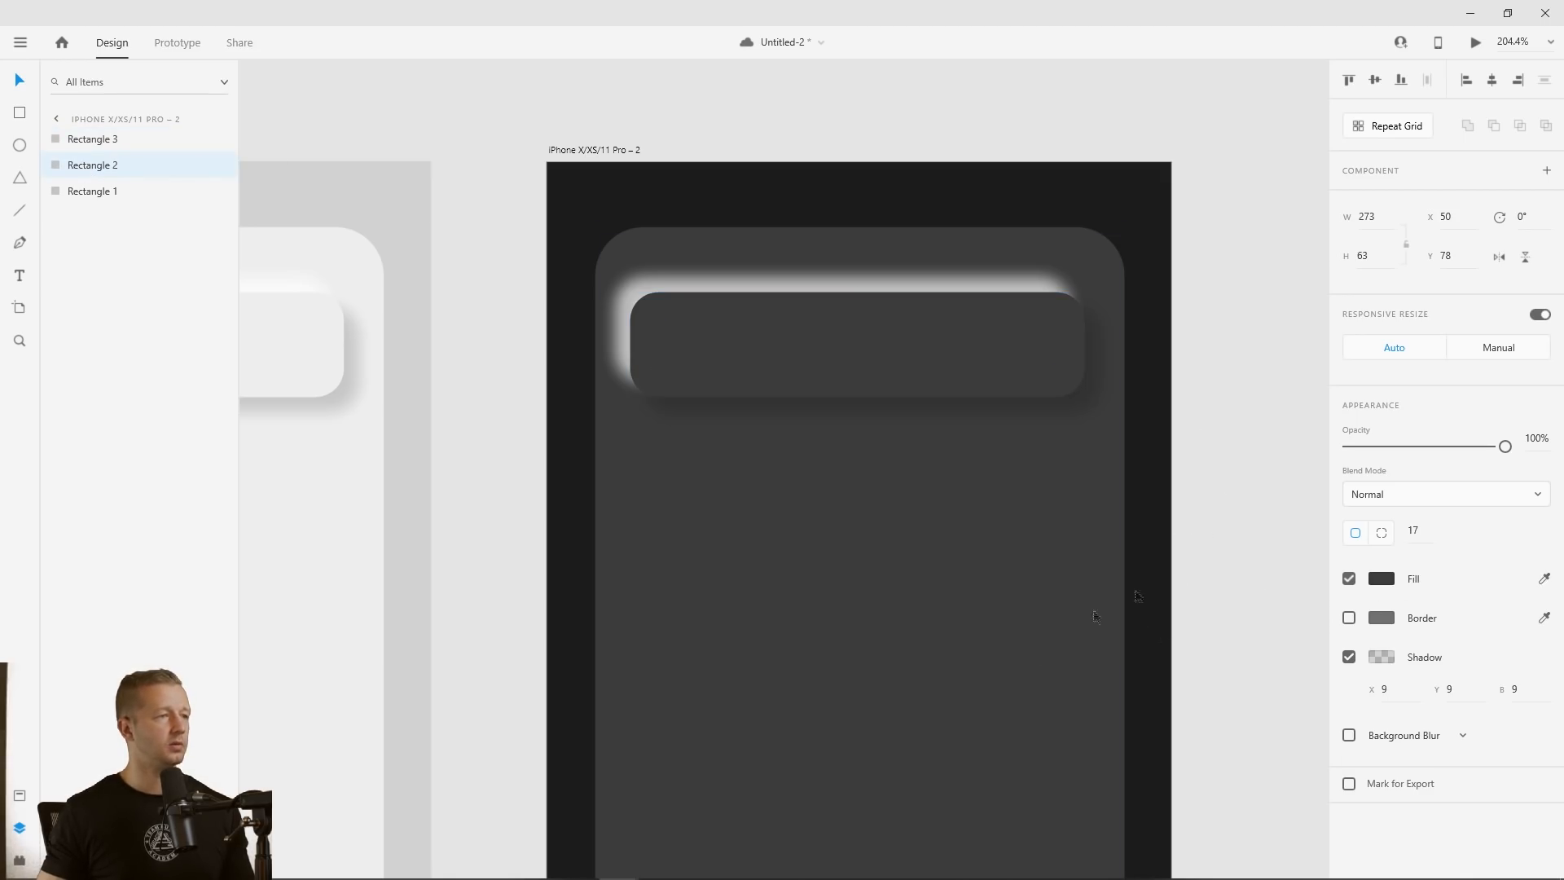
left_click(856, 344)
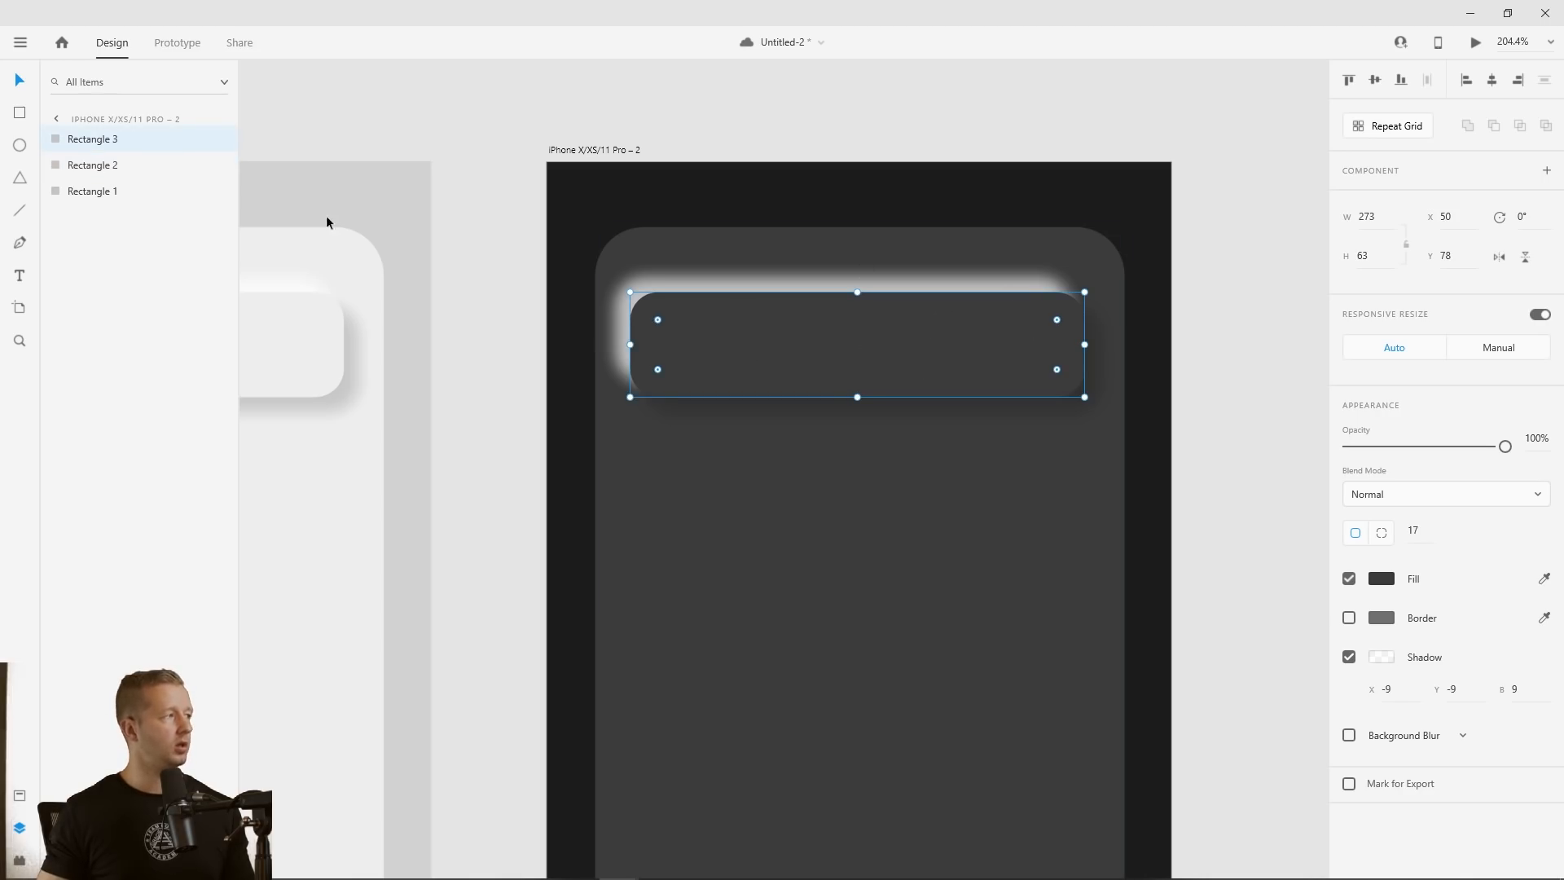
left_click(1349, 657)
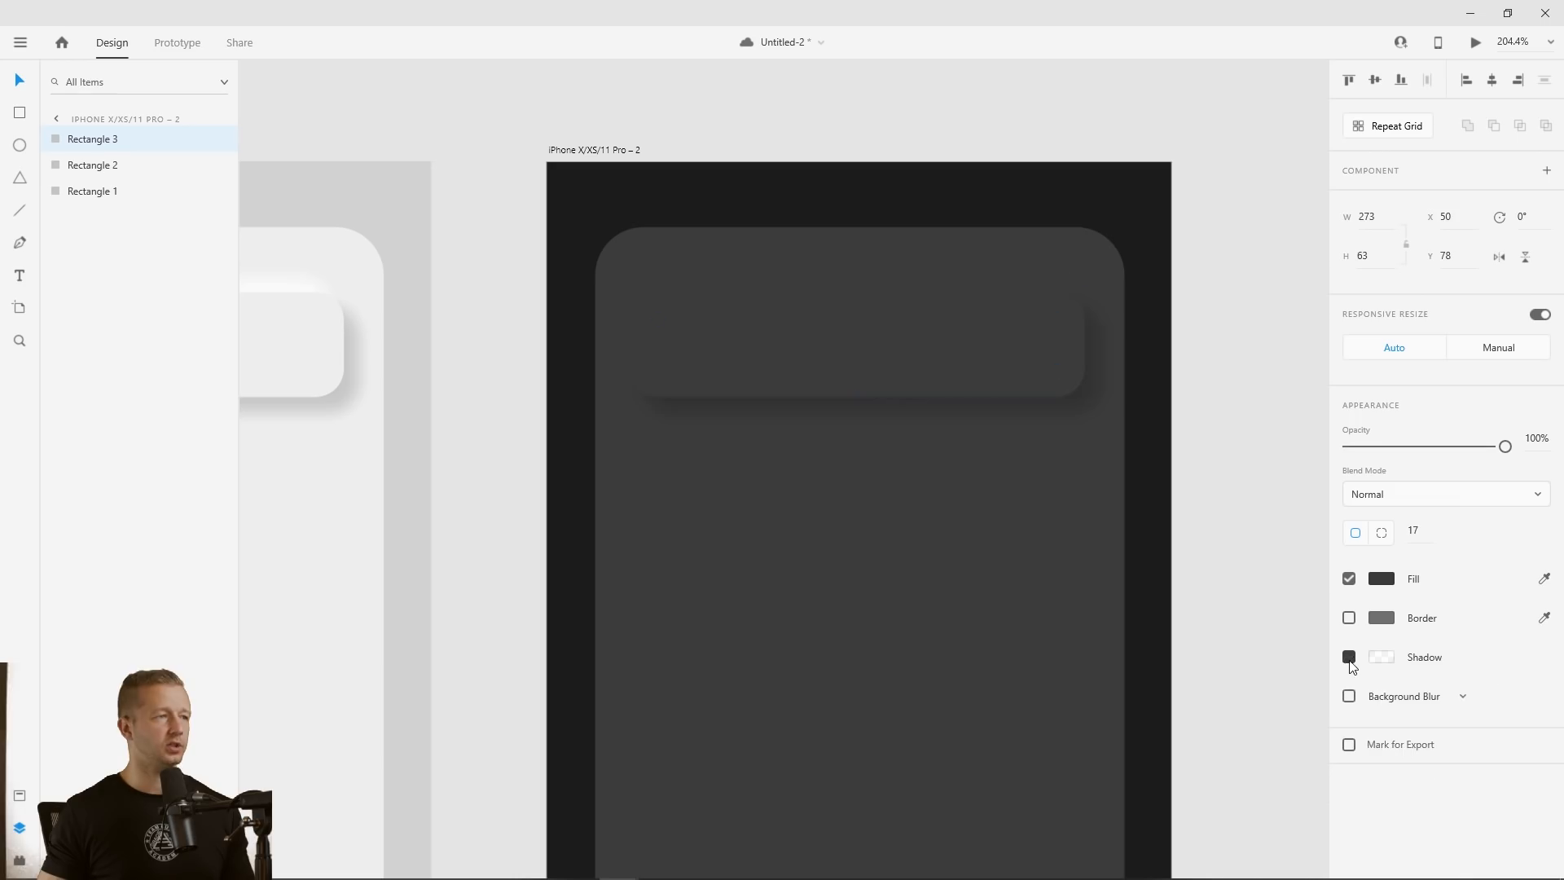
left_click(1349, 657)
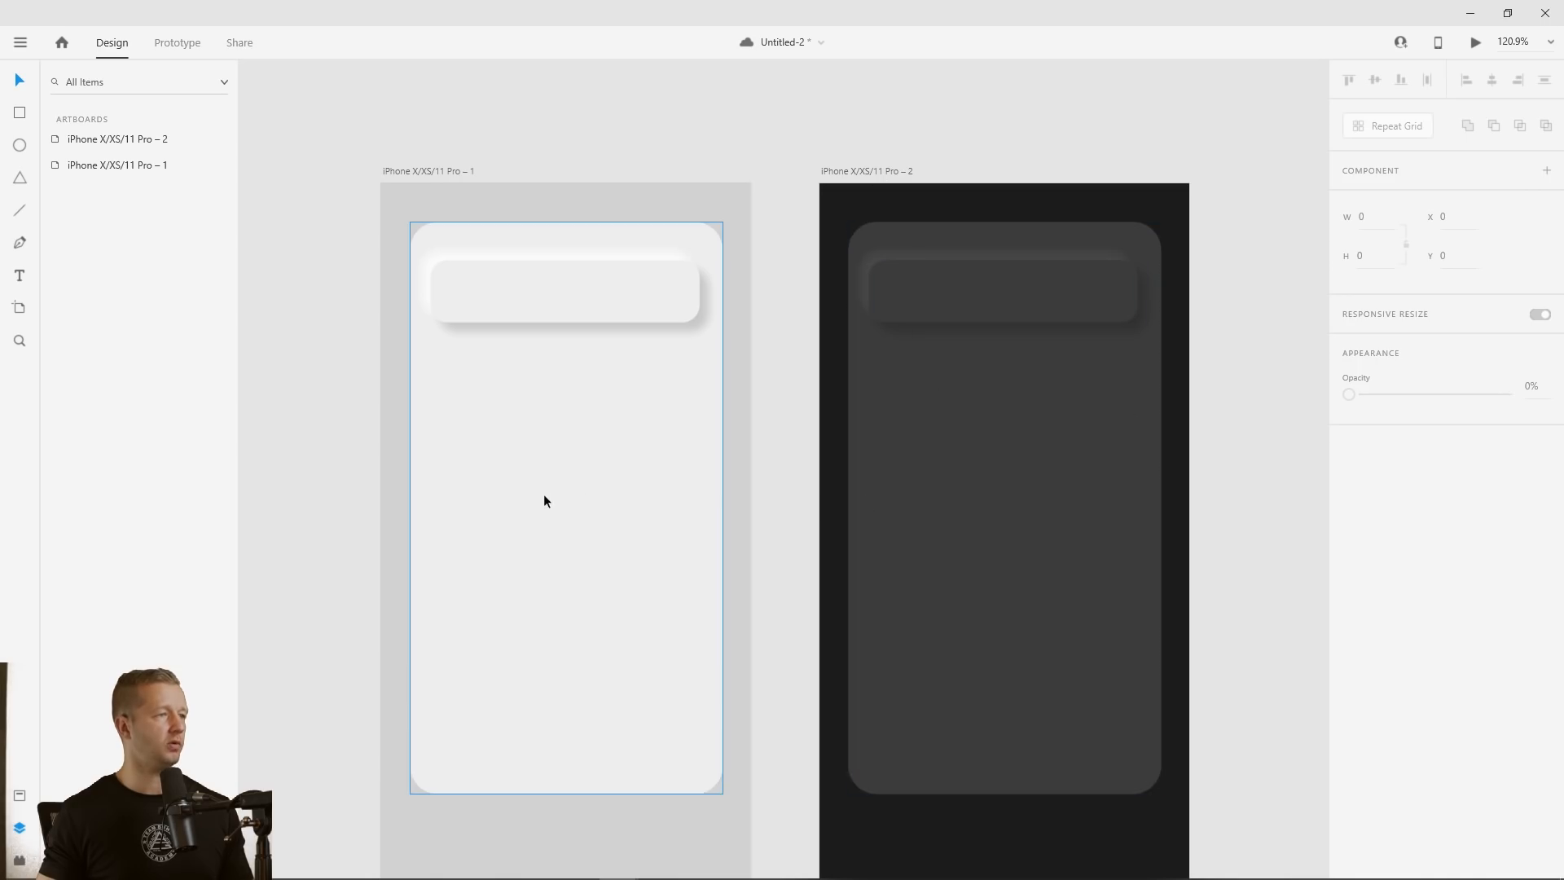
Draw a circle on the light card and give it a shadow offset 6
left_click(1003, 289)
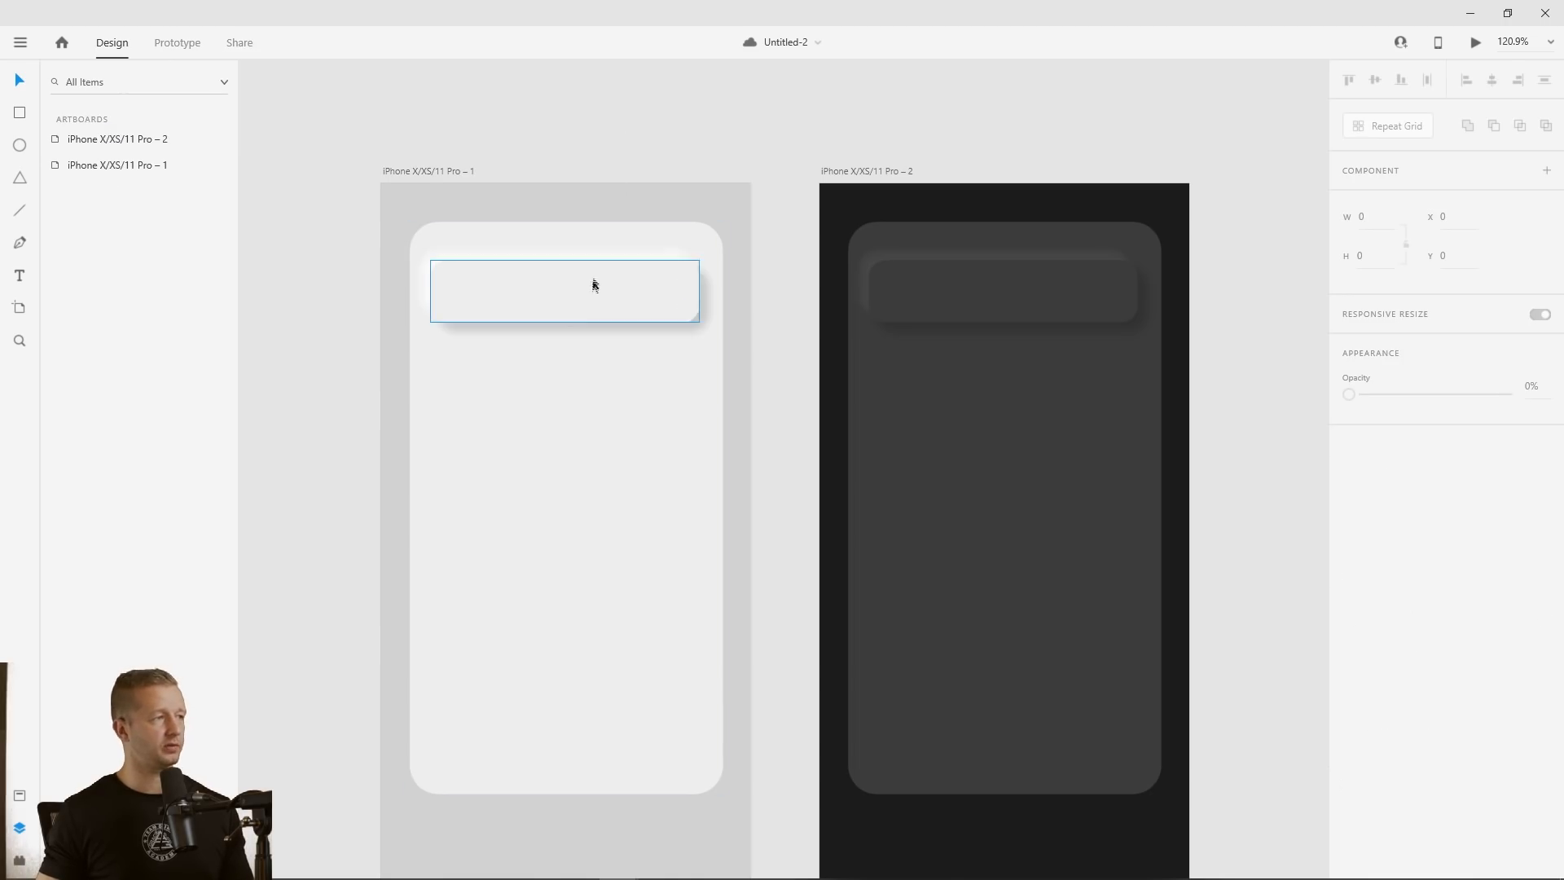
left_click(1227, 330)
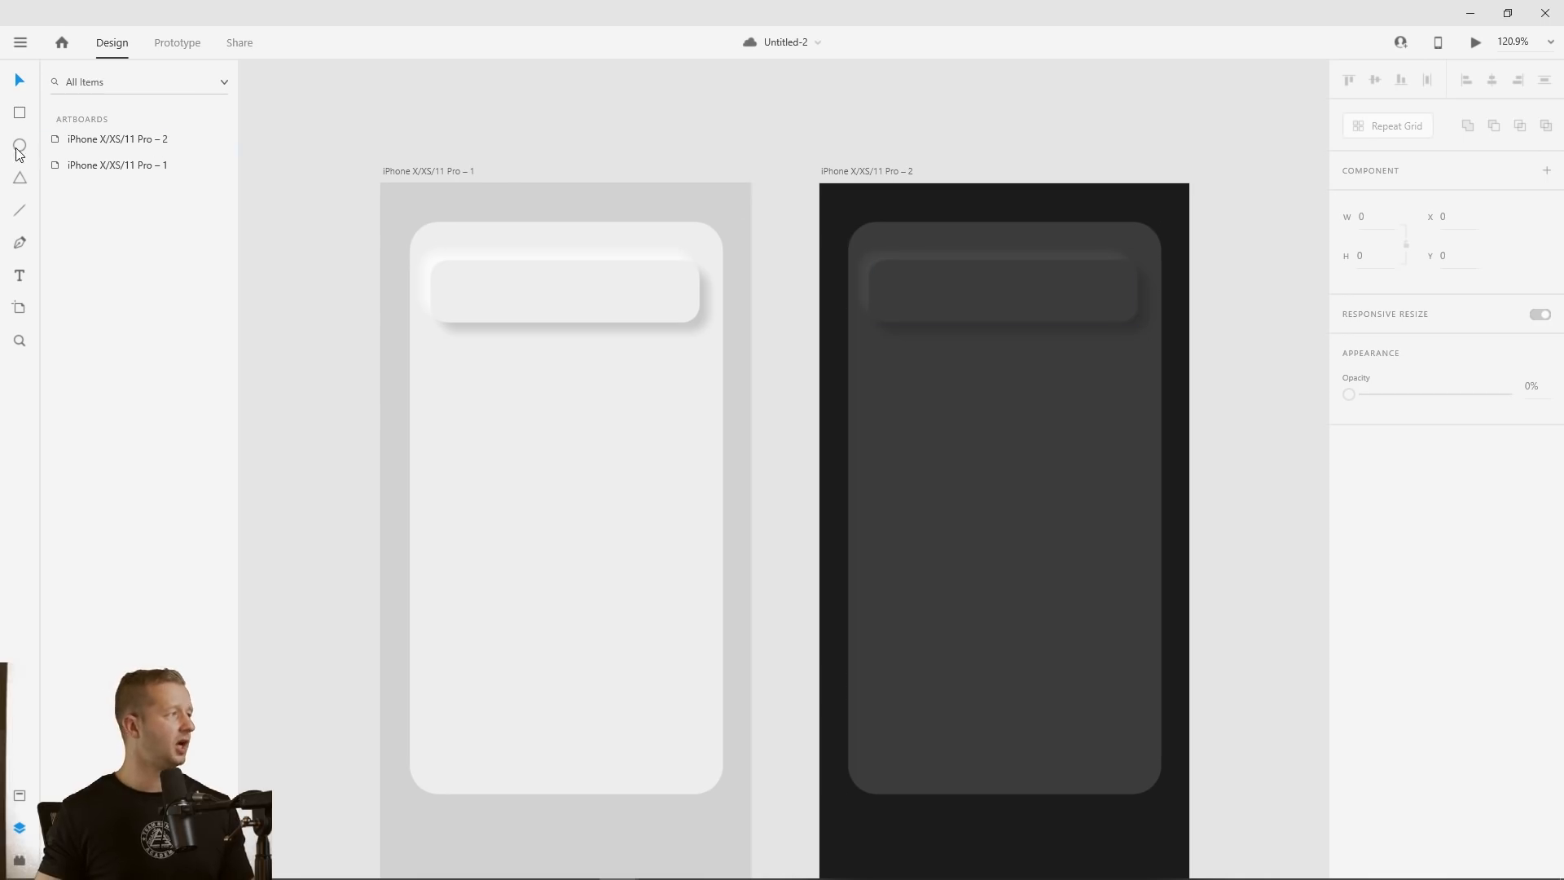
left_click(19, 145)
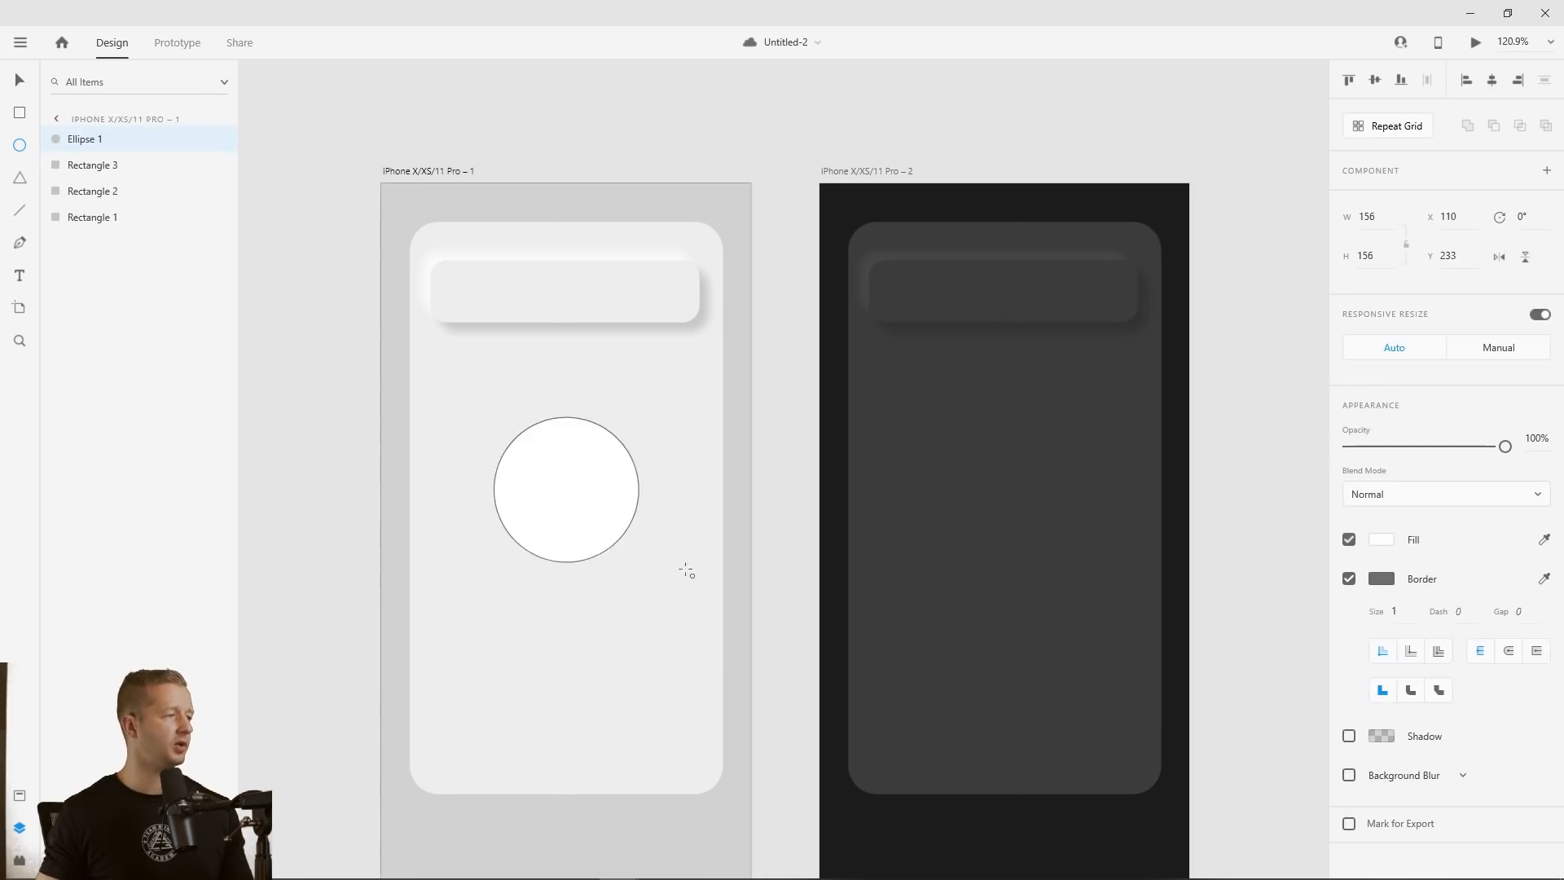
left_click(1349, 579)
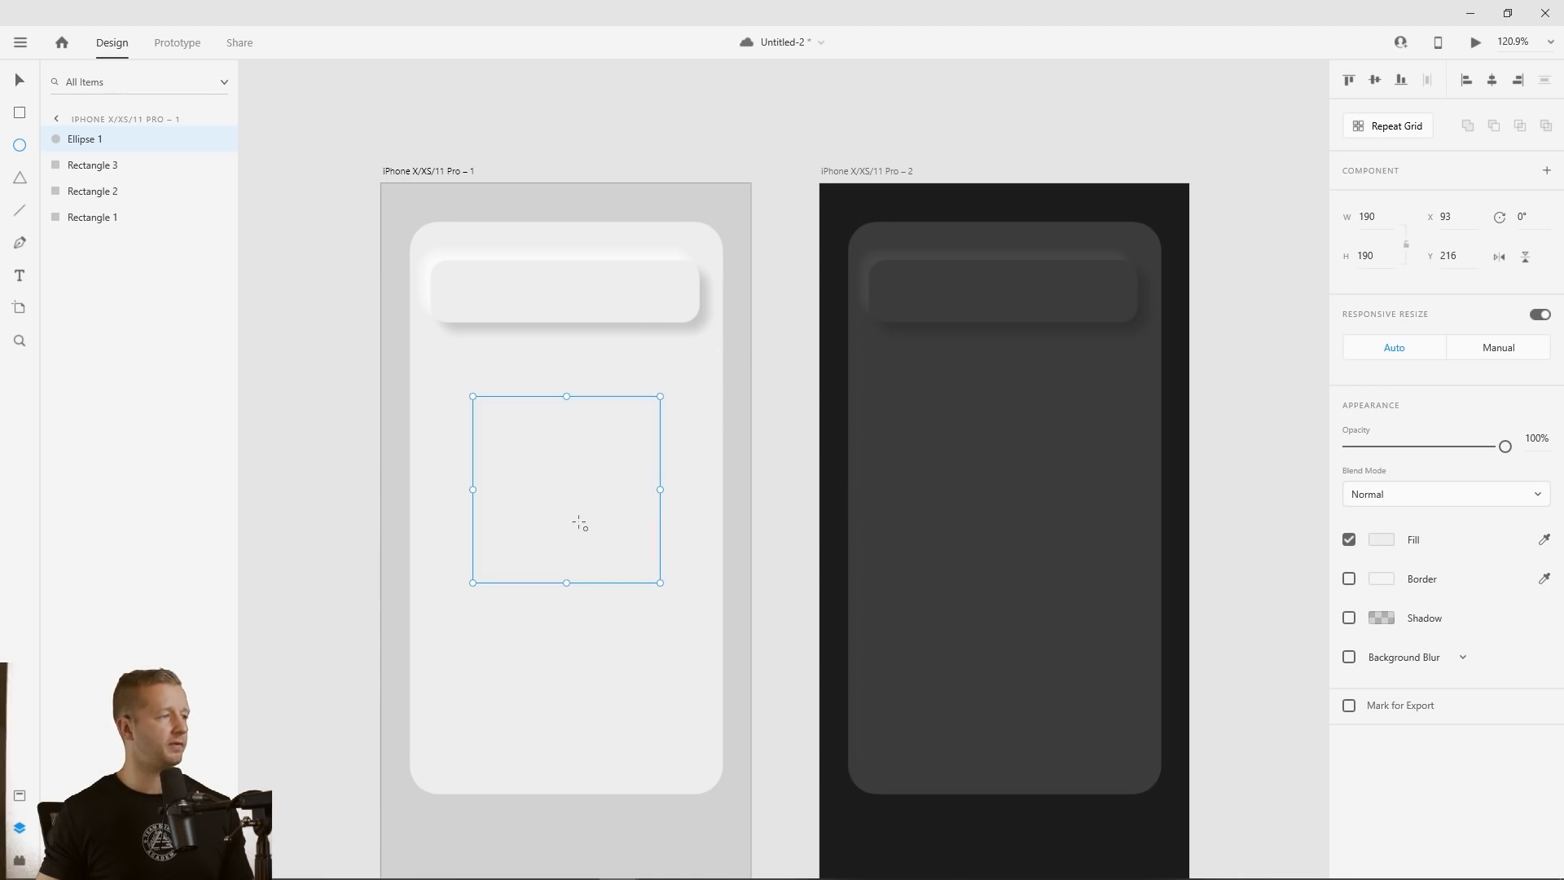
mouse_move(543, 477)
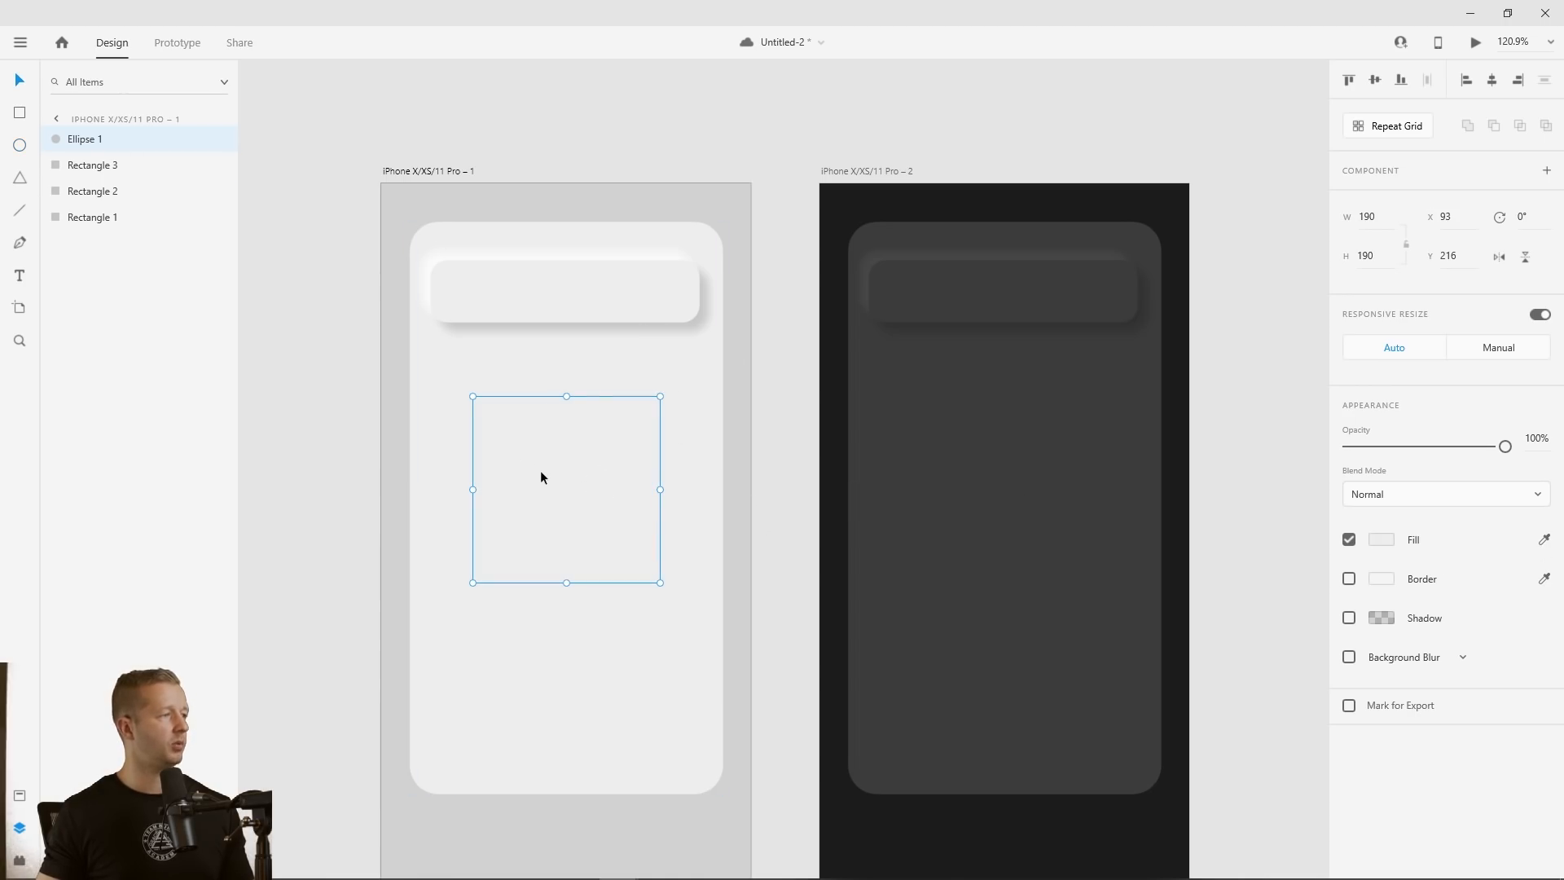
left_click(1351, 618)
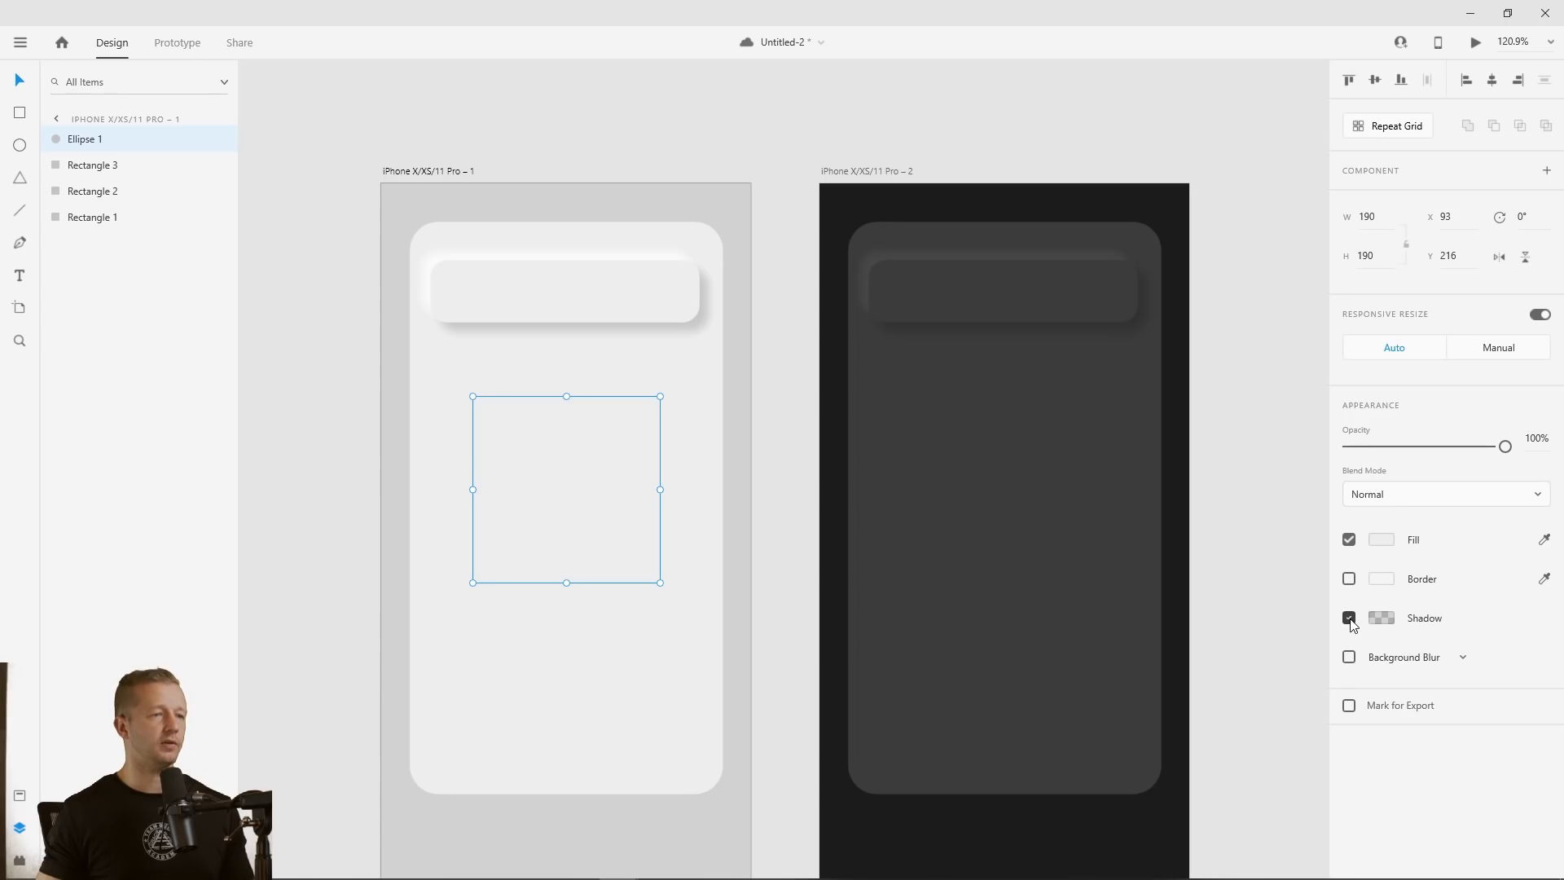
left_click(1350, 617)
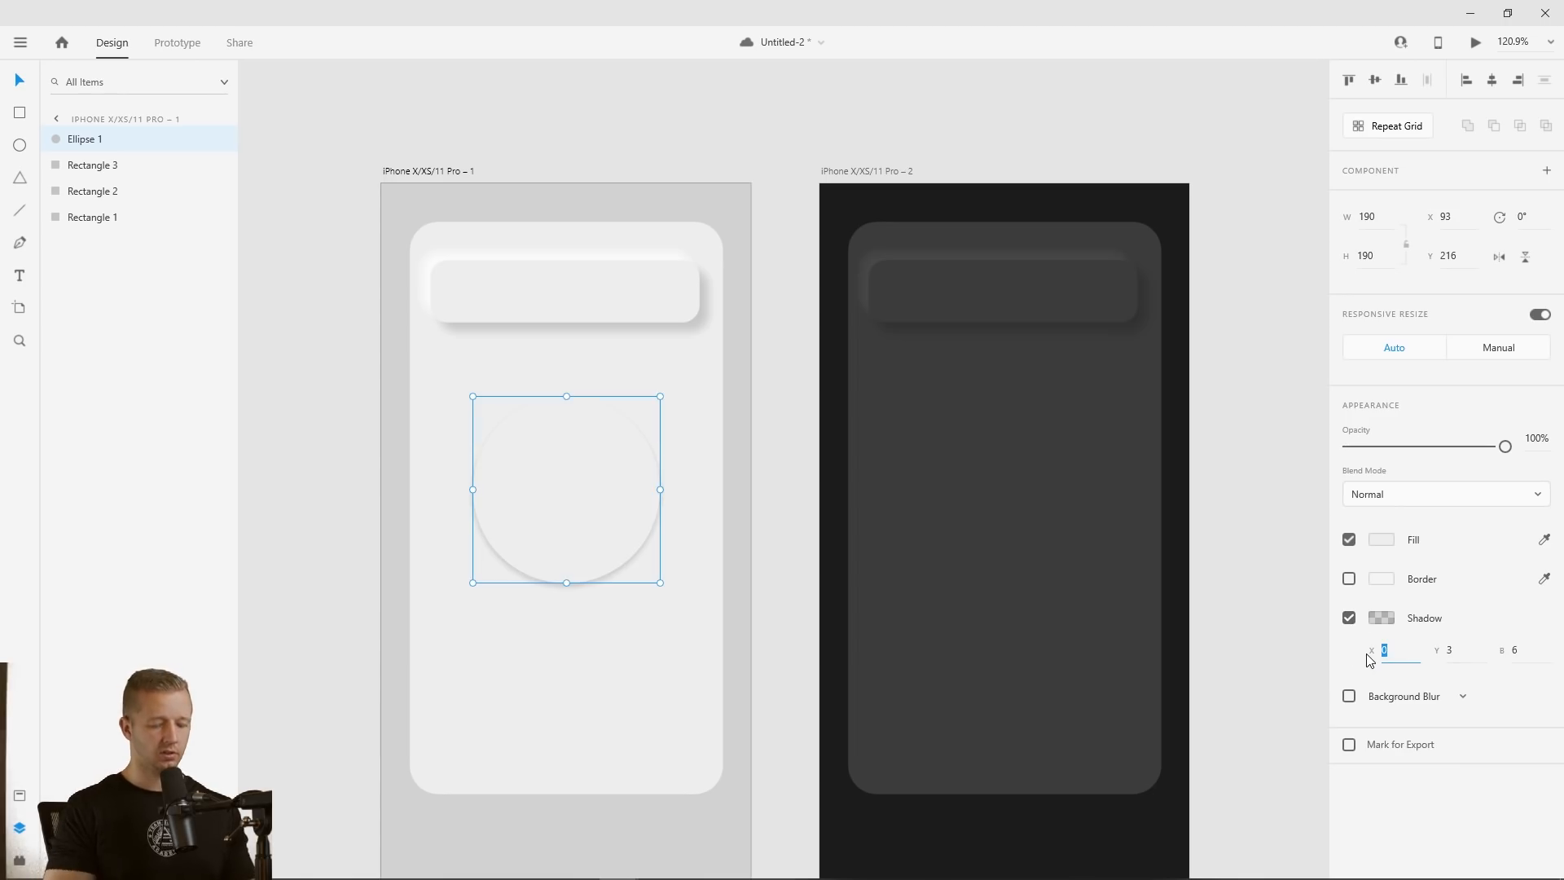
type("6")
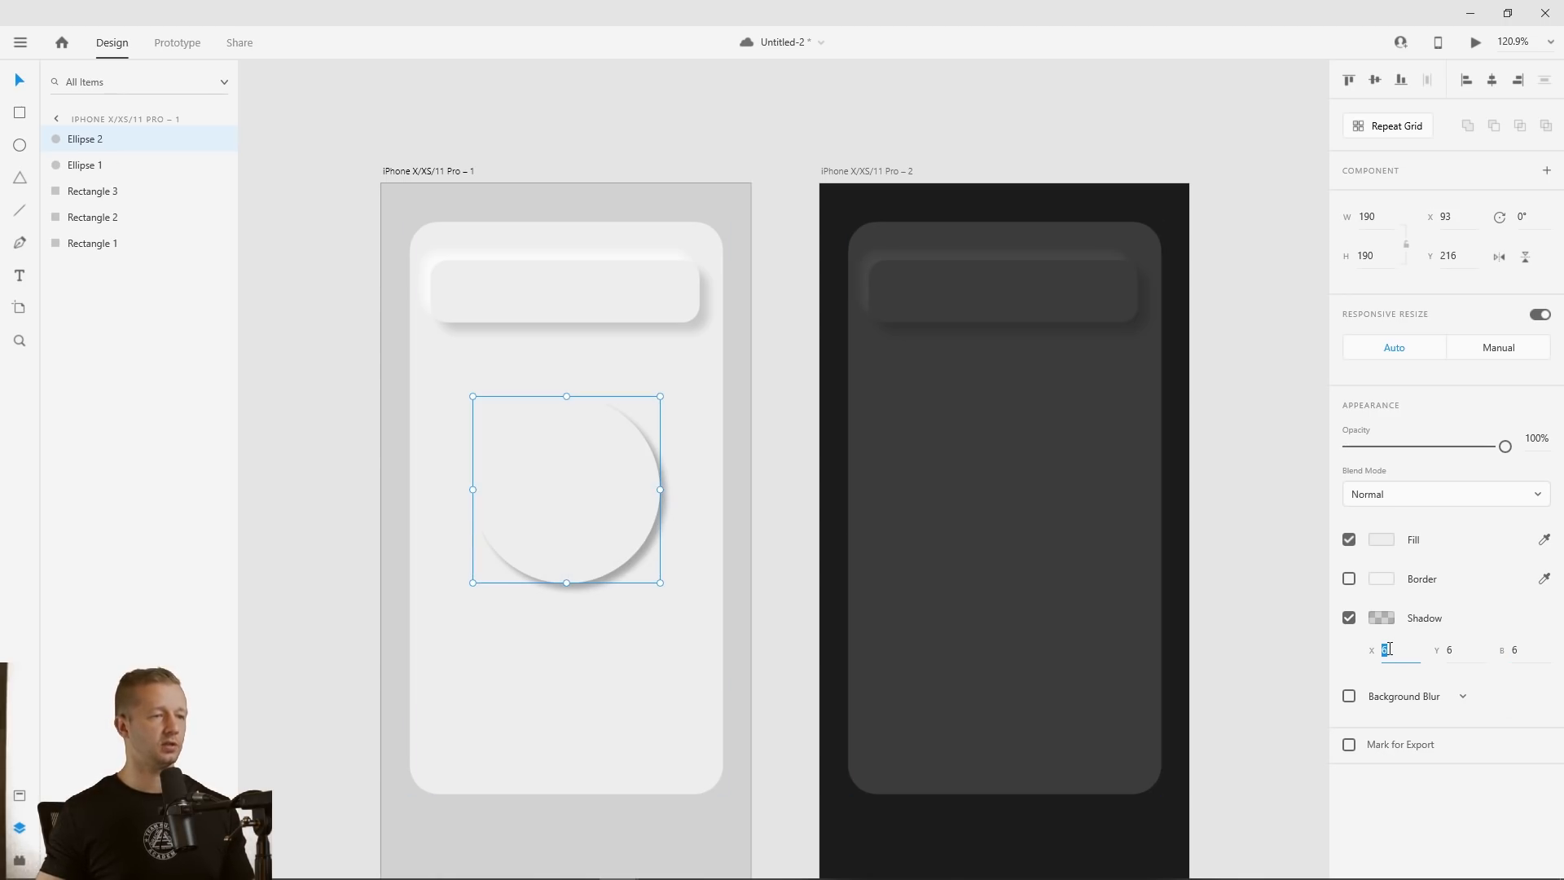
Set the circle copy's shadow to X -6, Y -6 in translucent white
type("-6")
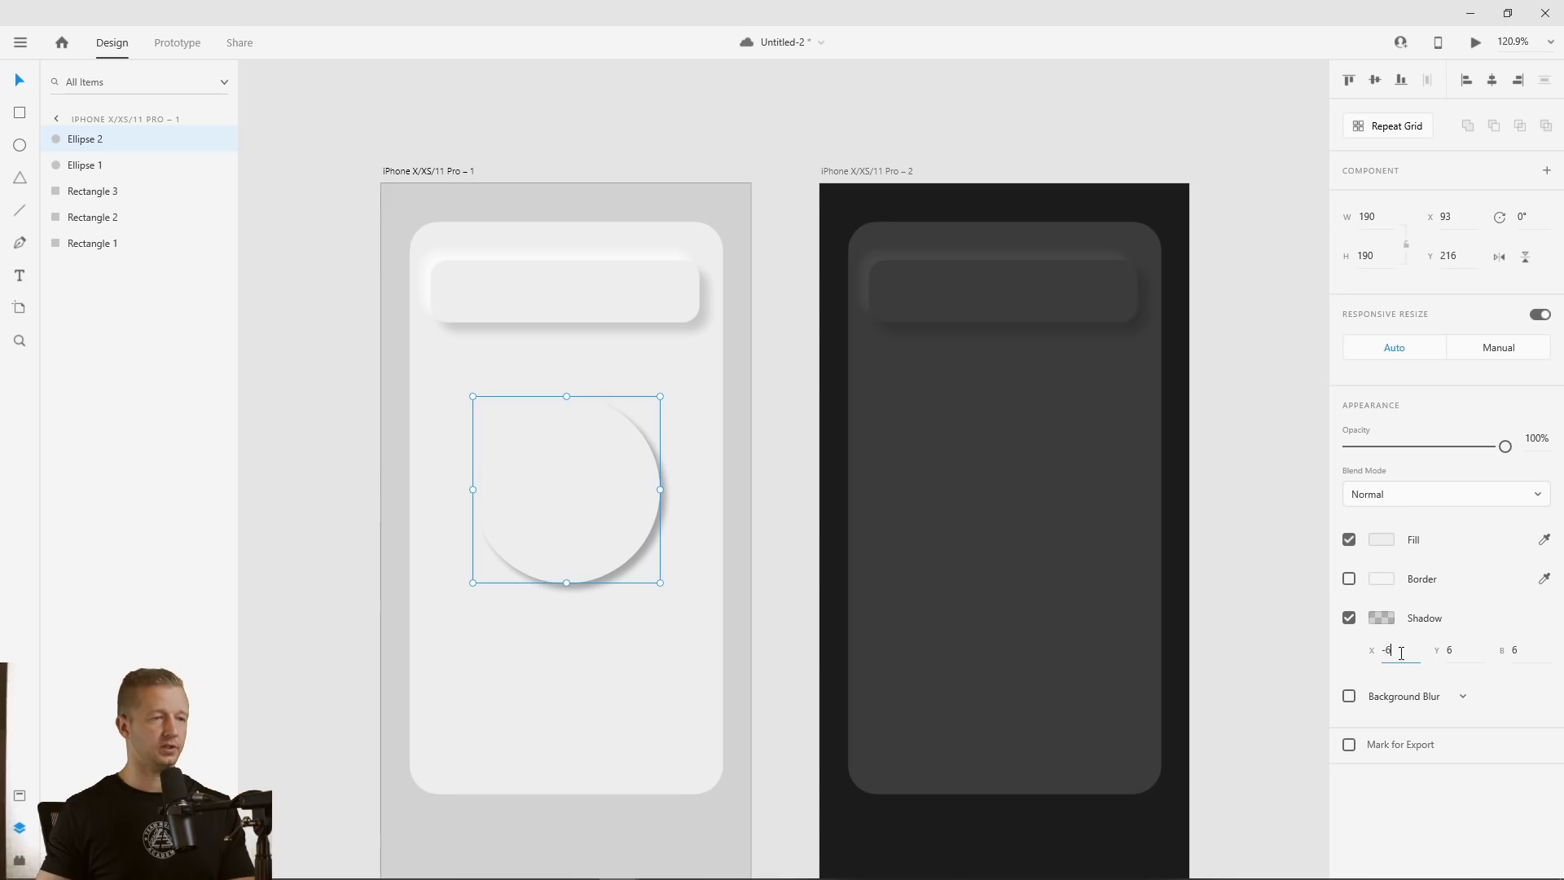
type("-6")
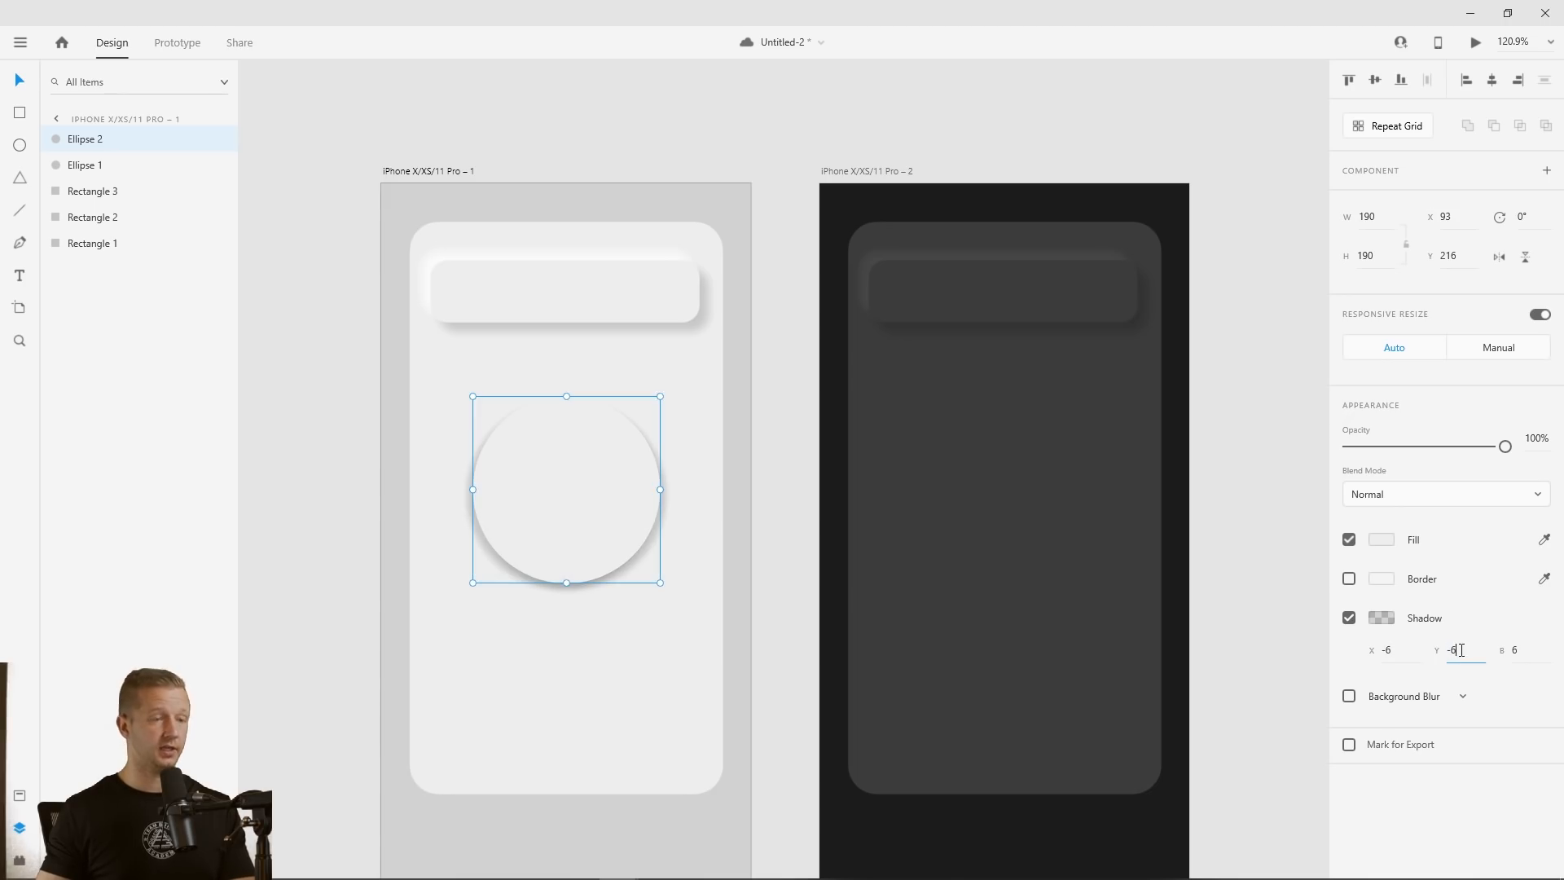
left_click(1382, 618)
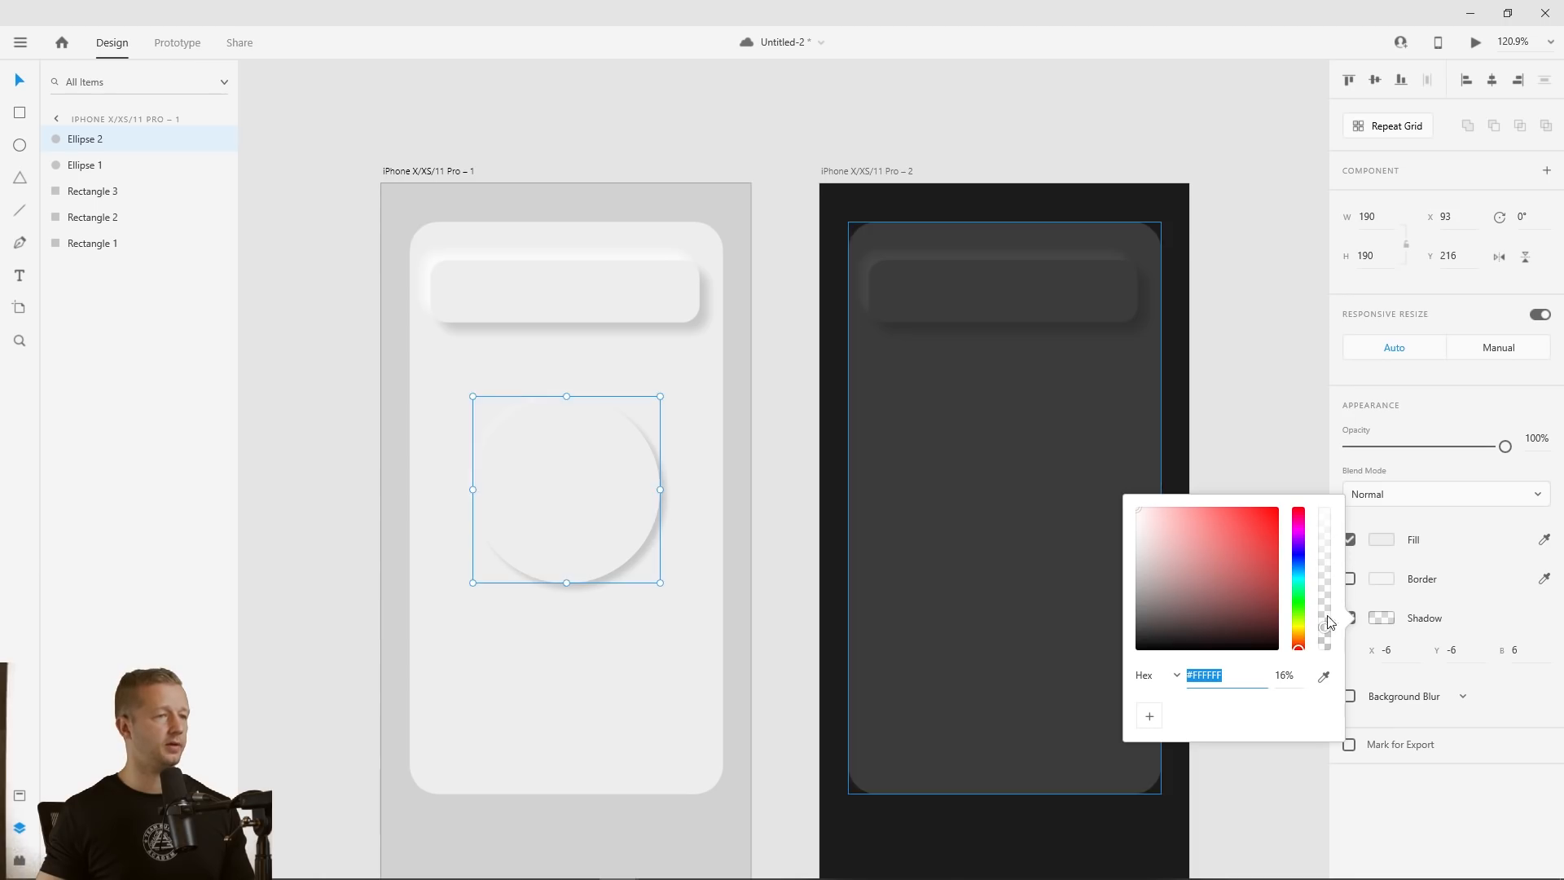
left_click_drag(1325, 621, 1325, 588)
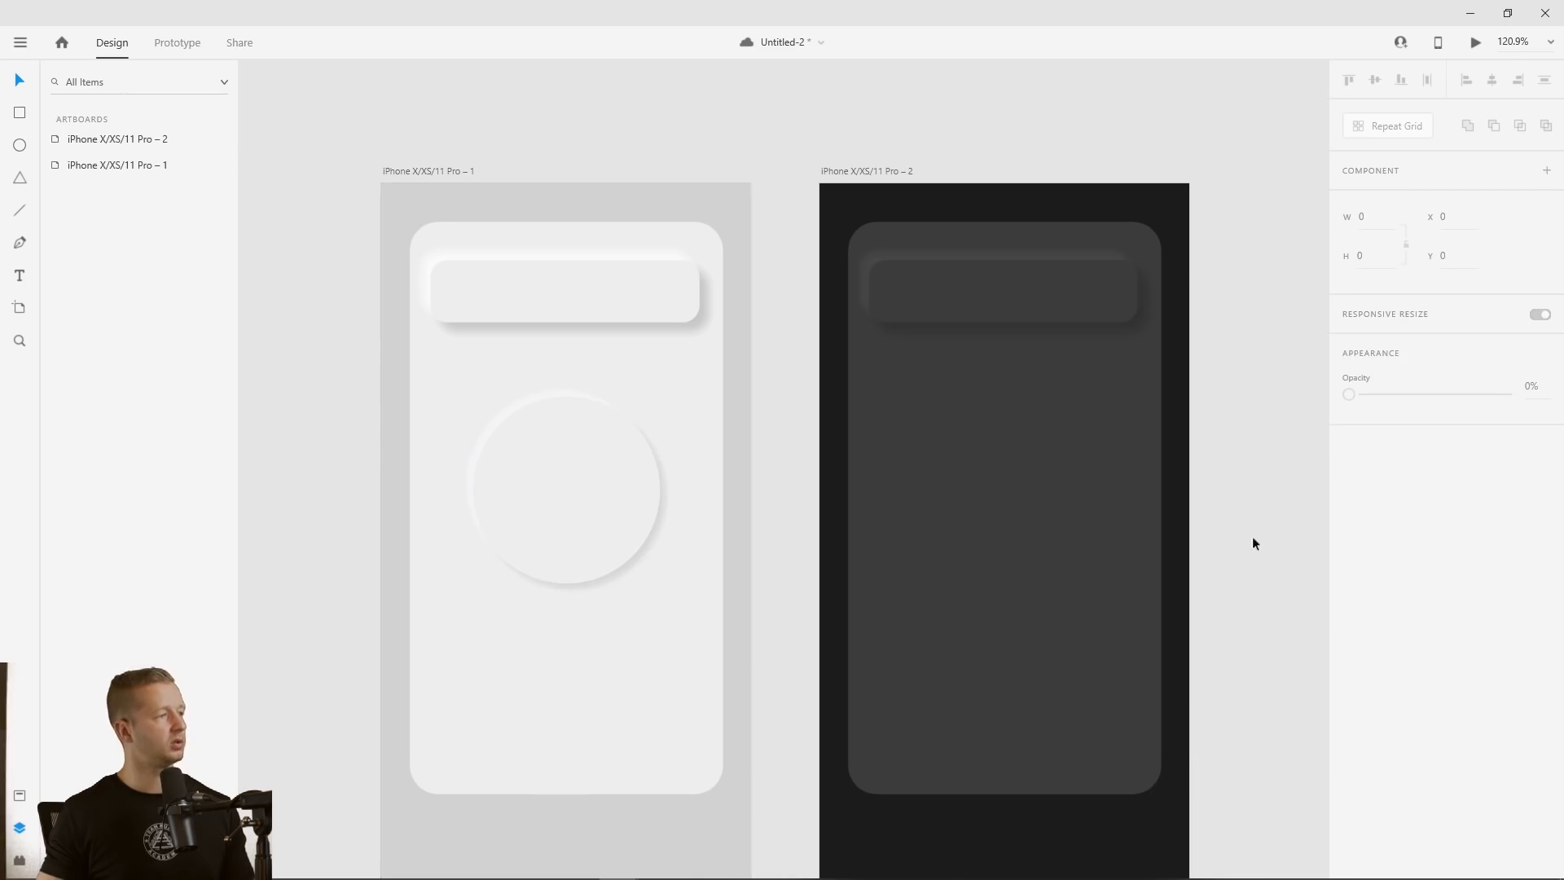
left_click(565, 489)
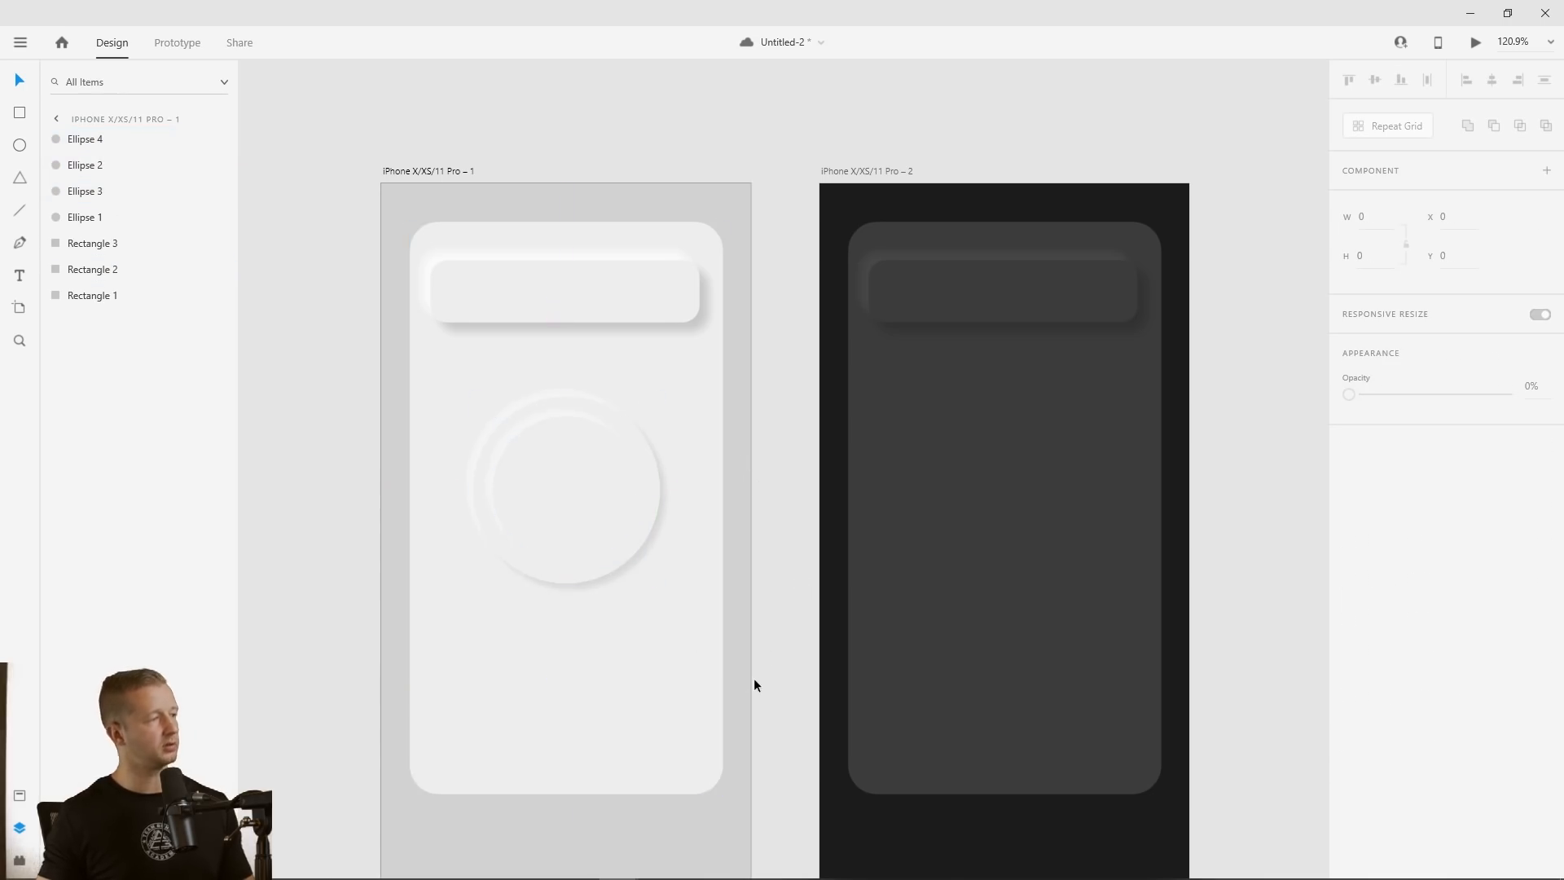
left_click(56, 119)
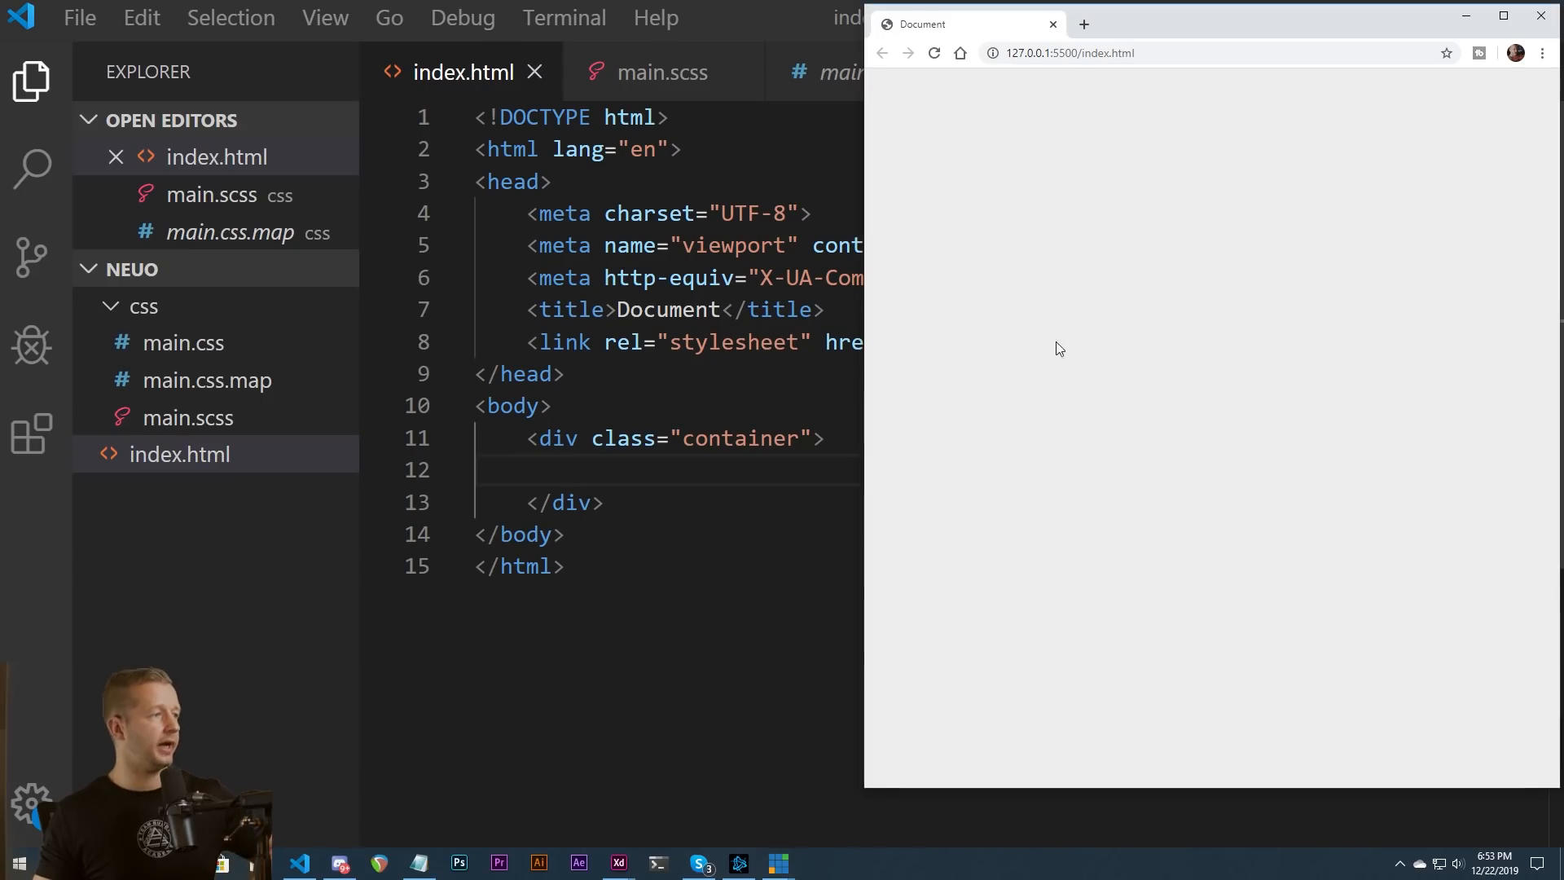
mouse_move(1092, 412)
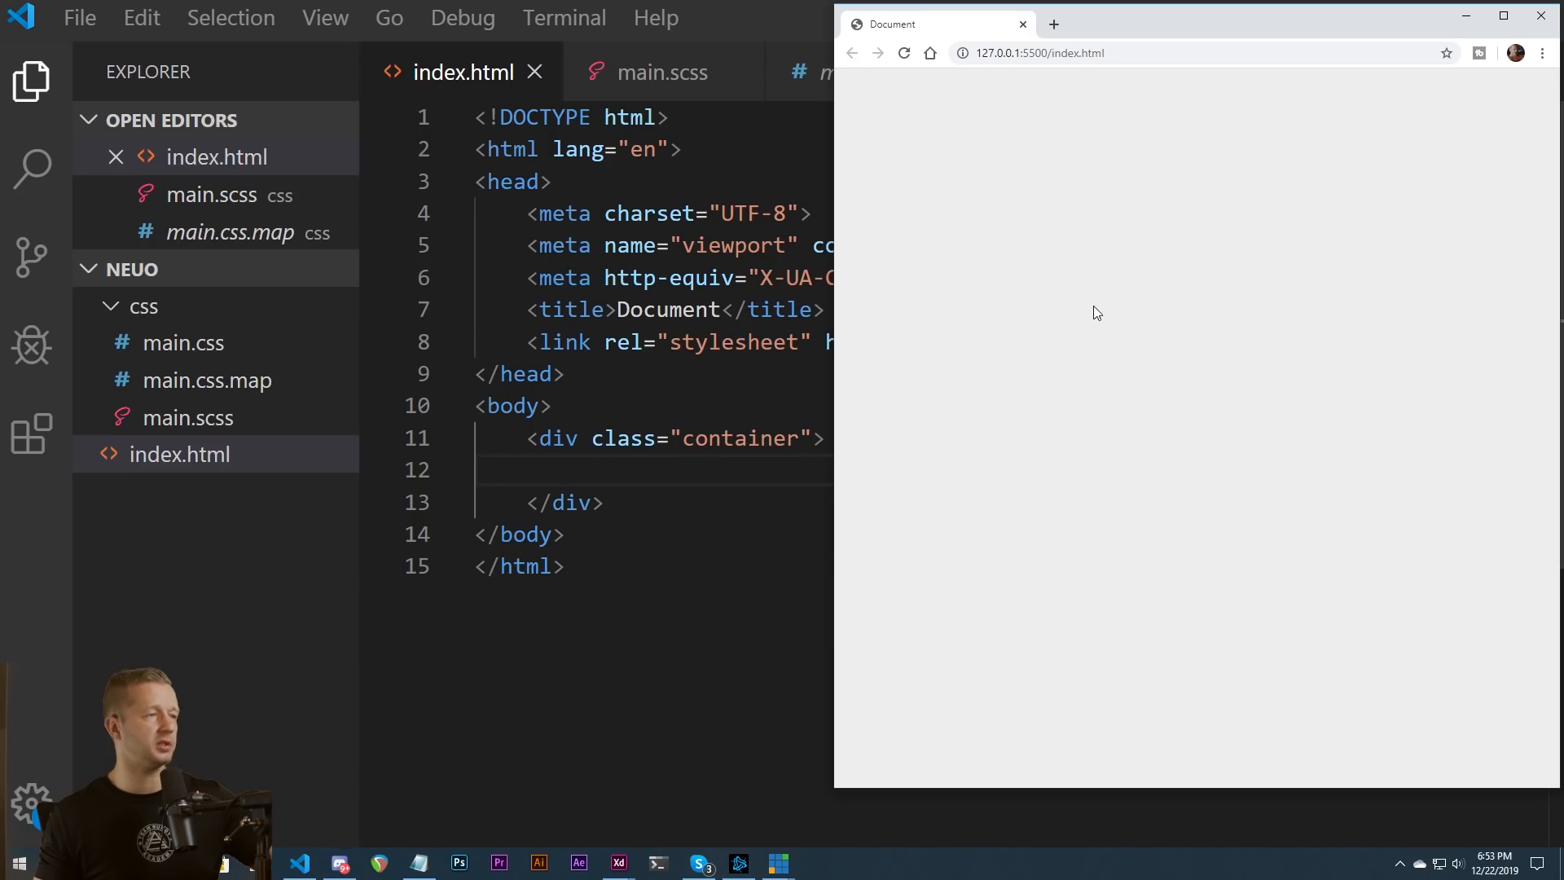
mouse_move(1205, 376)
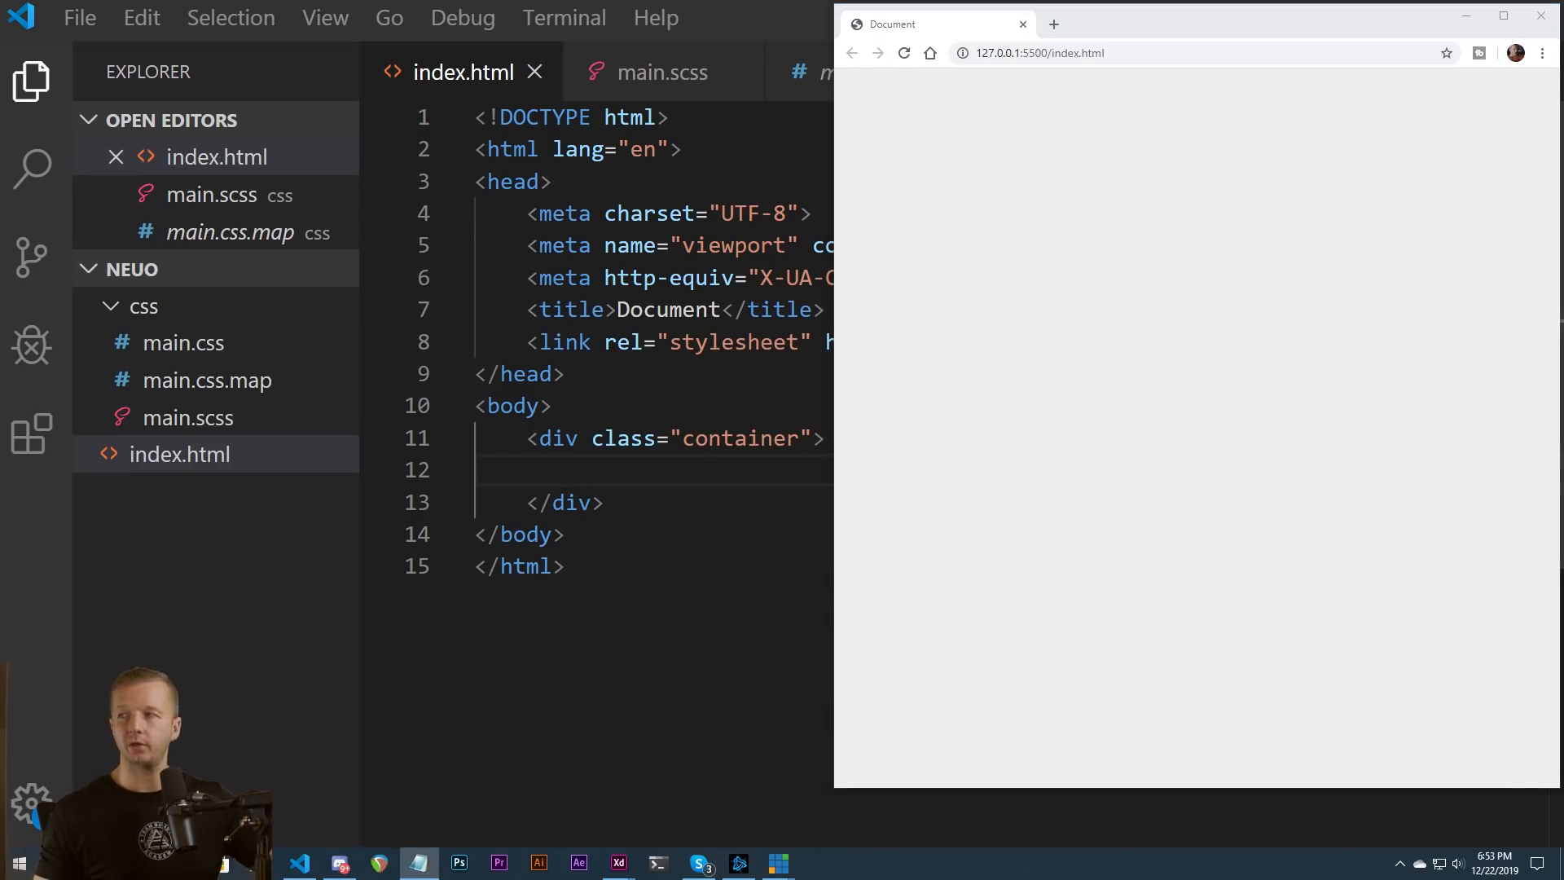
Show the main.scss stylesheet with its body and .container rules
left_click(663, 72)
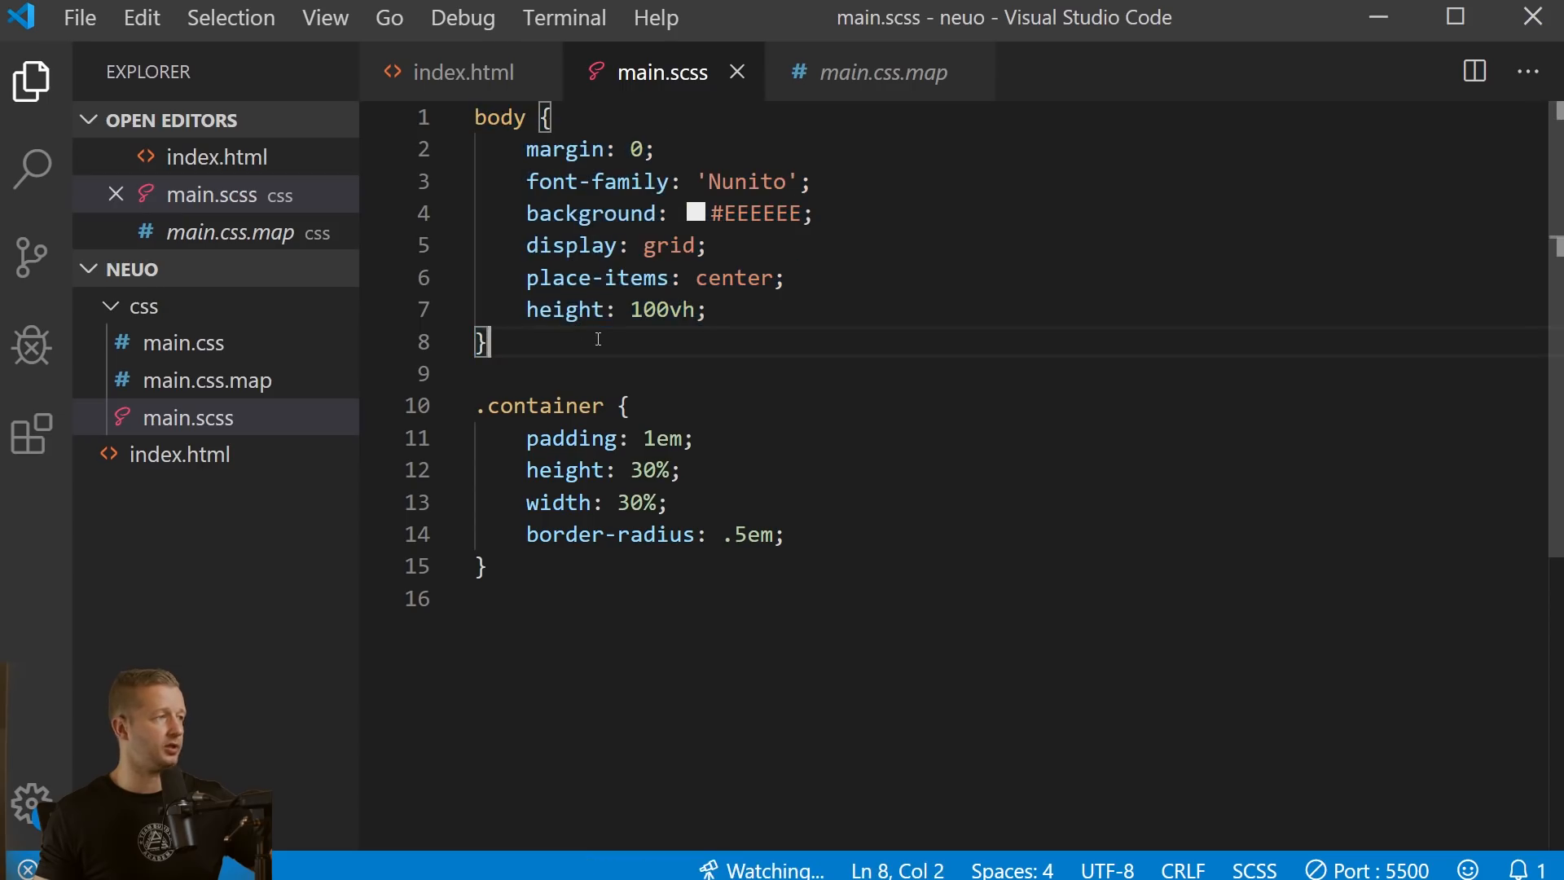
Add a white box-shadow -12px -12px 12px 0 rgba(255,255,255,1) after border-radius in .container
double_click(756, 214)
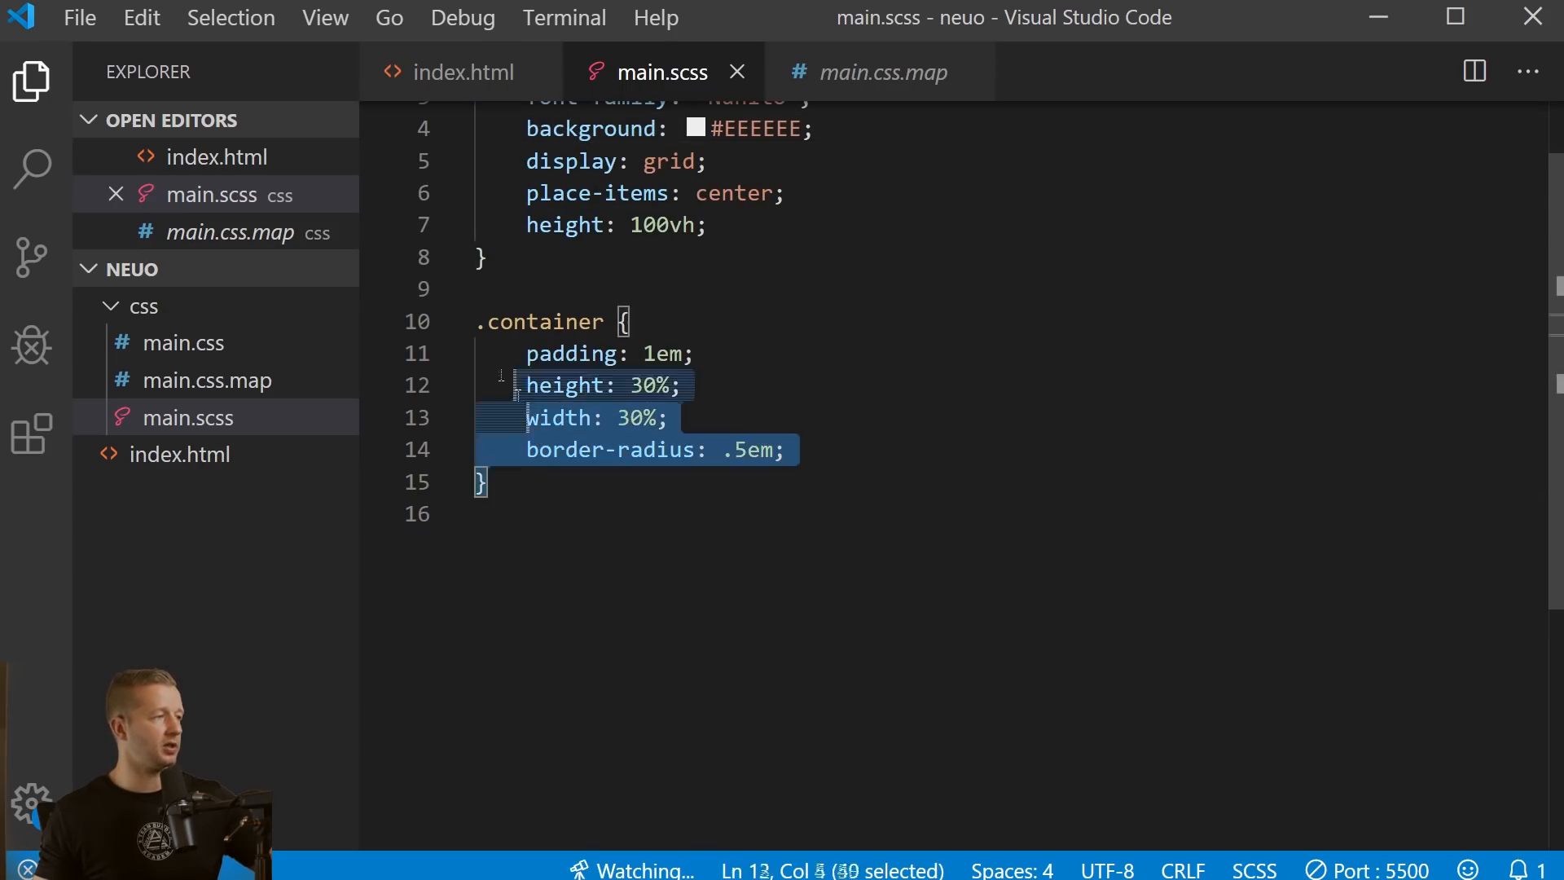
left_click(678, 321)
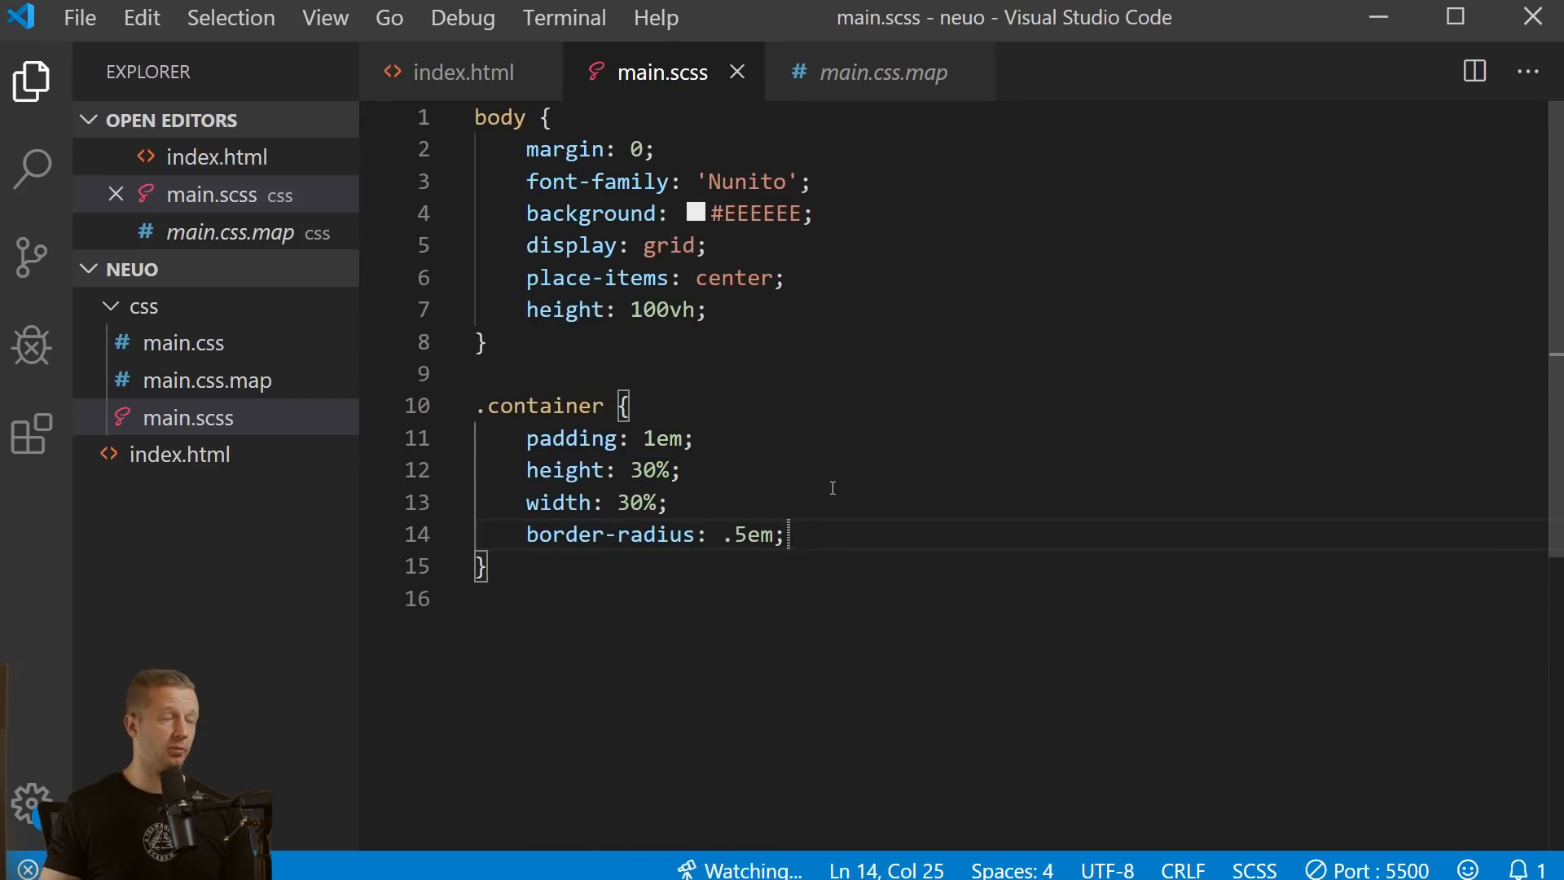
key("Enter")
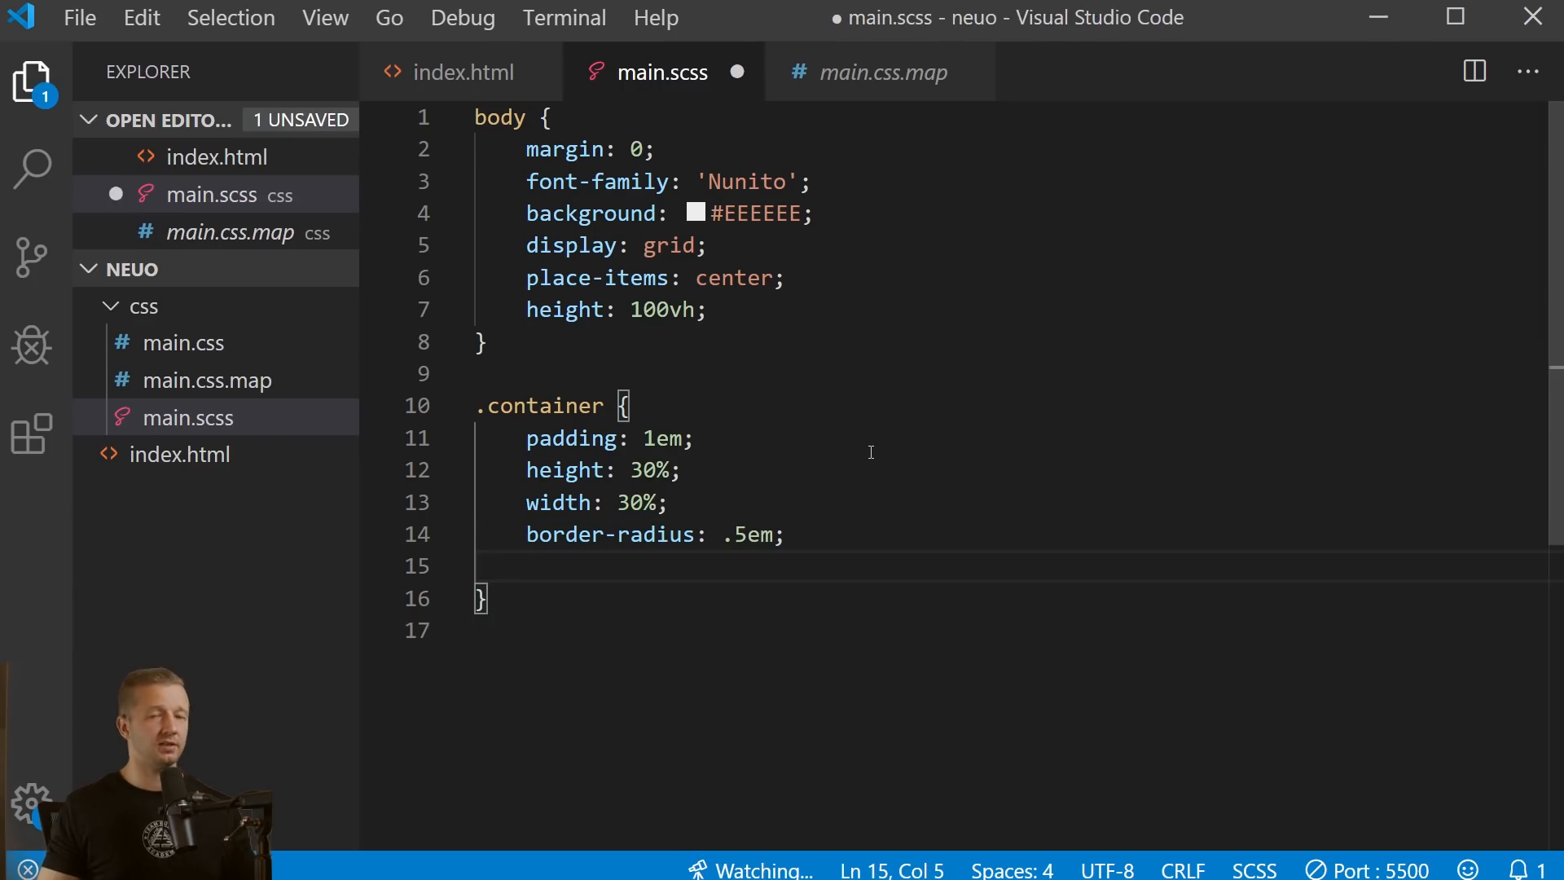
mouse_move(959, 600)
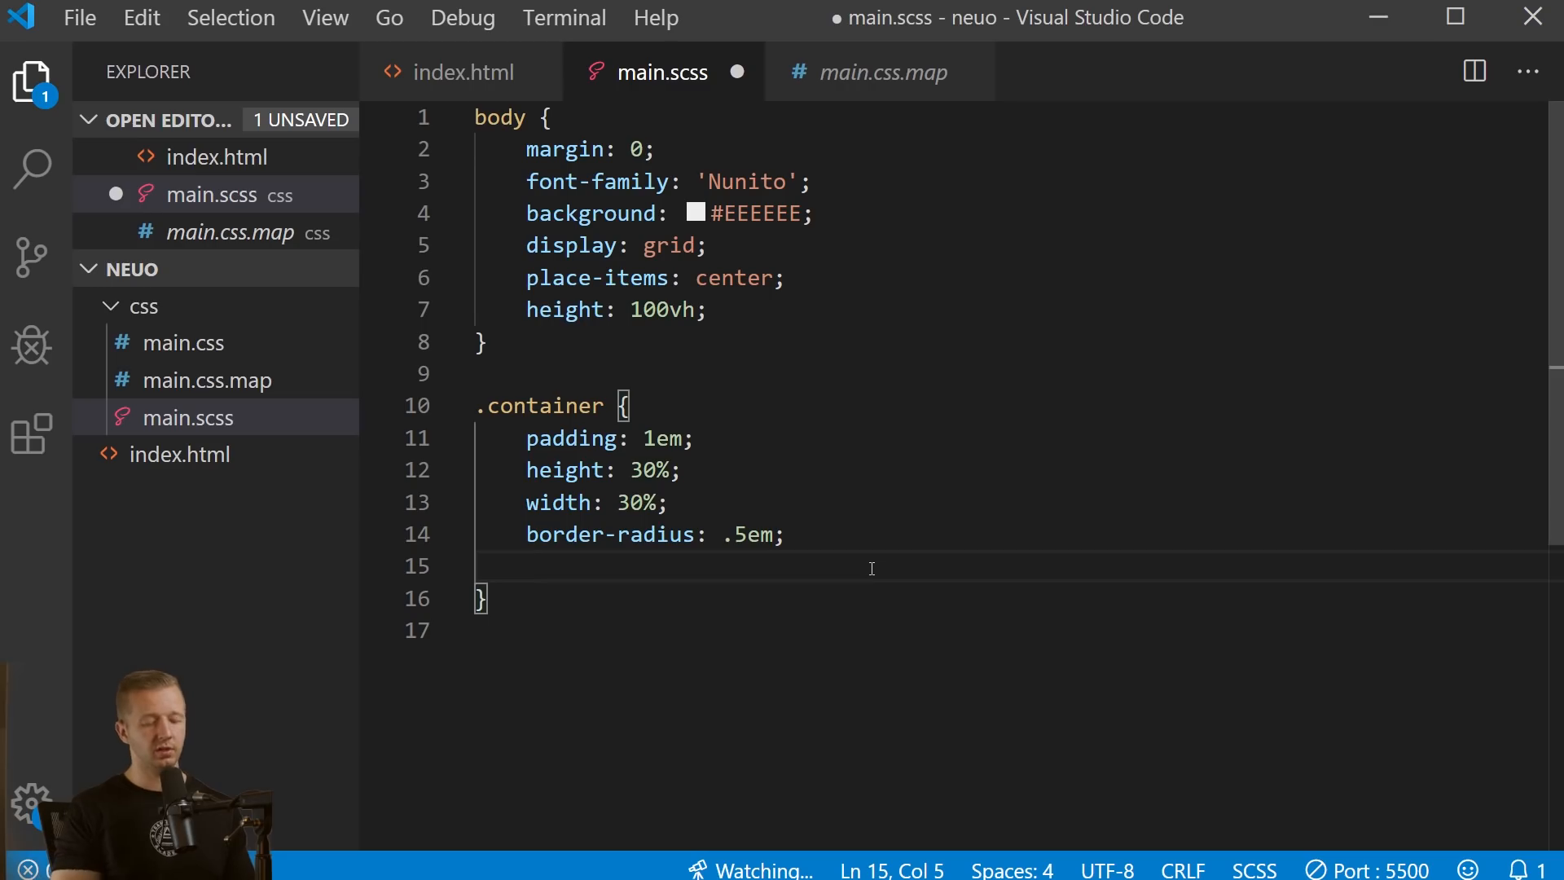
type("box-shadow:")
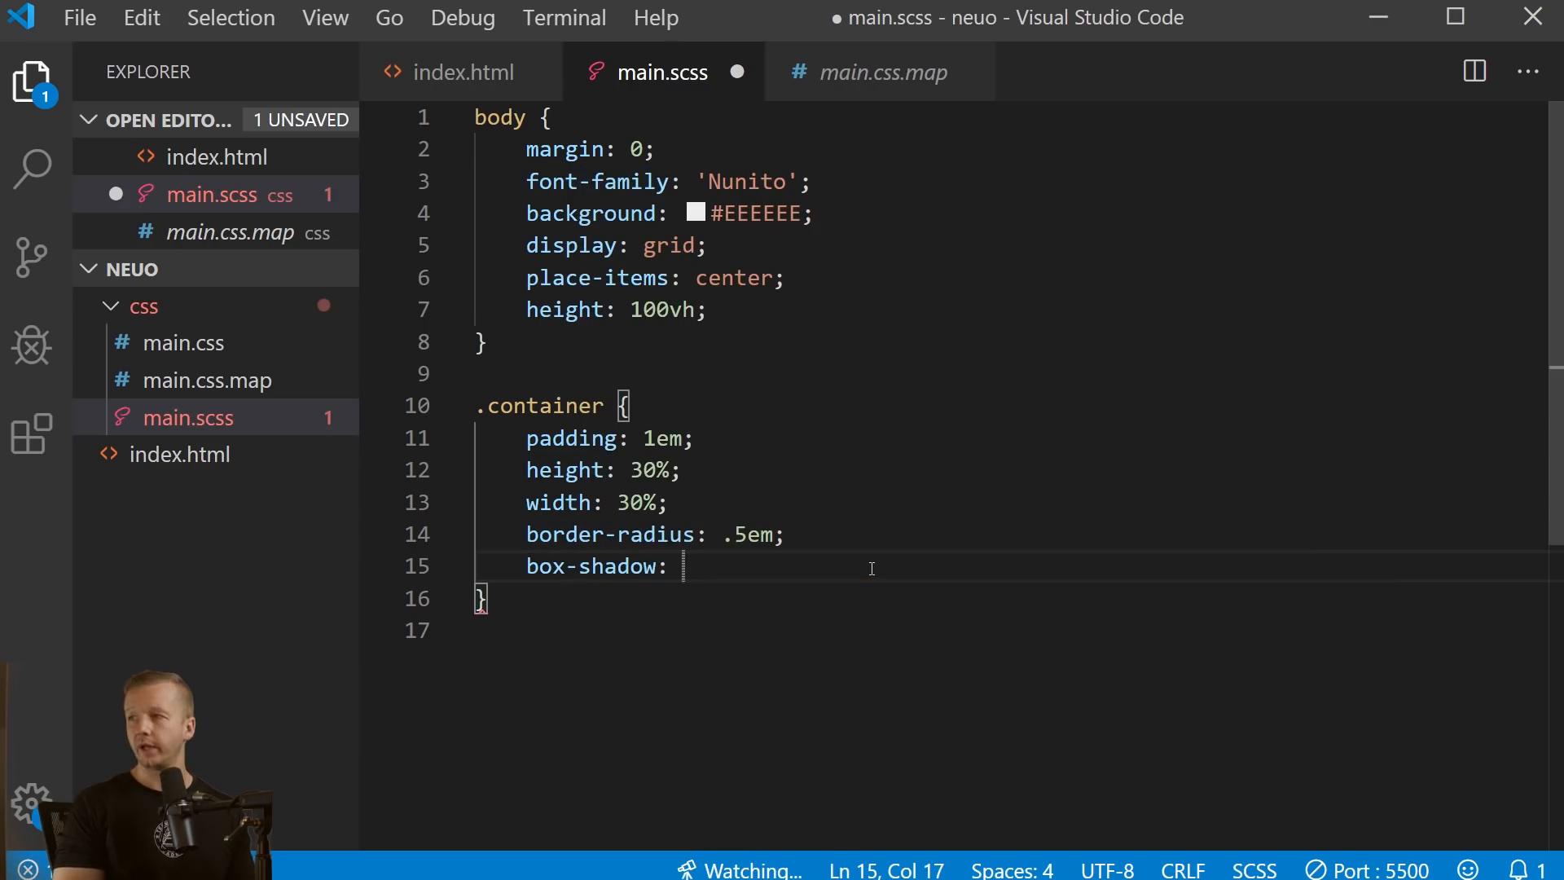
type("-12px")
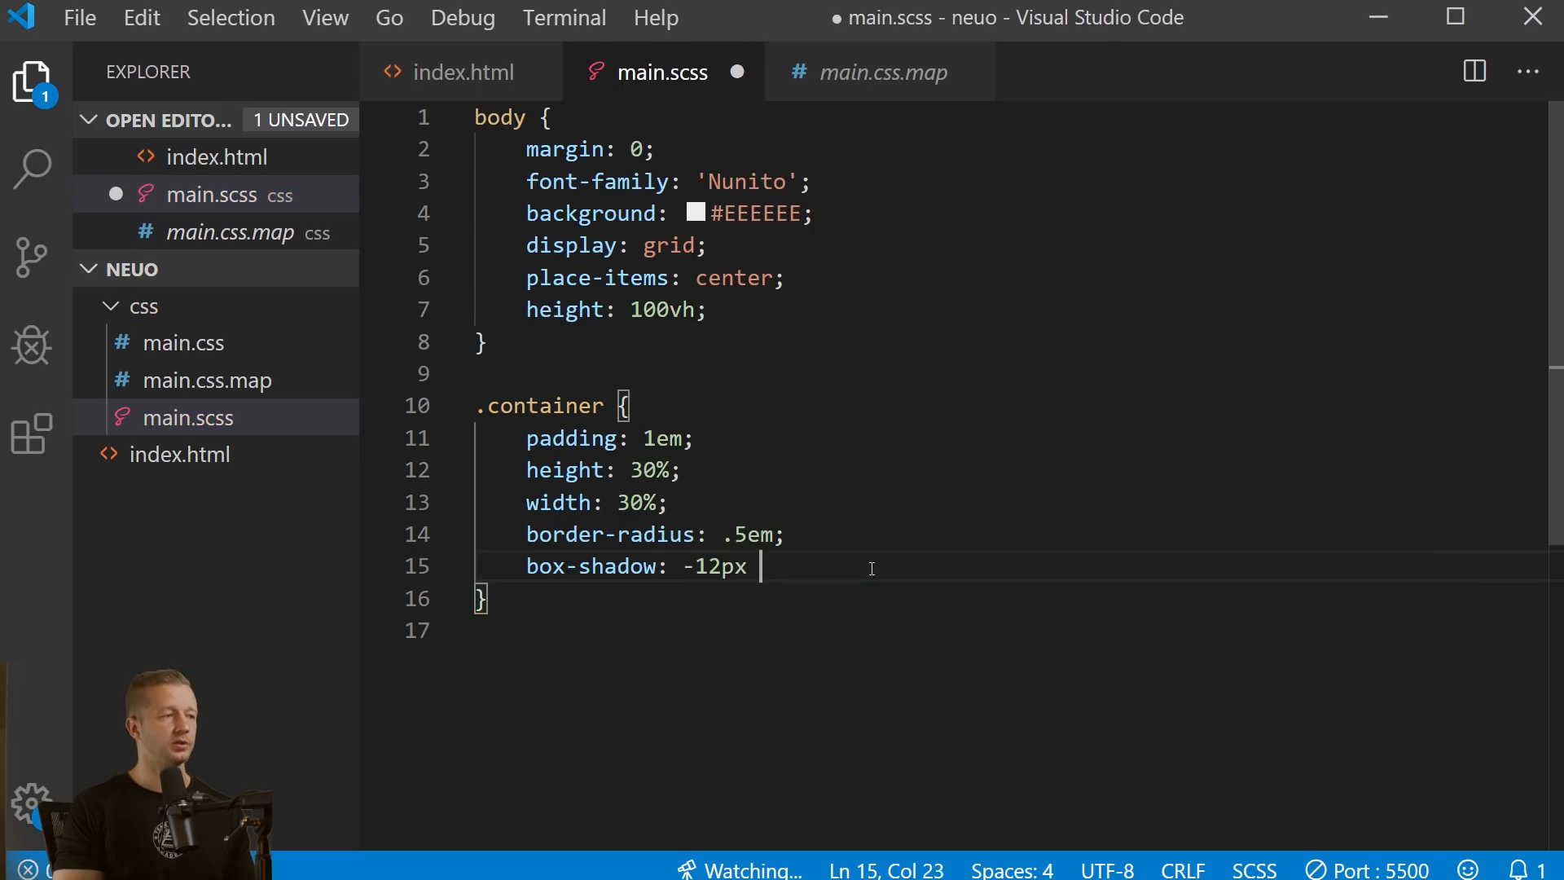
type("-12px")
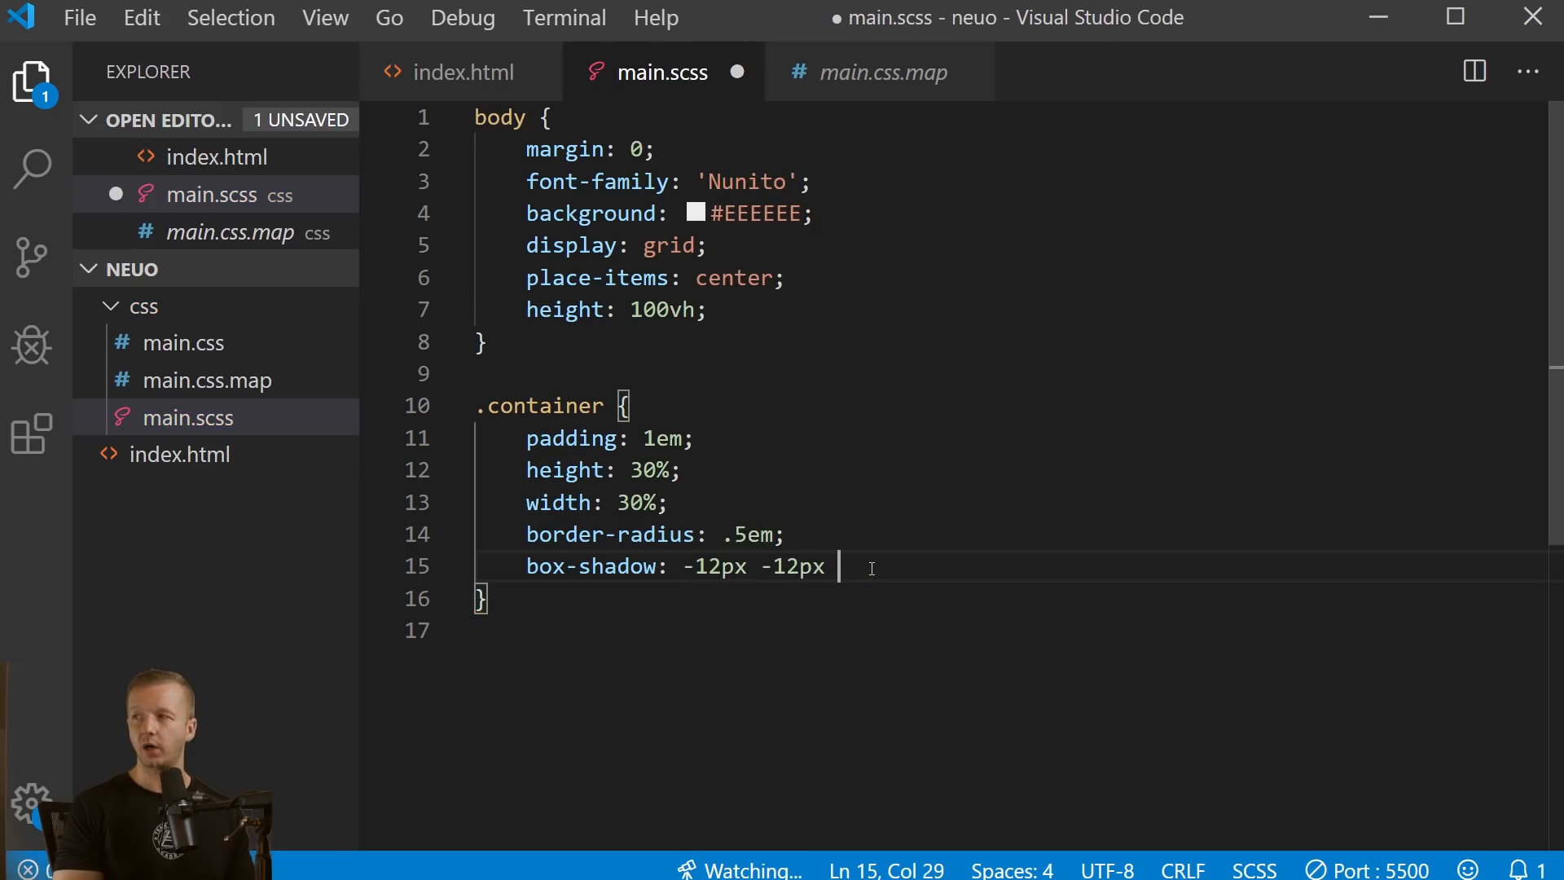
type("12px 0")
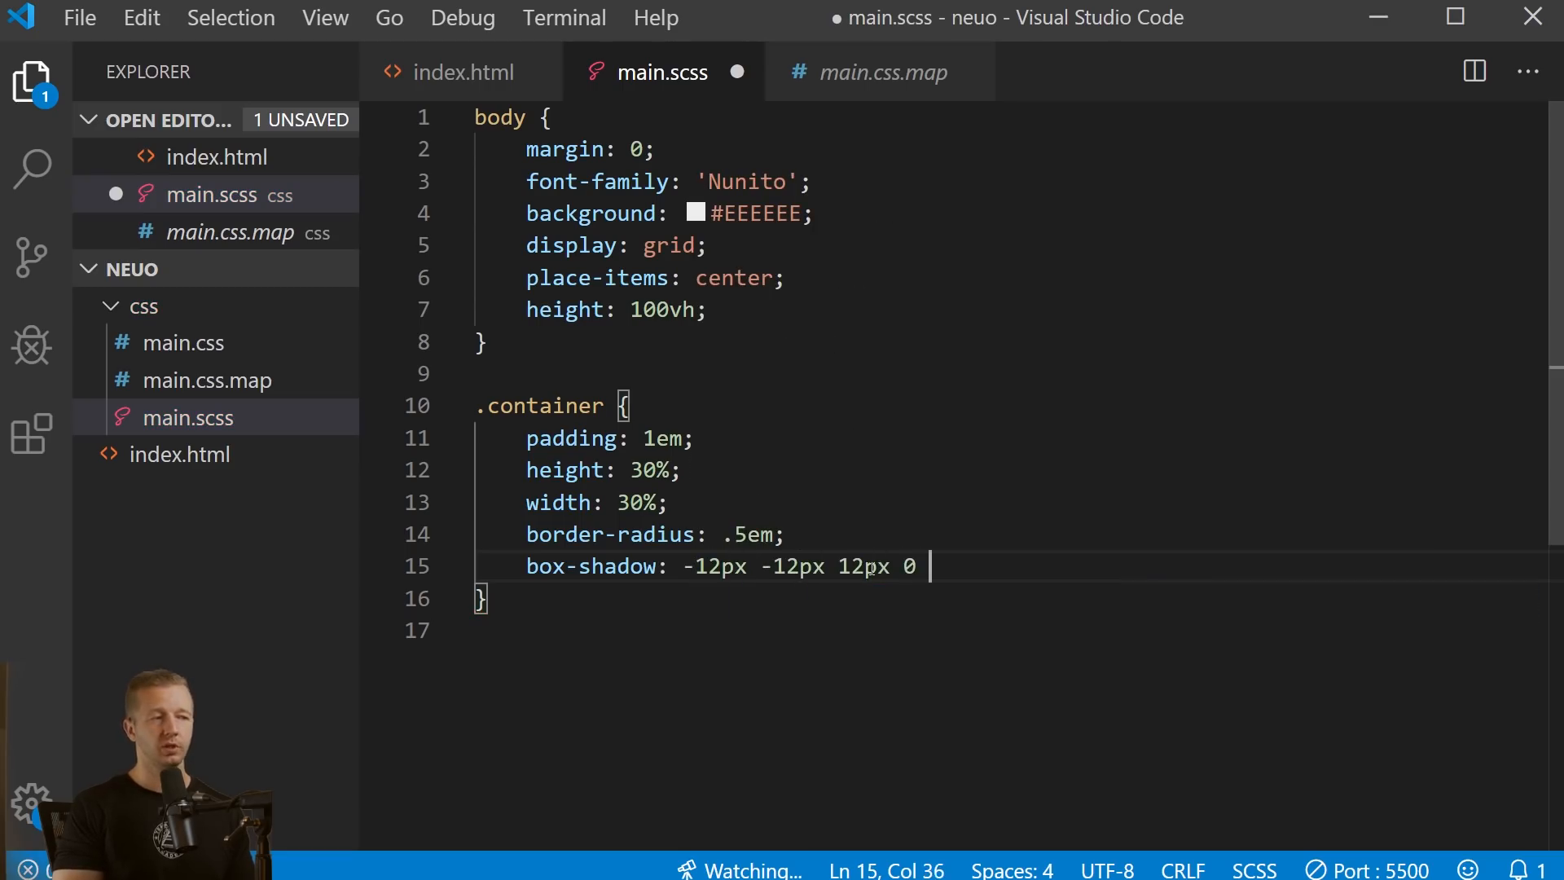
type("rgba(255,")
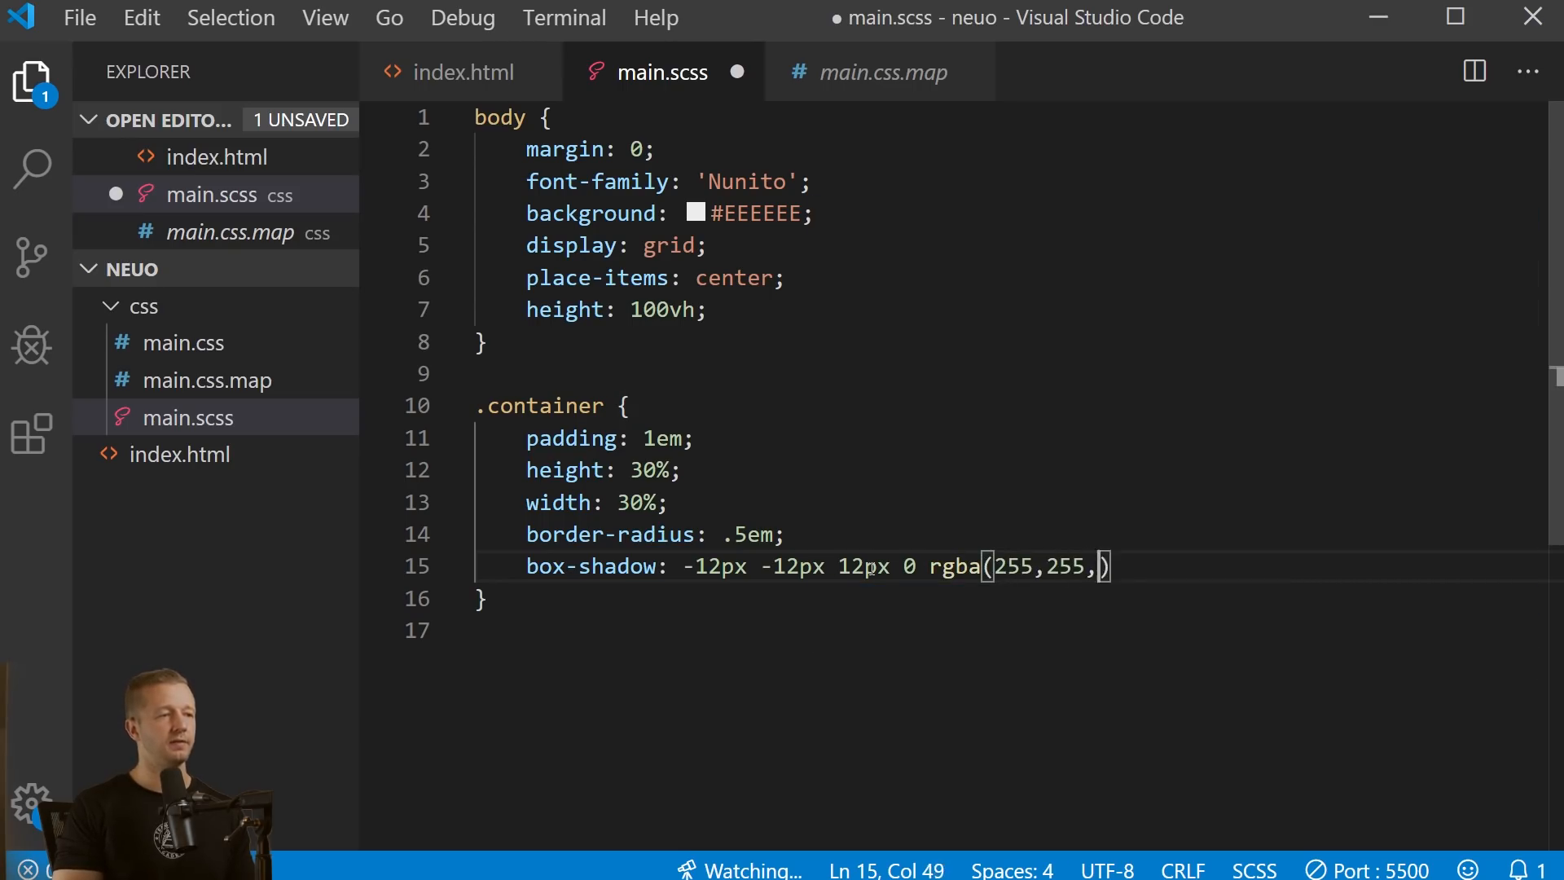
type("255,1")
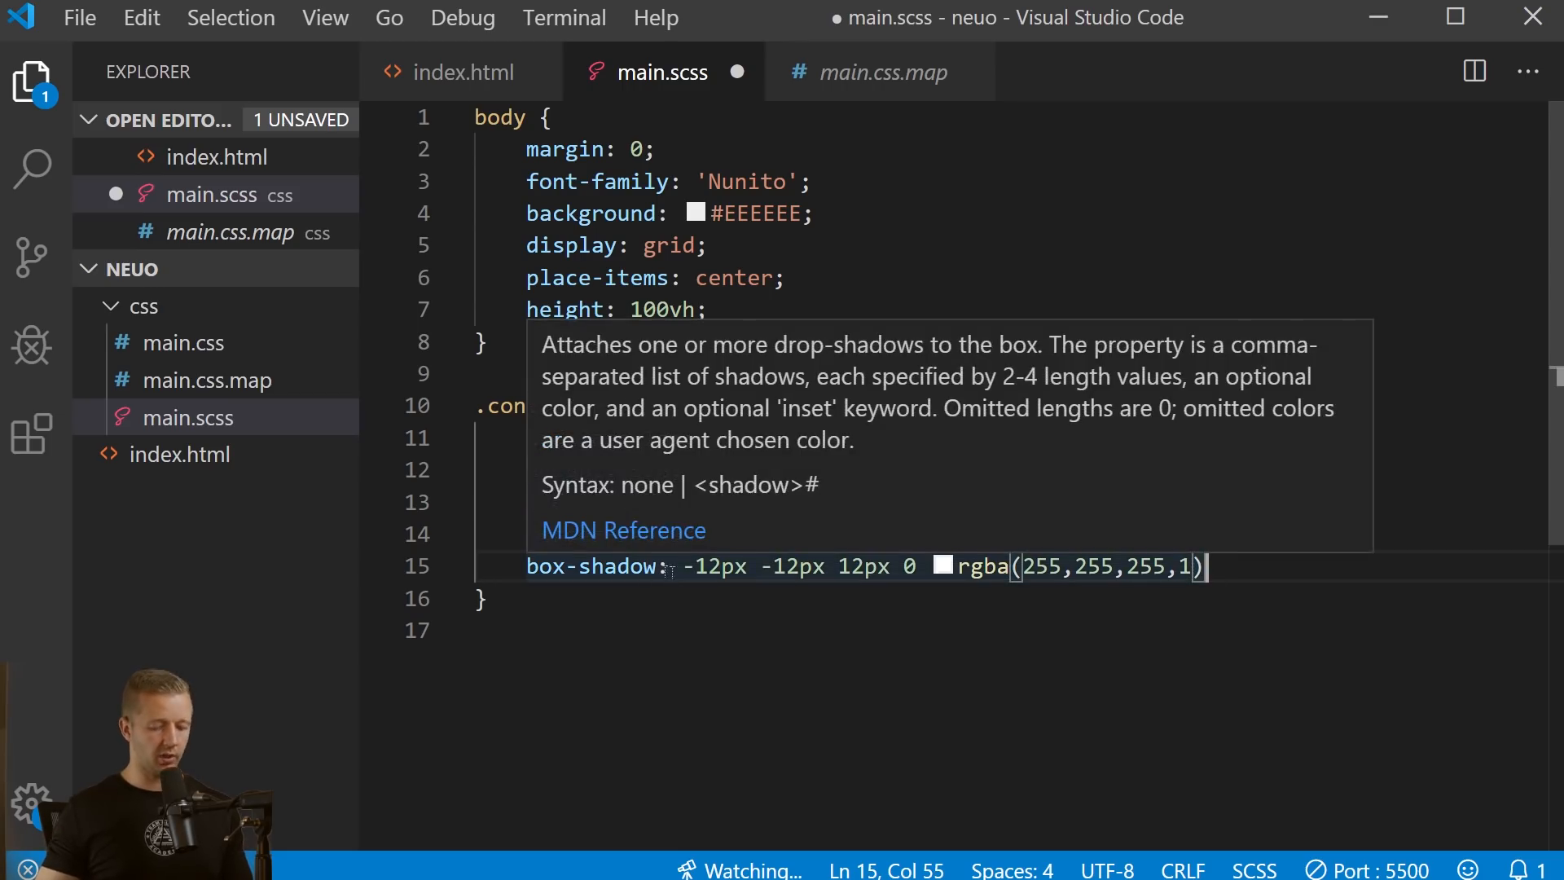
Add a second shadow 12px 12px 12px 0 rgba(0,0,0,.03), then save main.scss
key("Enter")
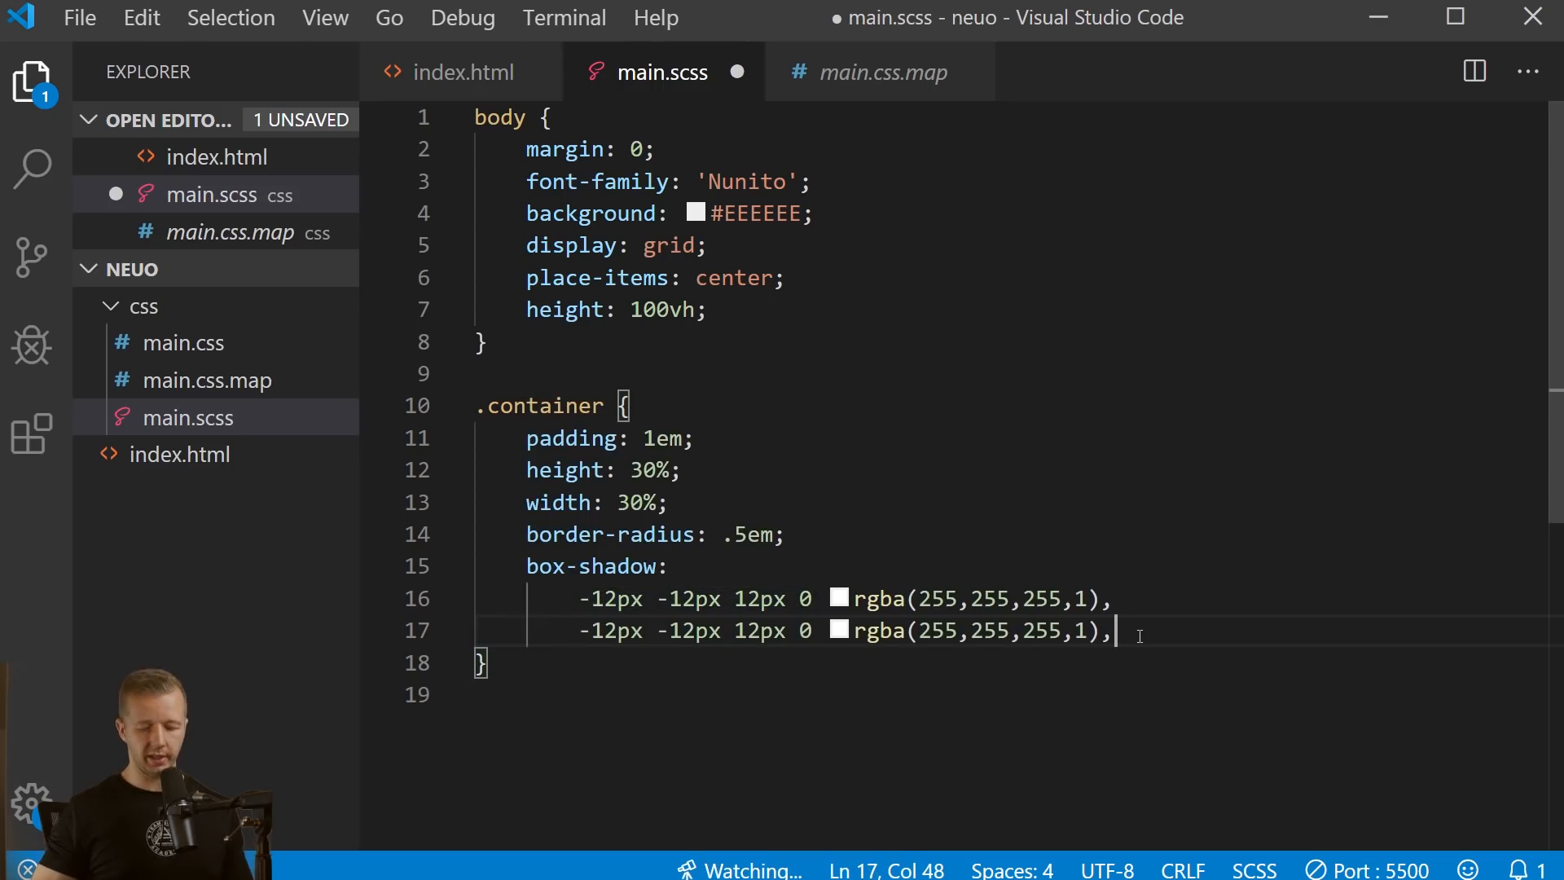
key("BackSpace")
type(";")
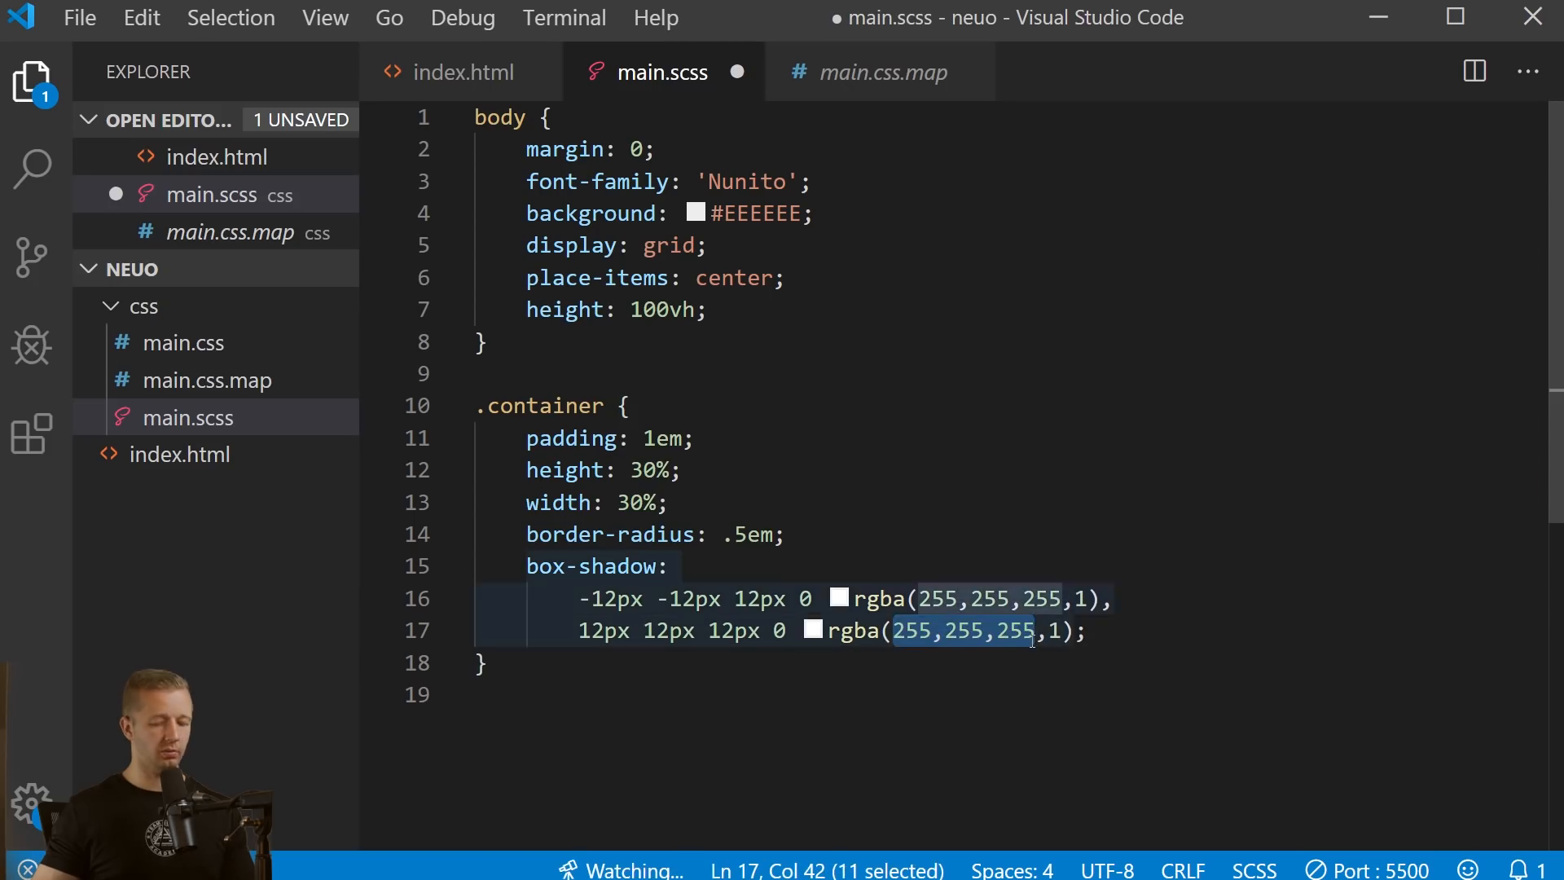
type("0,0,0")
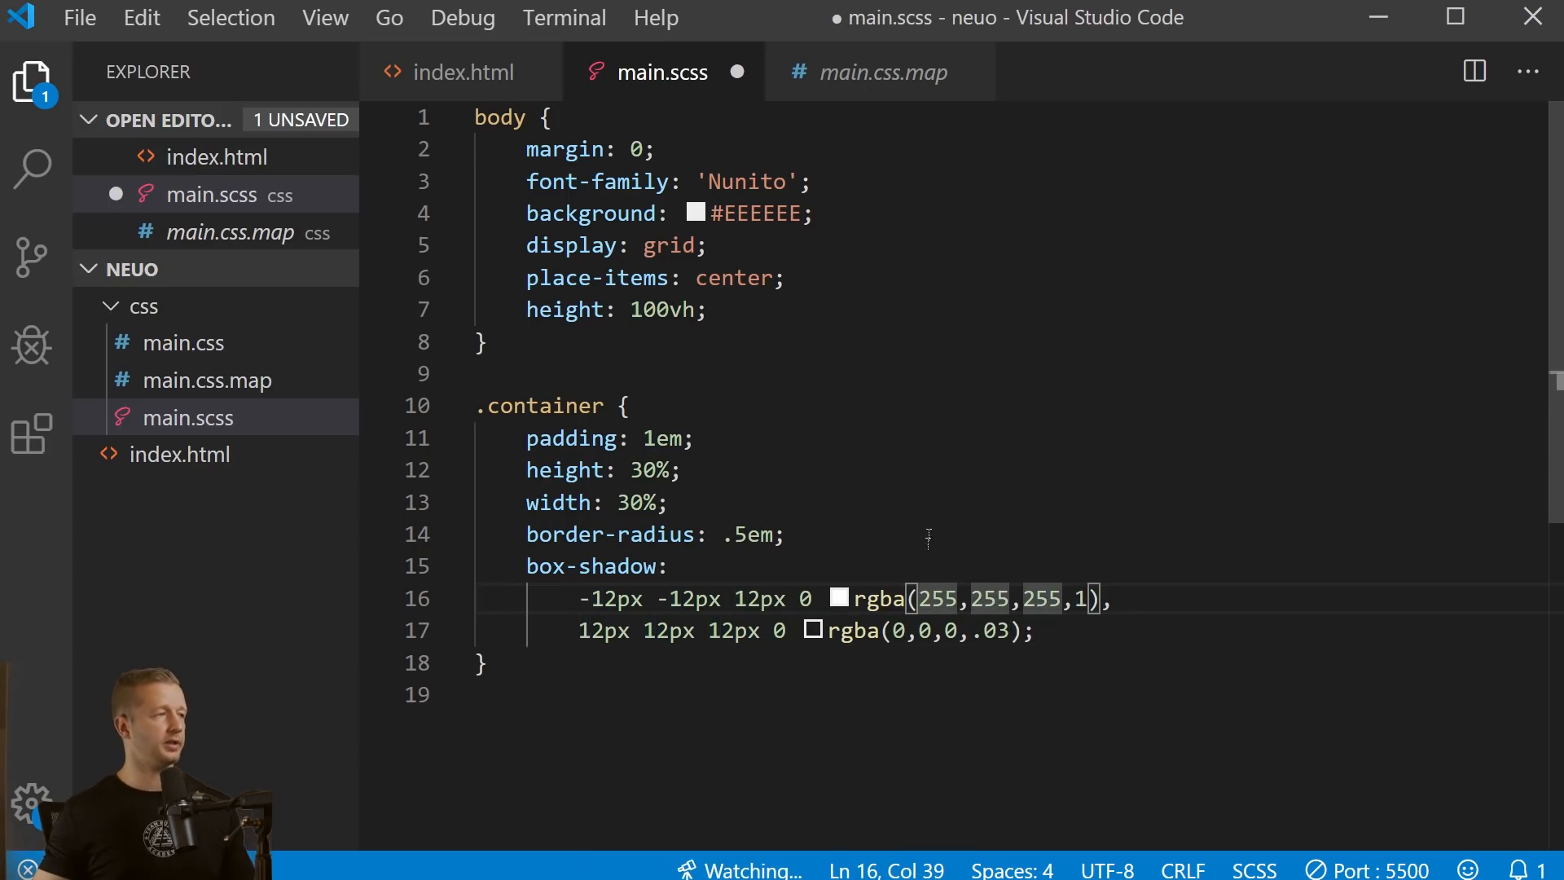
key("ctrl+s")
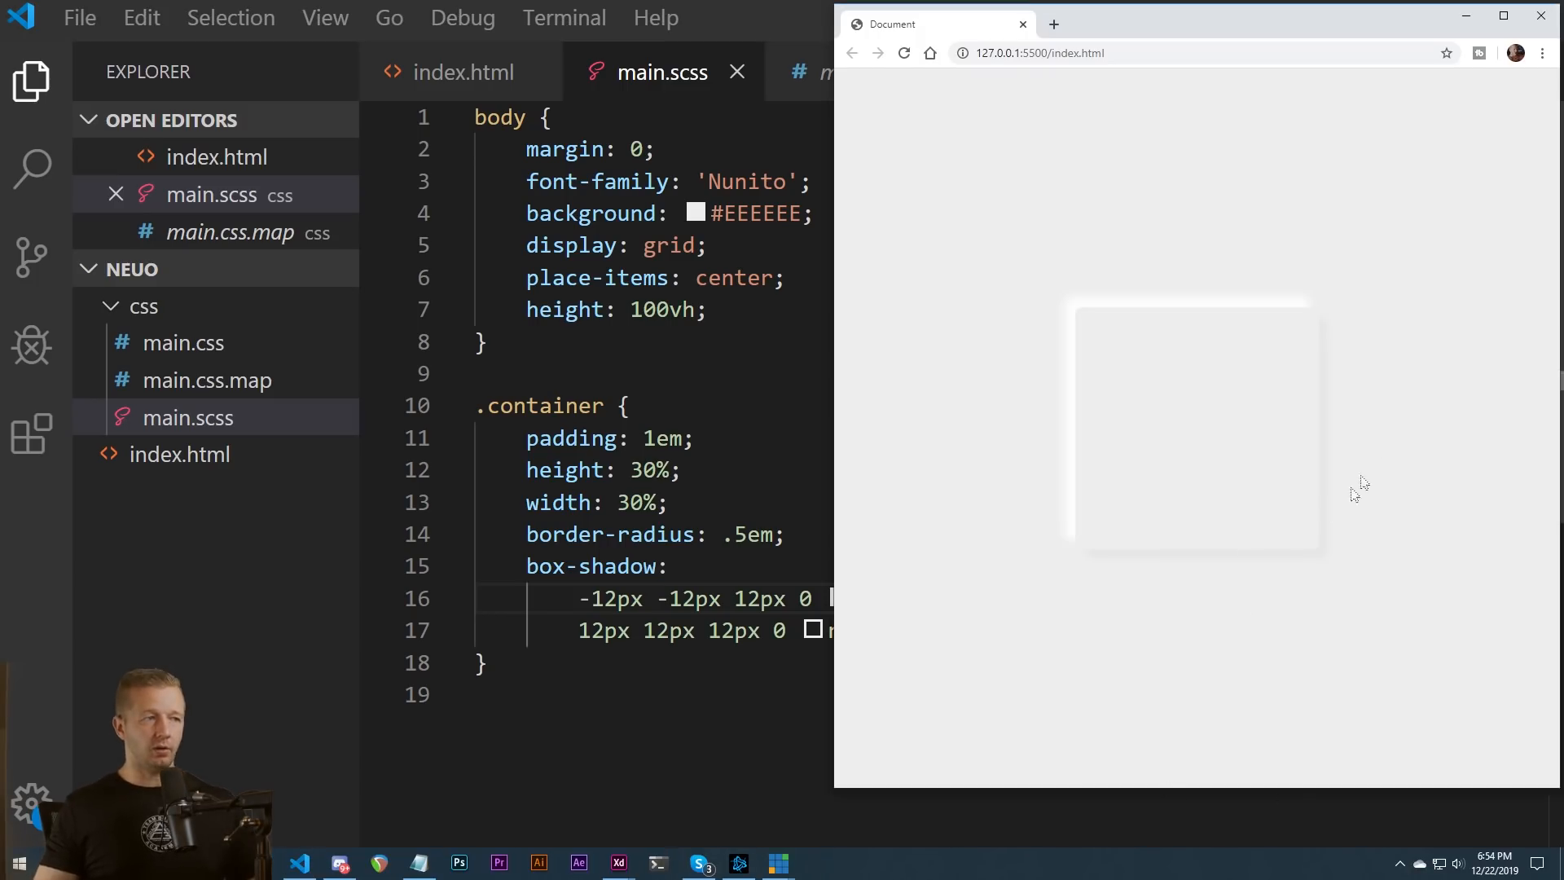
mouse_move(1401, 403)
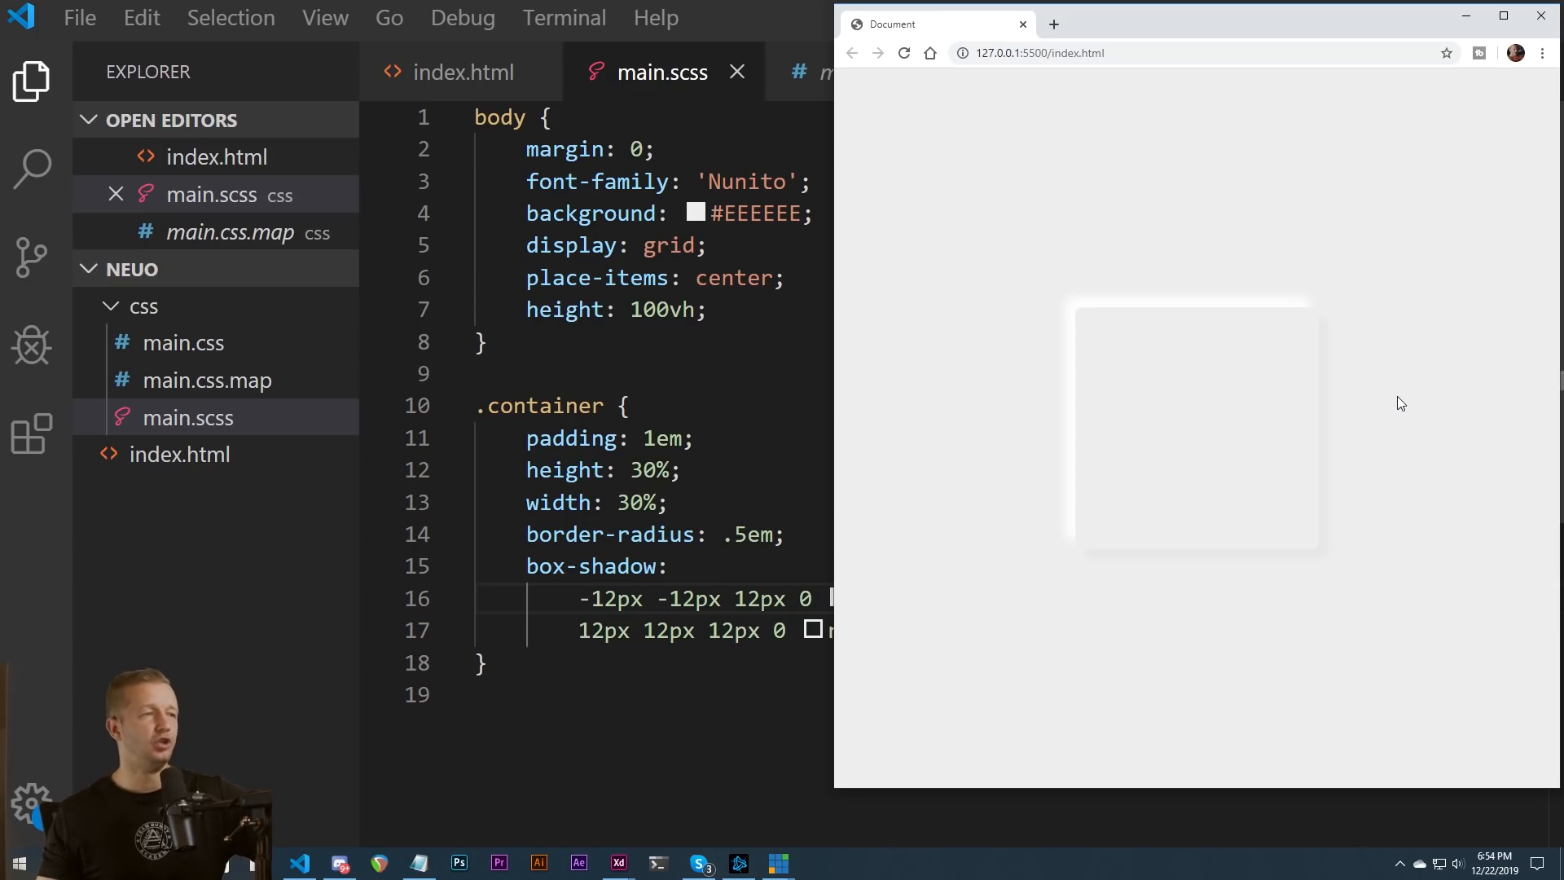
mouse_move(1058, 450)
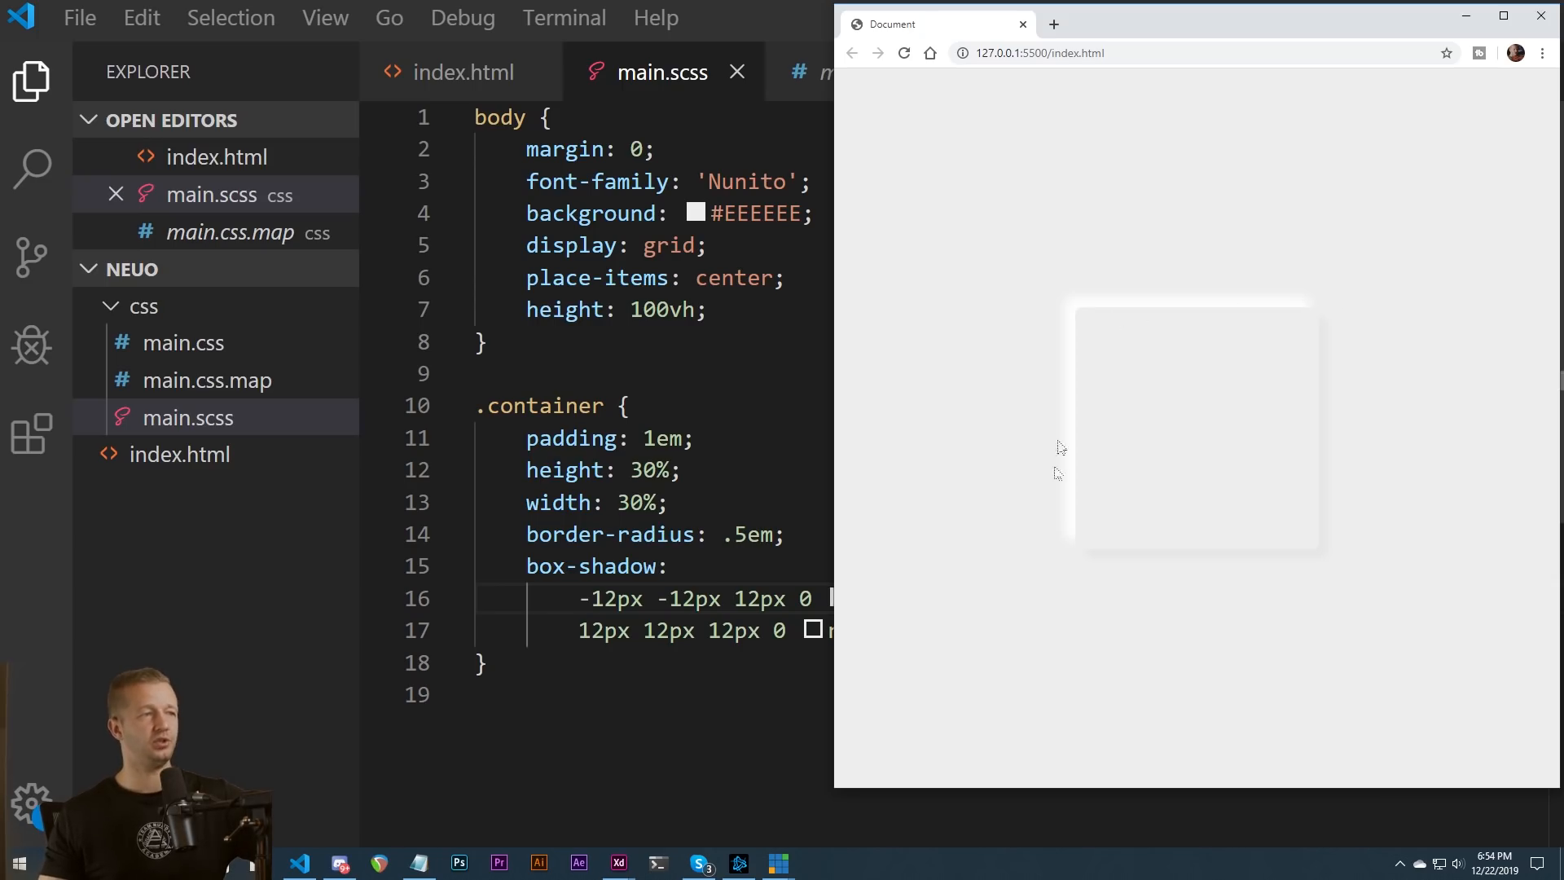